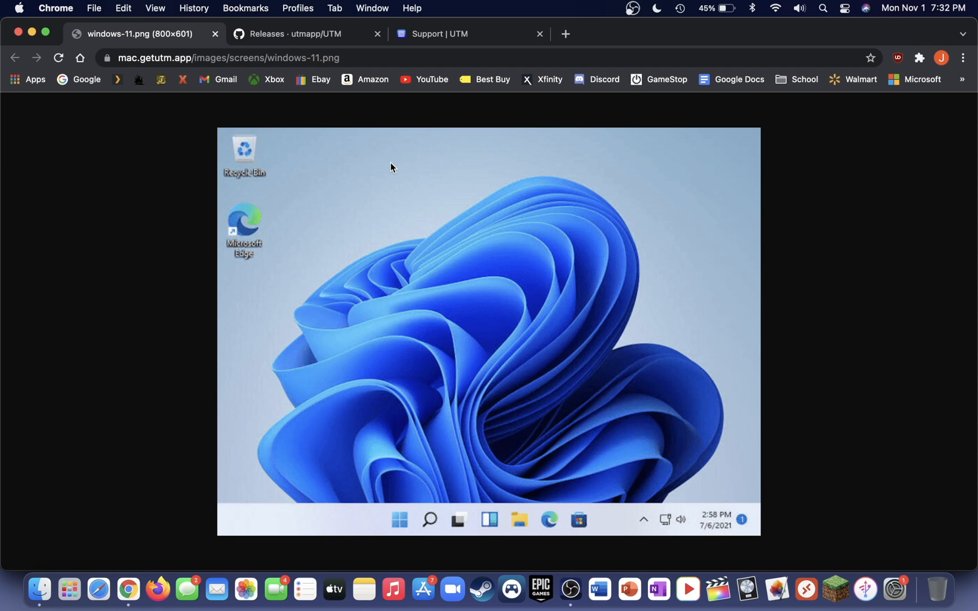
mouse_move(363, 163)
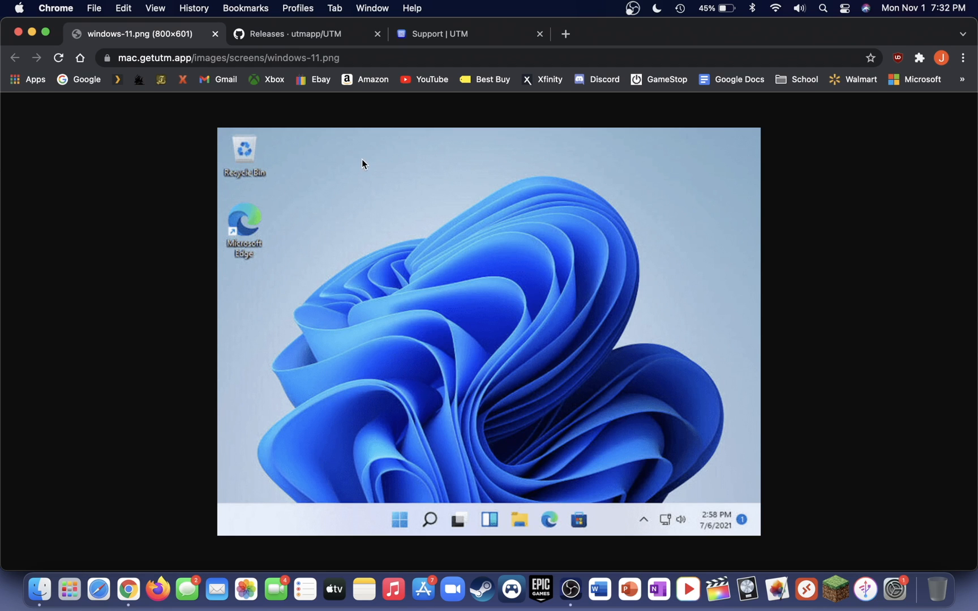
mouse_move(300, 134)
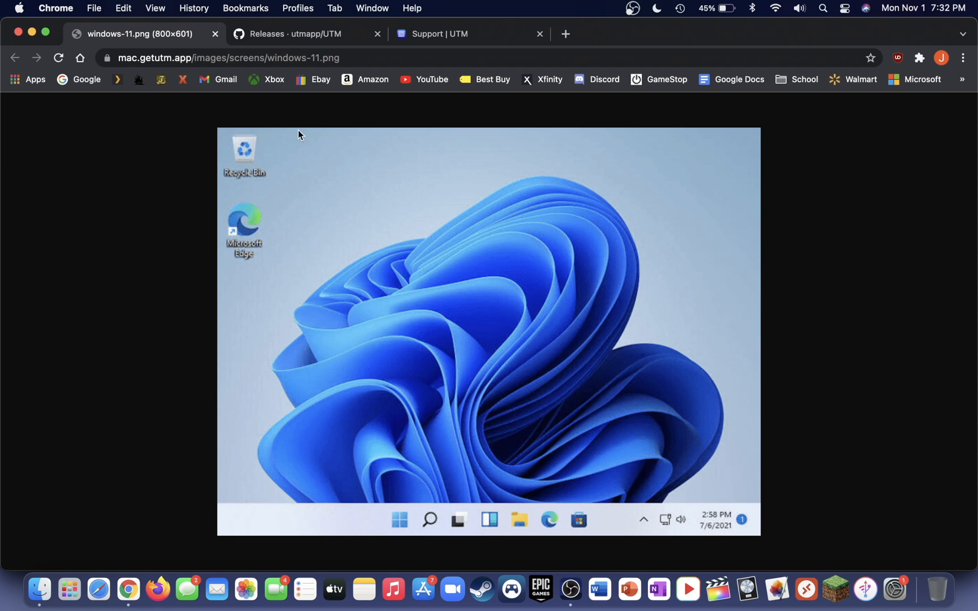
Go to UTM's v2.4.0 release on GitHub and download UTM.dmg from its Assets.
click(298, 34)
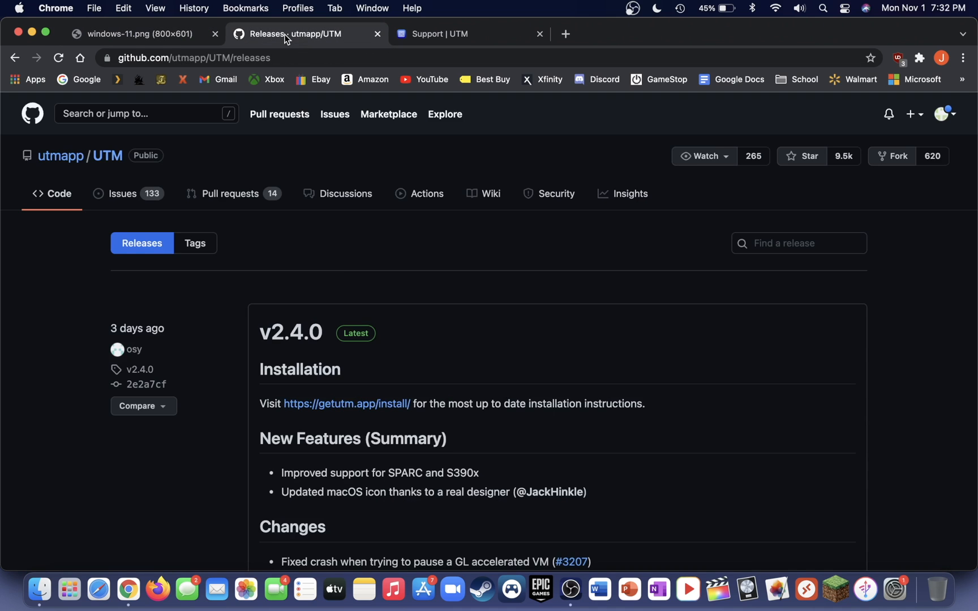
scroll(down, 3)
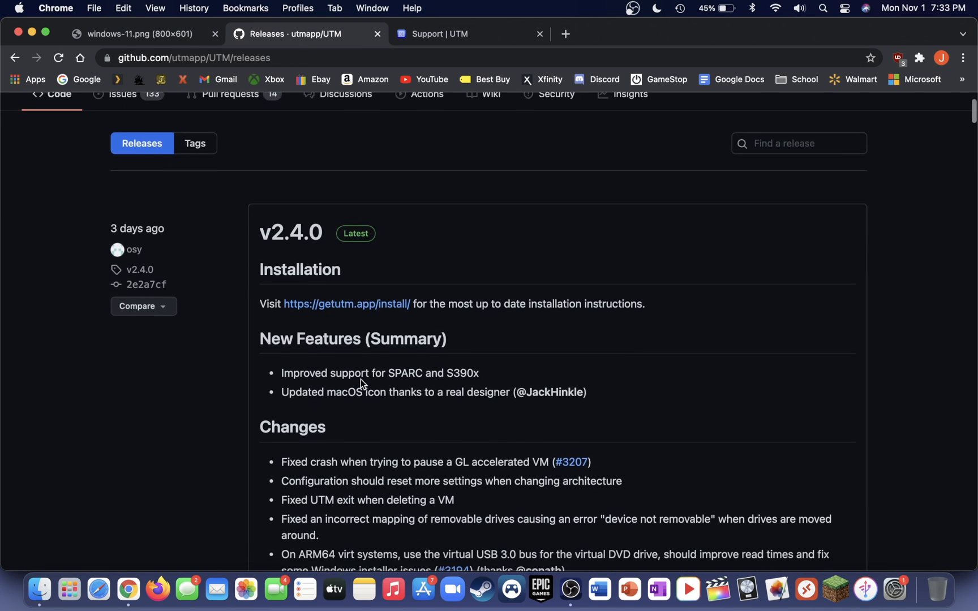
scroll(down, 3)
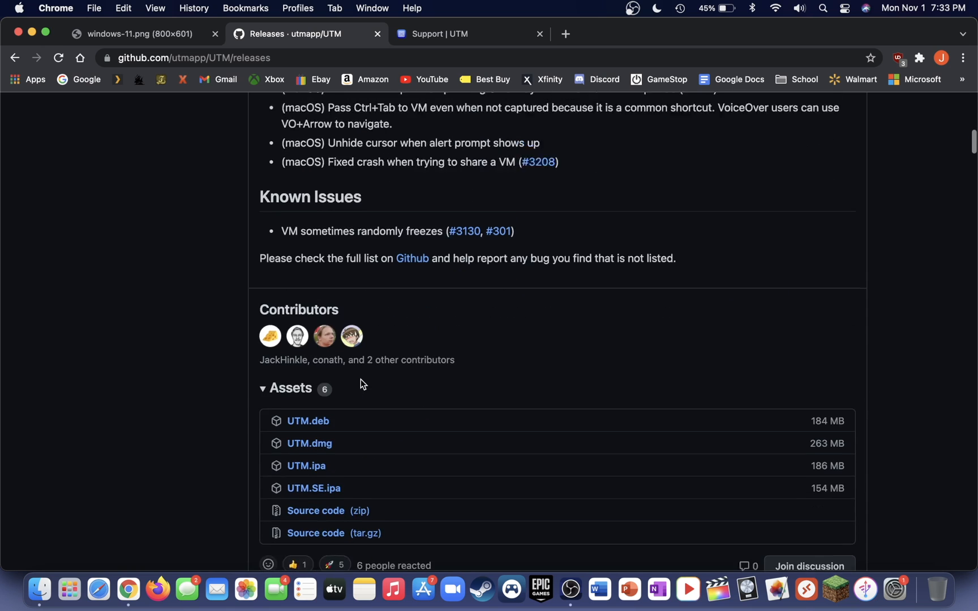
scroll(down, 3)
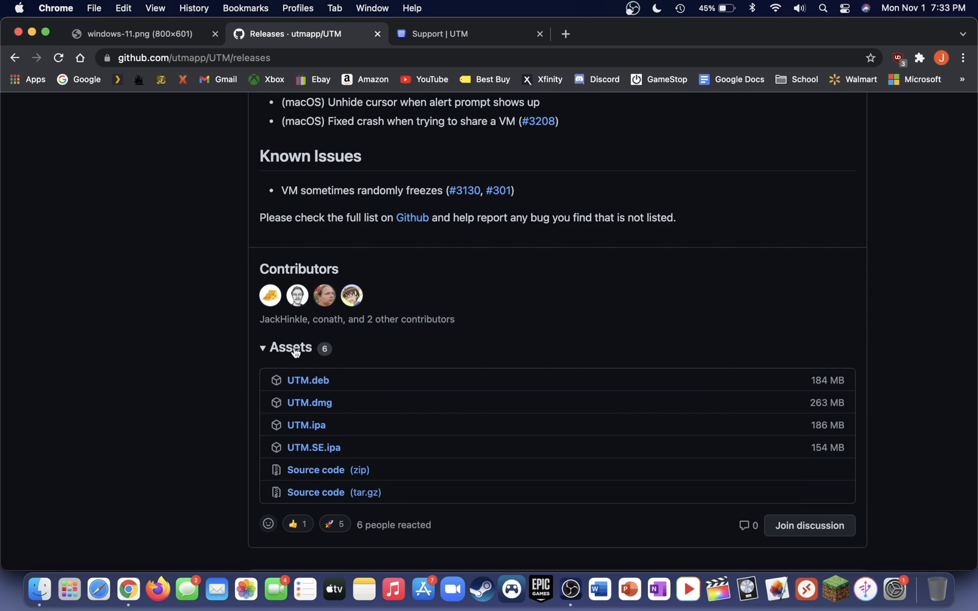
scroll(down, 3)
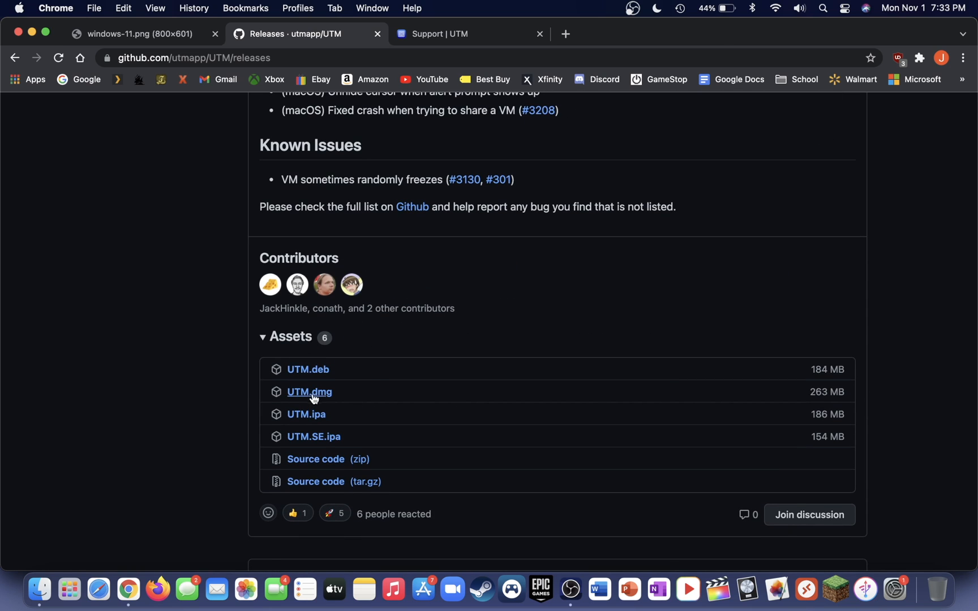
click(309, 392)
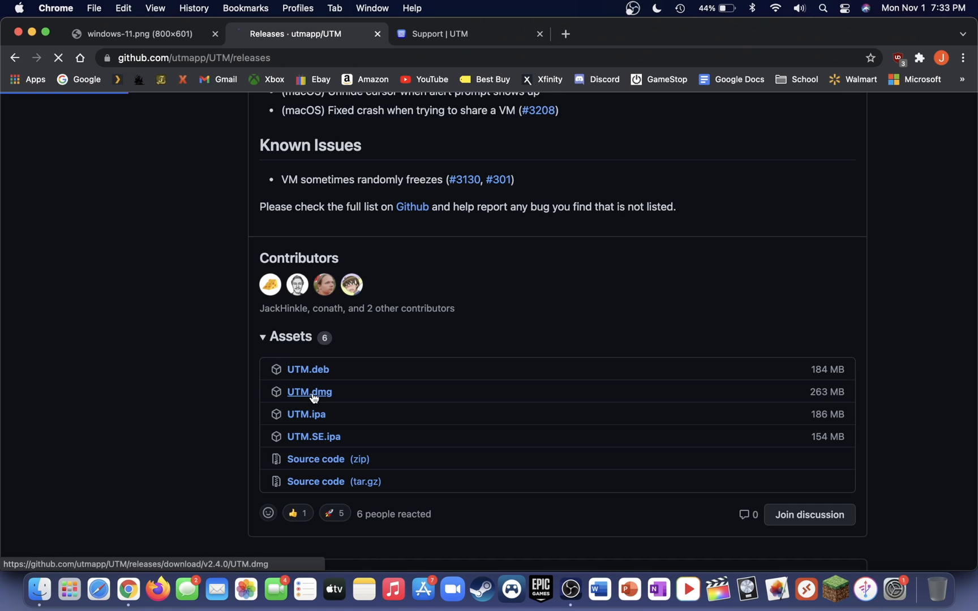
click(309, 392)
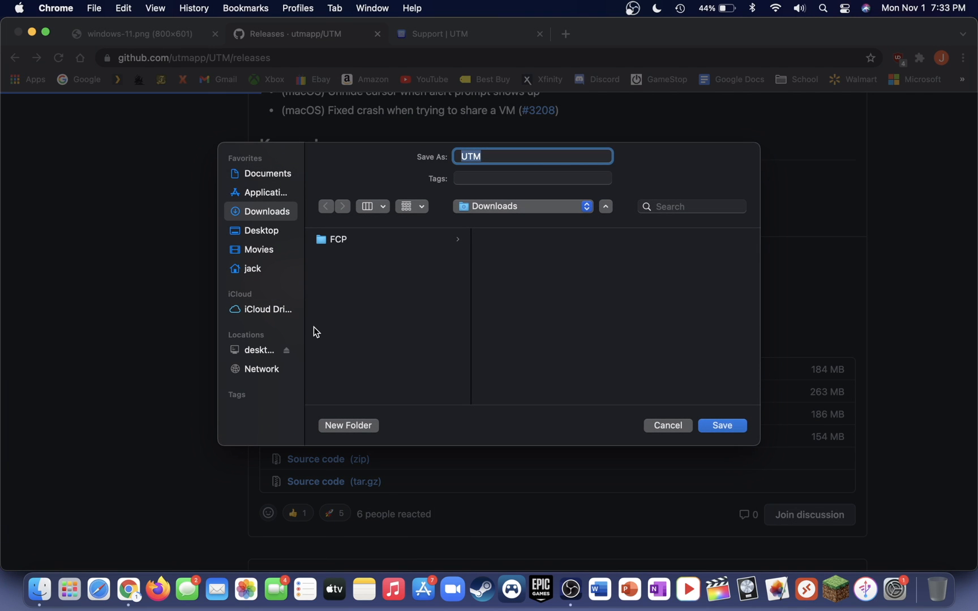
Save the UTM disk image, then sign in to the Microsoft account on the Windows Insider site.
click(722, 425)
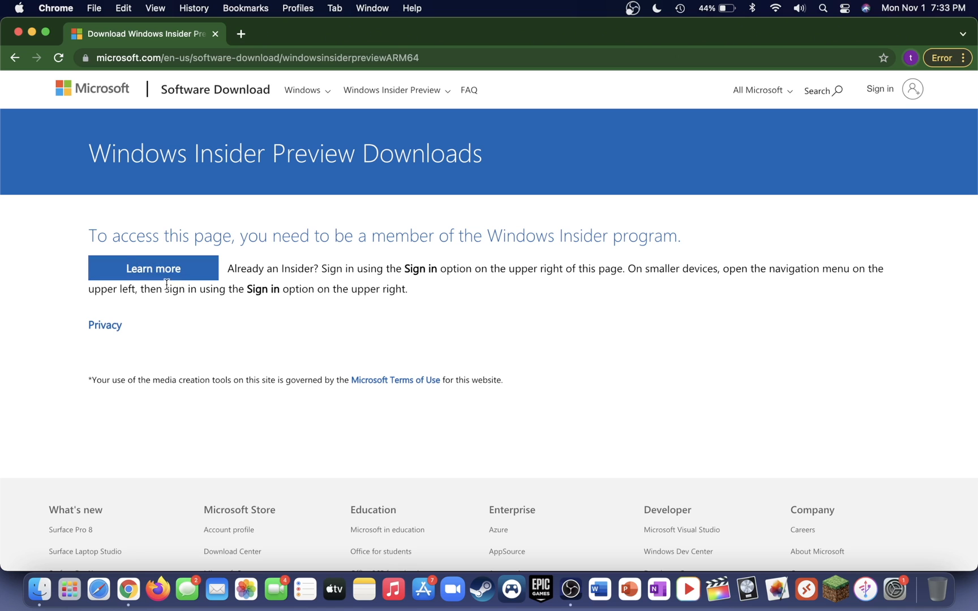
click(153, 269)
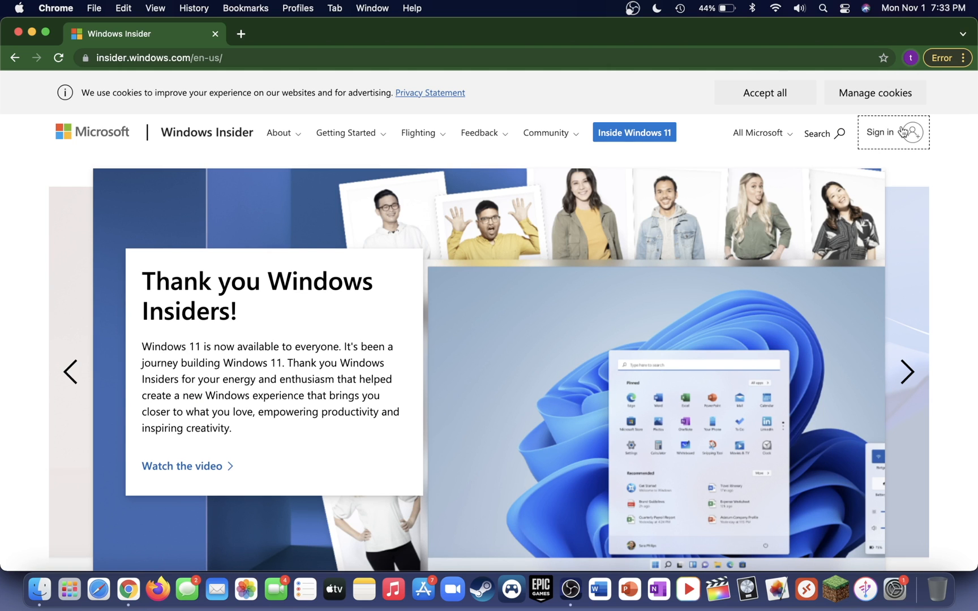
click(892, 133)
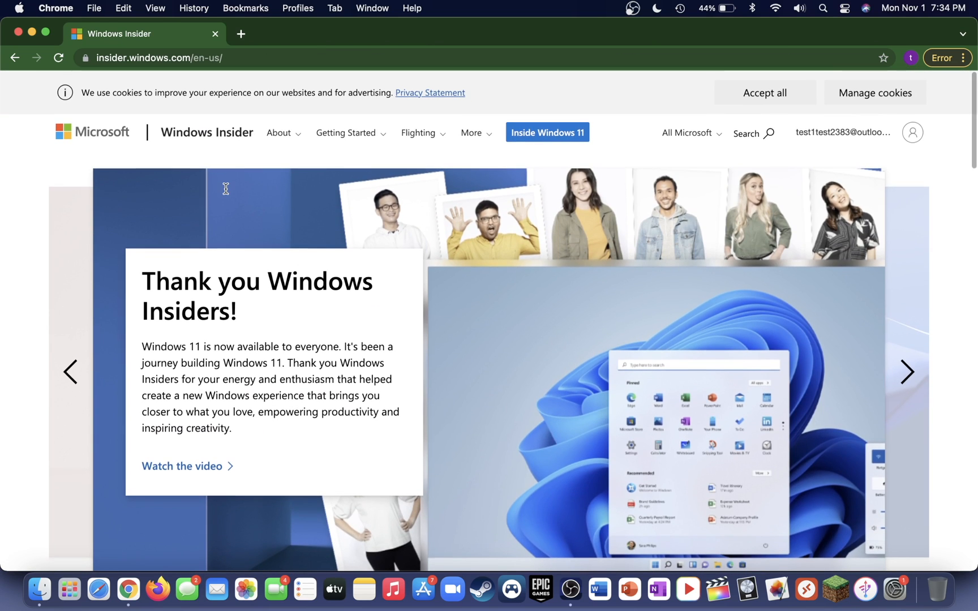
mouse_move(401, 194)
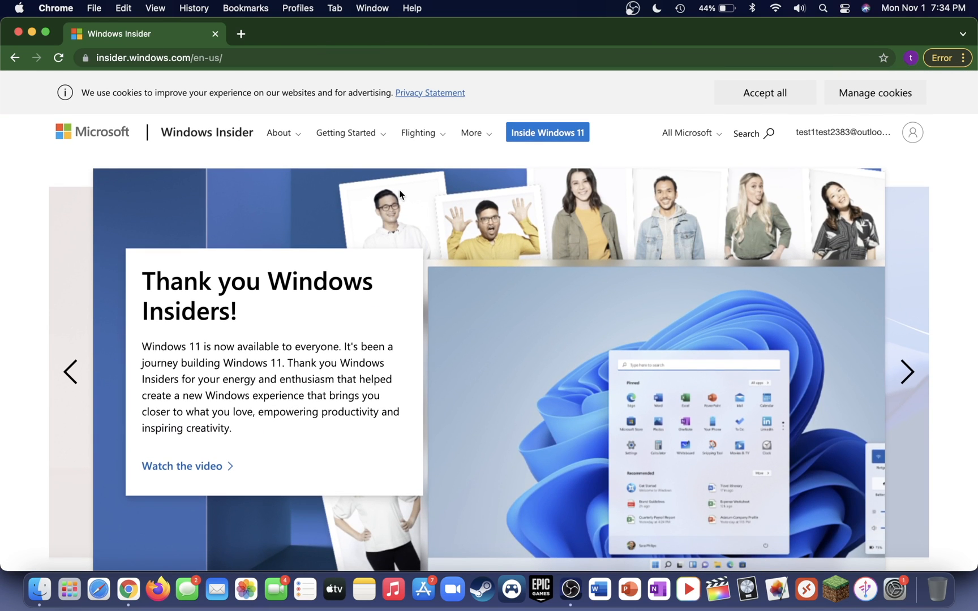
mouse_move(860, 136)
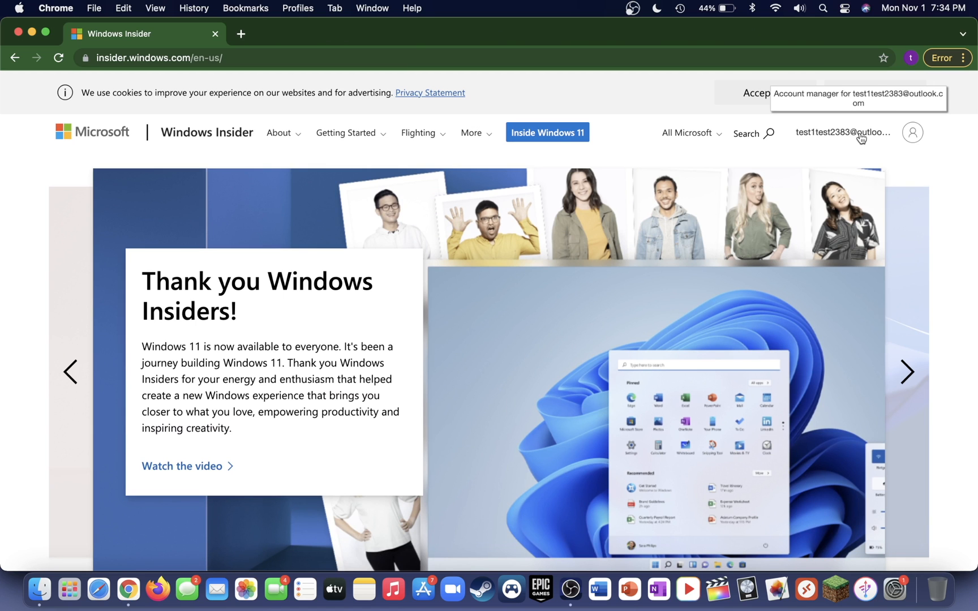
Choose Register under Meet the Windows Insider Program.
scroll(down, 3)
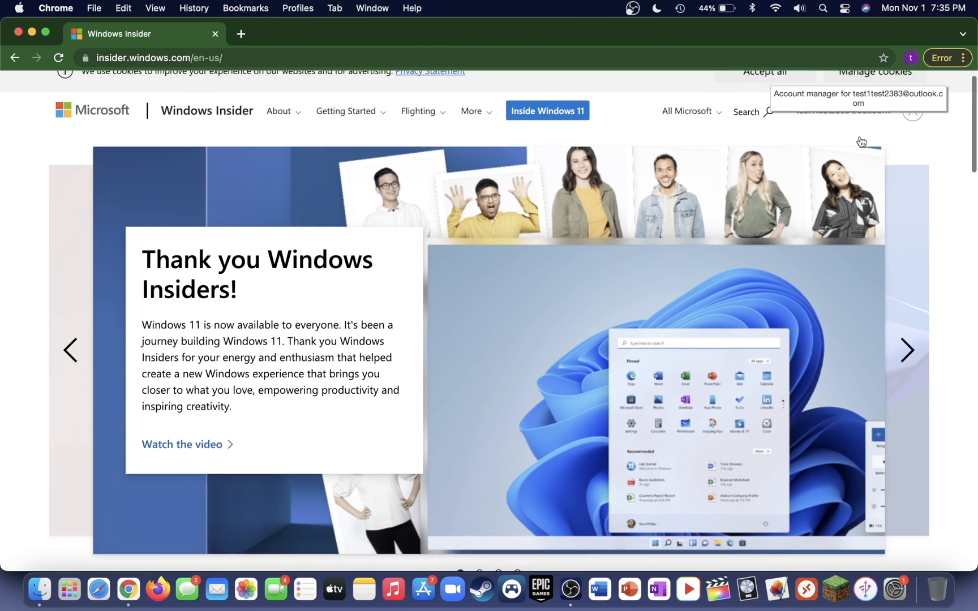
scroll(down, 3)
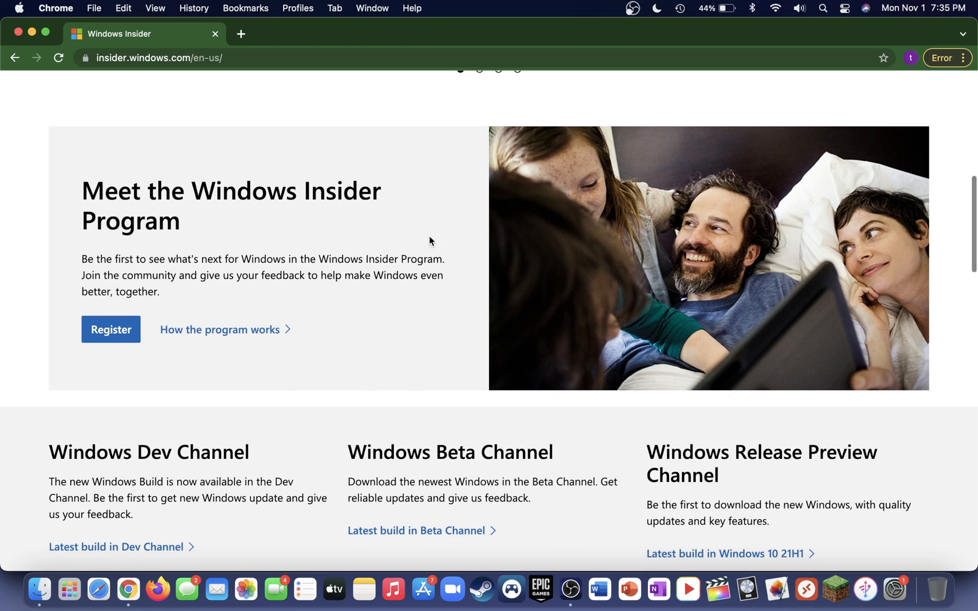
mouse_move(166, 236)
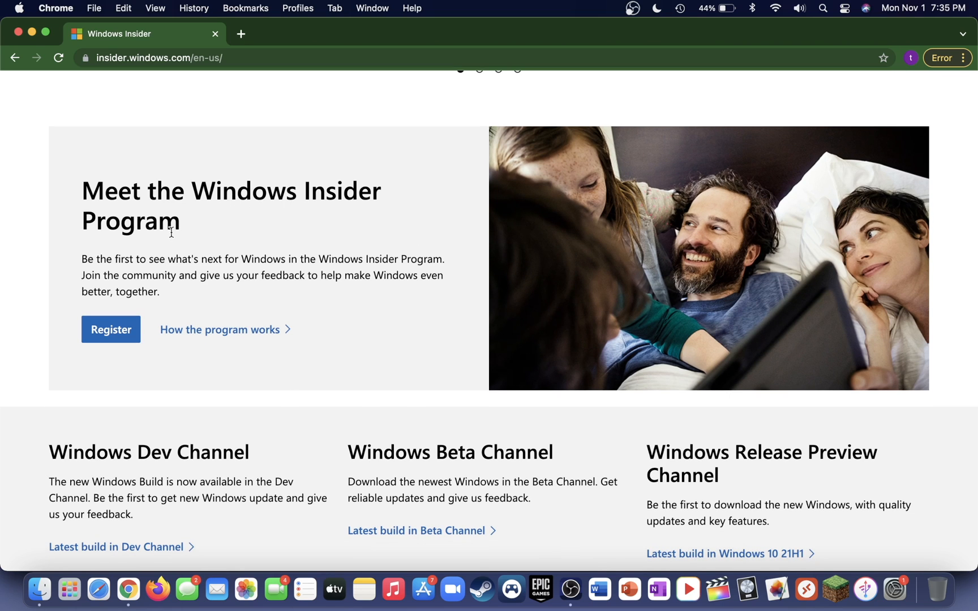
click(111, 330)
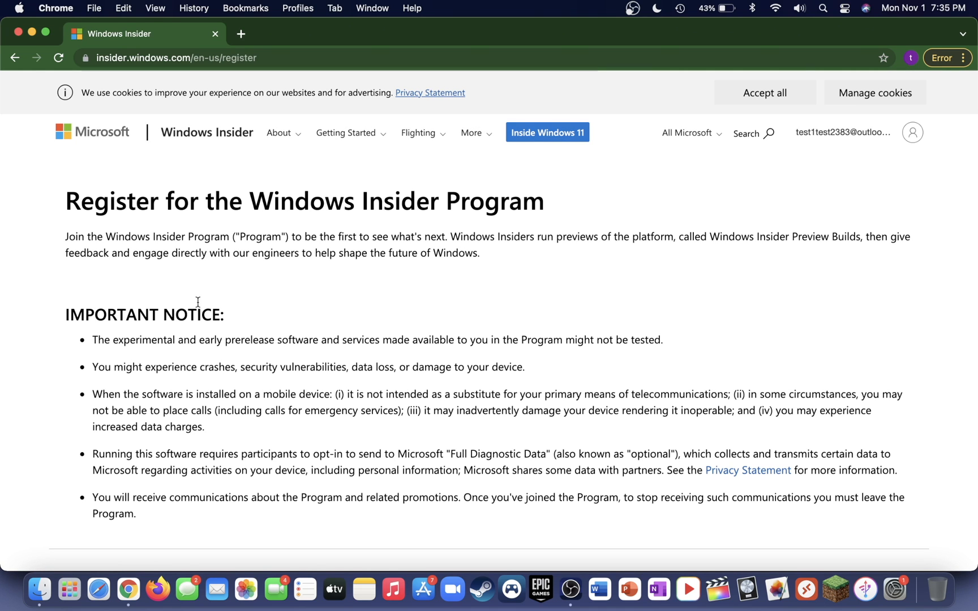
Accept the program terms and submit the Windows Insider registration.
scroll(down, 3)
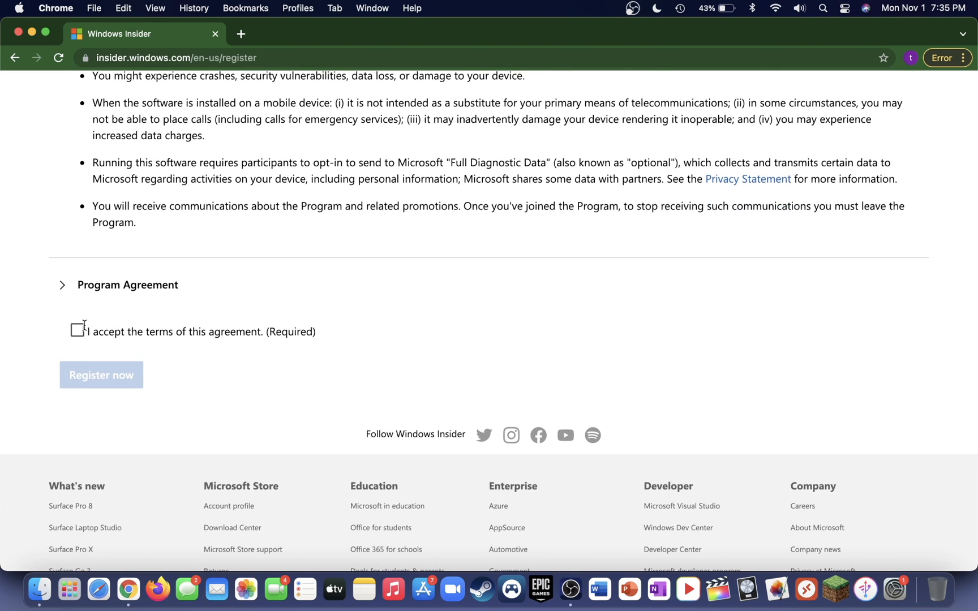
click(78, 331)
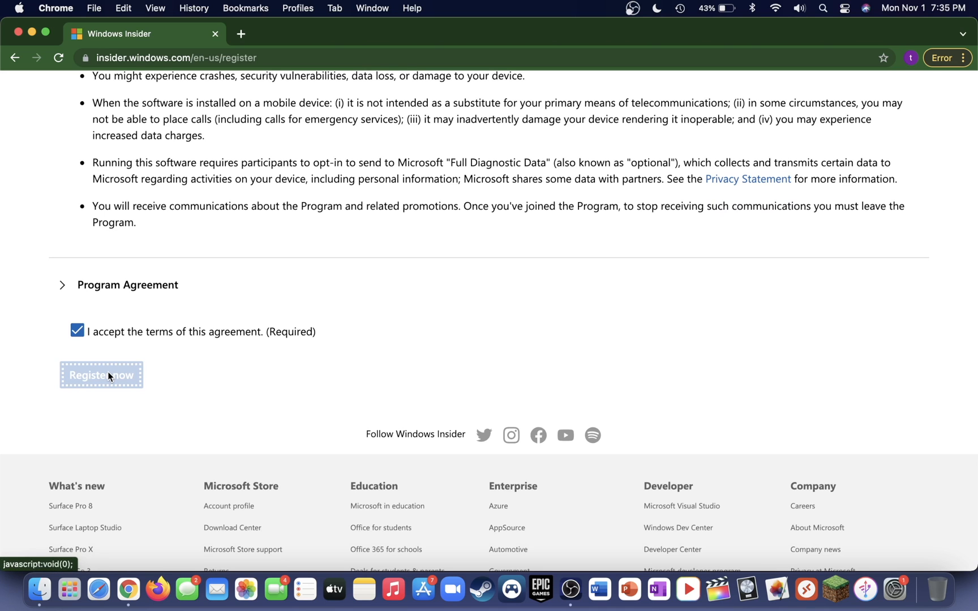
click(101, 374)
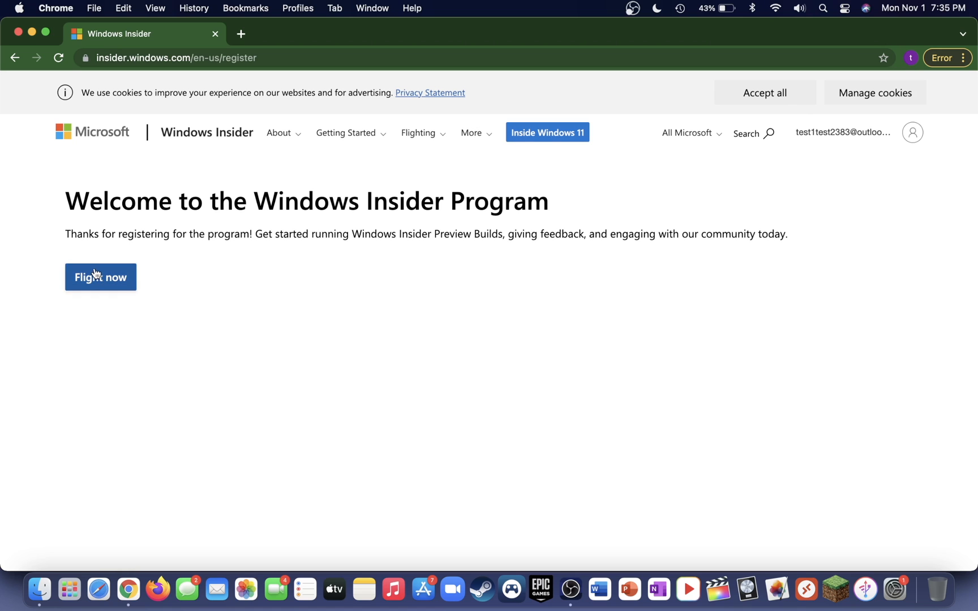
Open the Flight now getting-started instructions and scroll to the Preparation section.
click(100, 277)
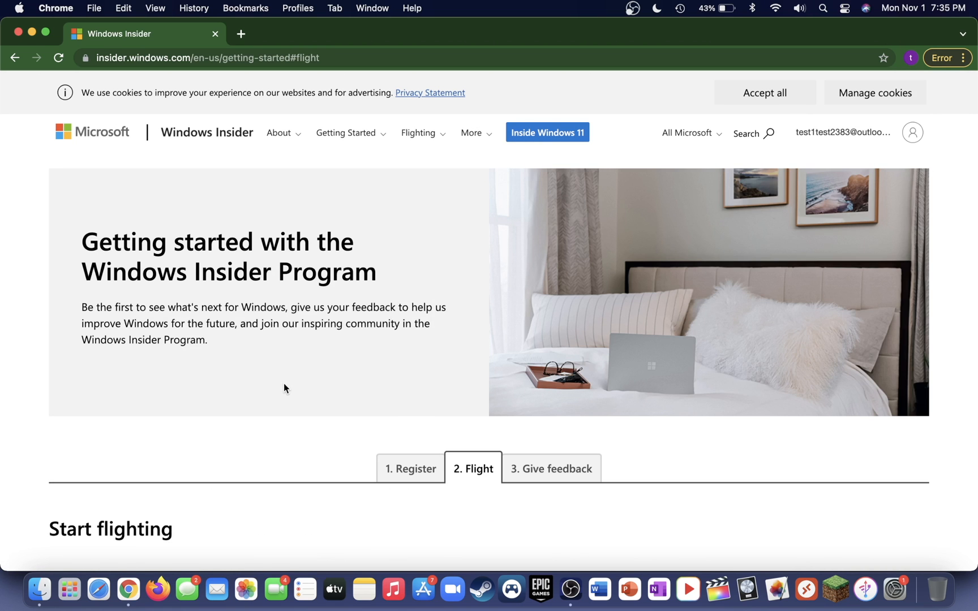
click(911, 133)
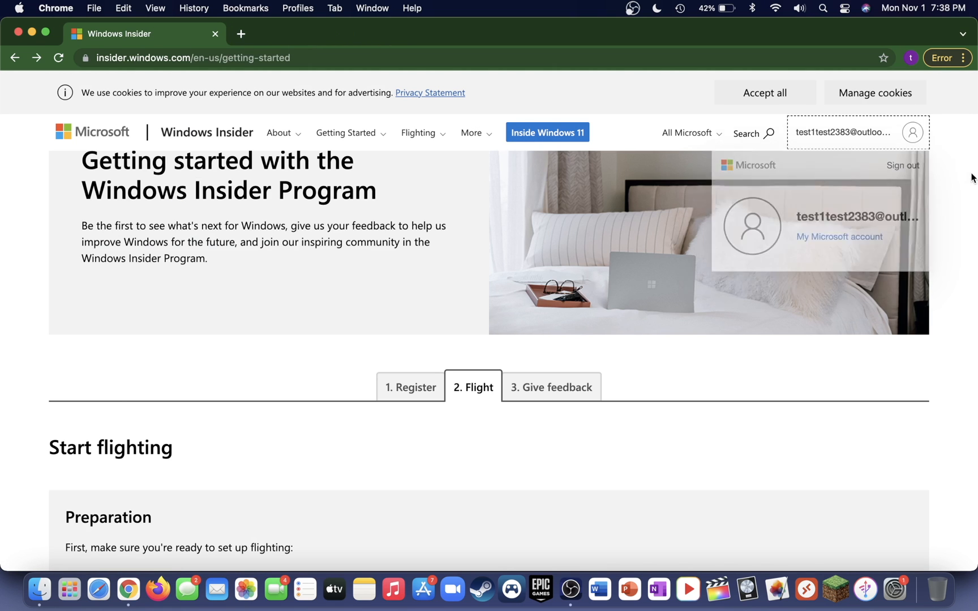
scroll(down, 3)
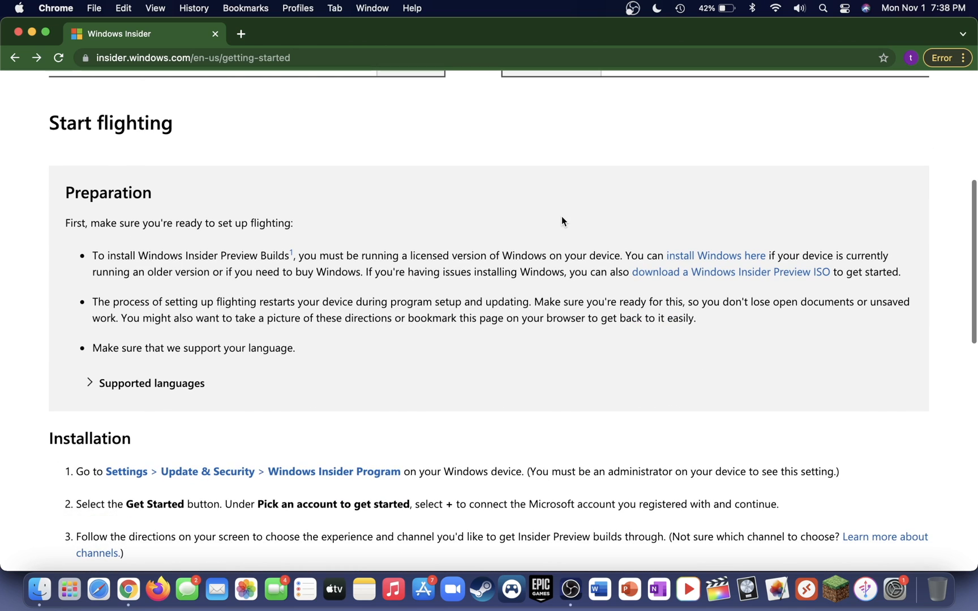
scroll(down, 3)
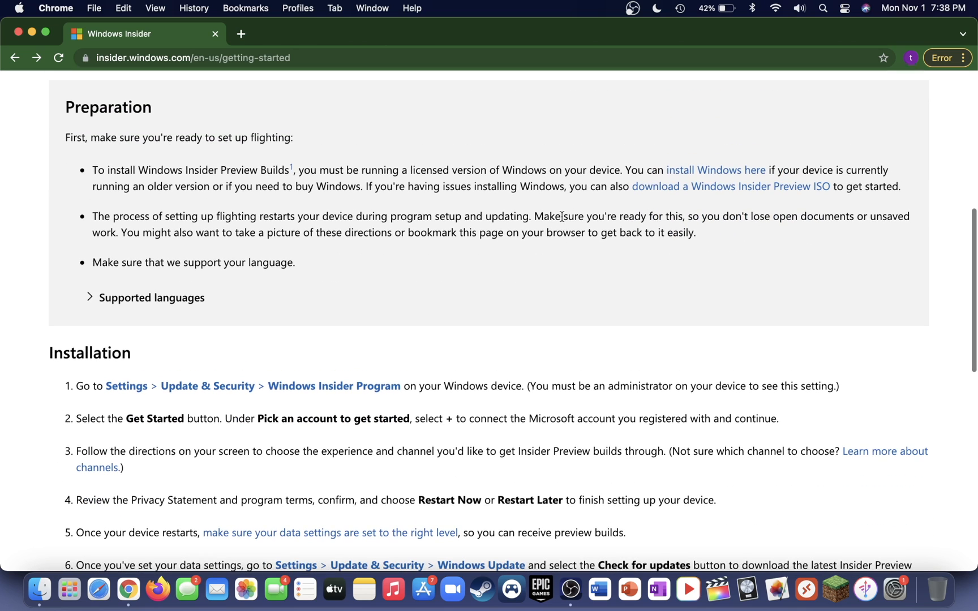
mouse_move(746, 196)
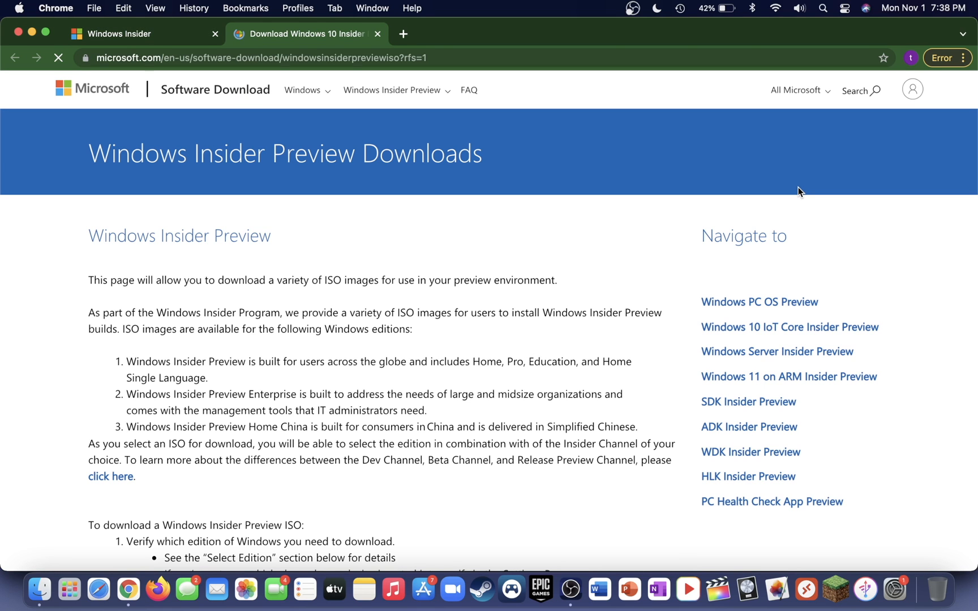
Open the Windows 11 on ARM Insider Preview page and request the Build 22483 ARM64 client download.
scroll(down, 3)
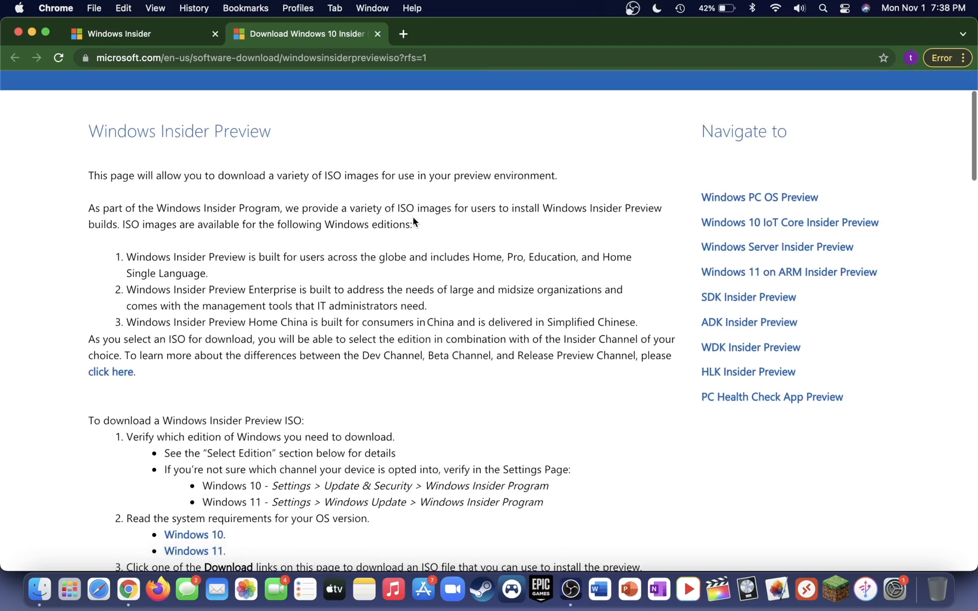
scroll(down, 3)
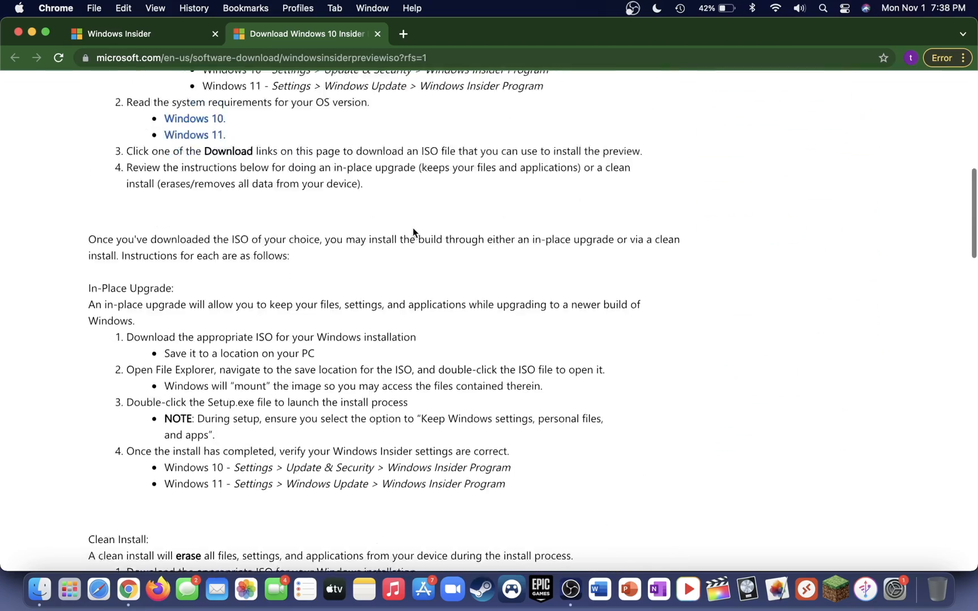
scroll(up, 3)
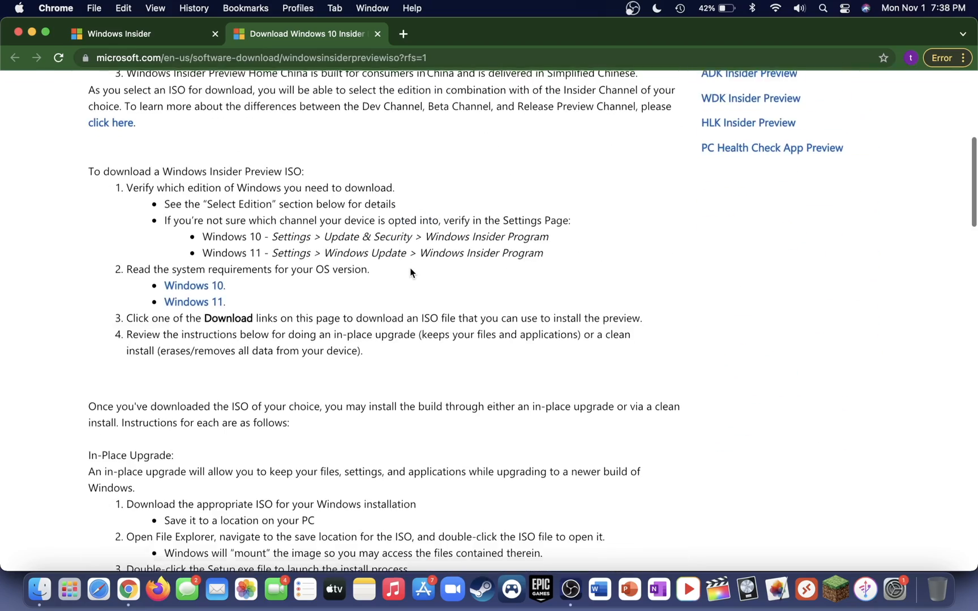
scroll(up, 3)
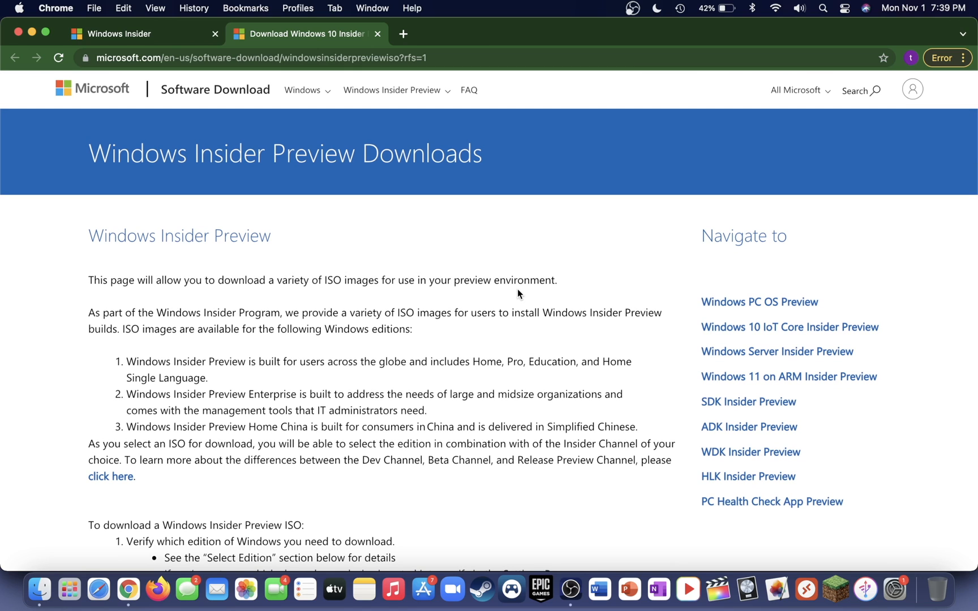
mouse_move(742, 379)
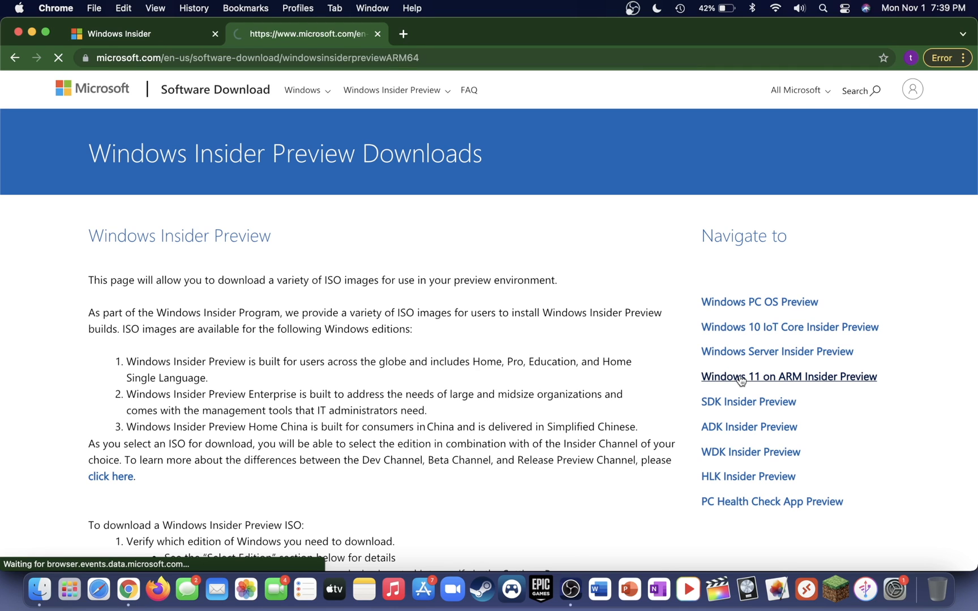
click(788, 376)
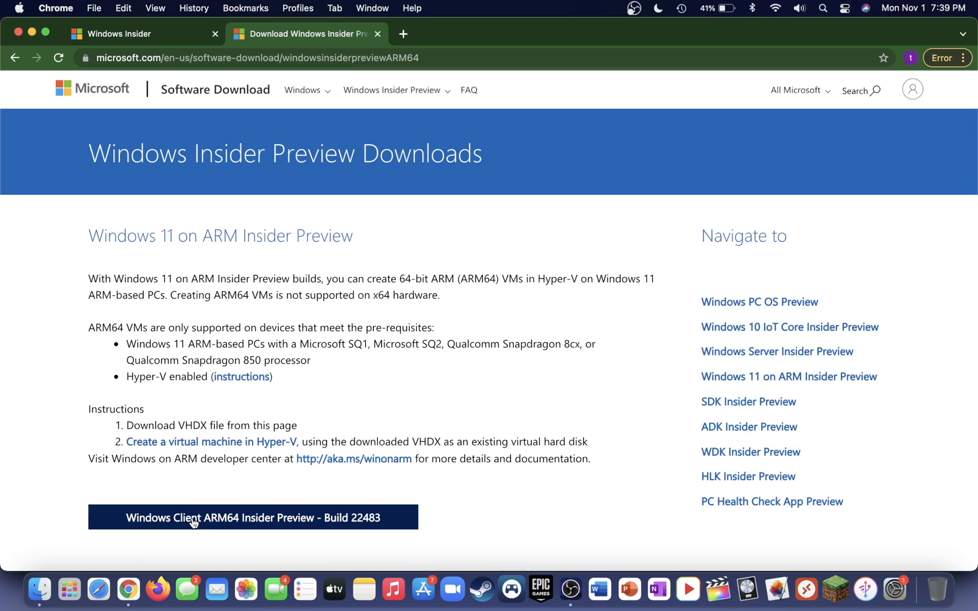
mouse_move(209, 524)
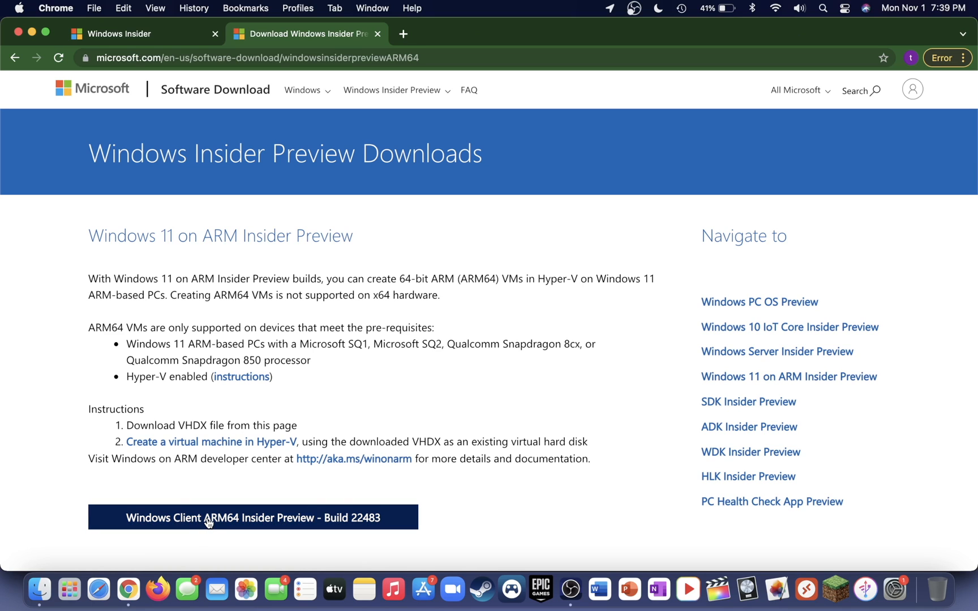
mouse_move(345, 528)
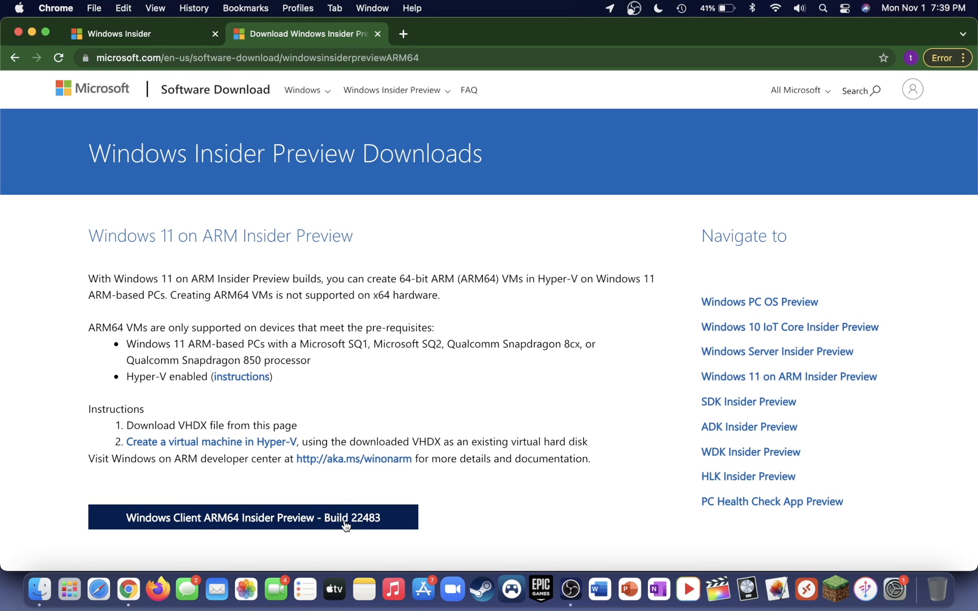
click(253, 517)
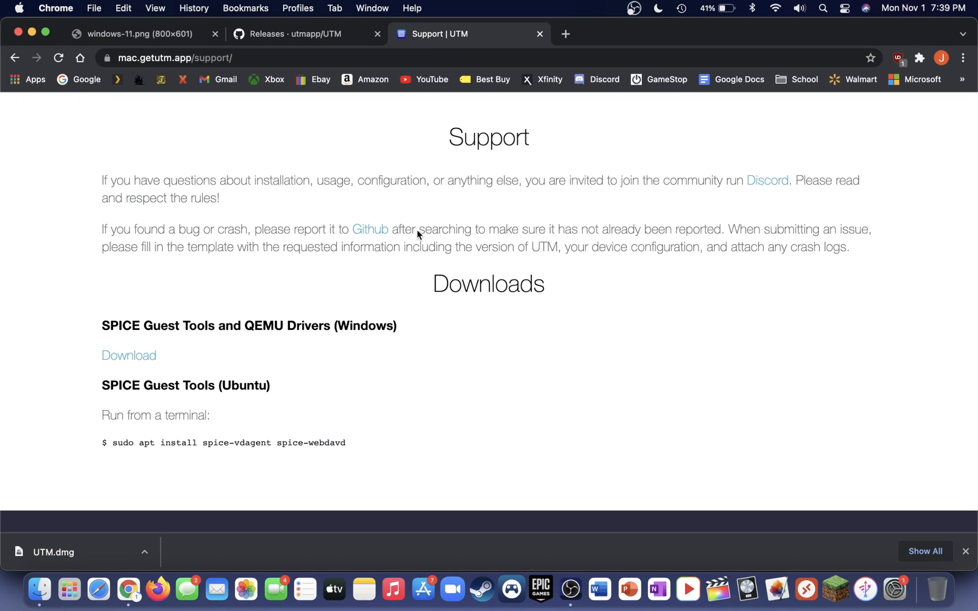
Save the SPICE Guest Tools and QEMU Drivers (Windows) package to Downloads as spice-guest-tools-0.164.iso.
scroll(down, 3)
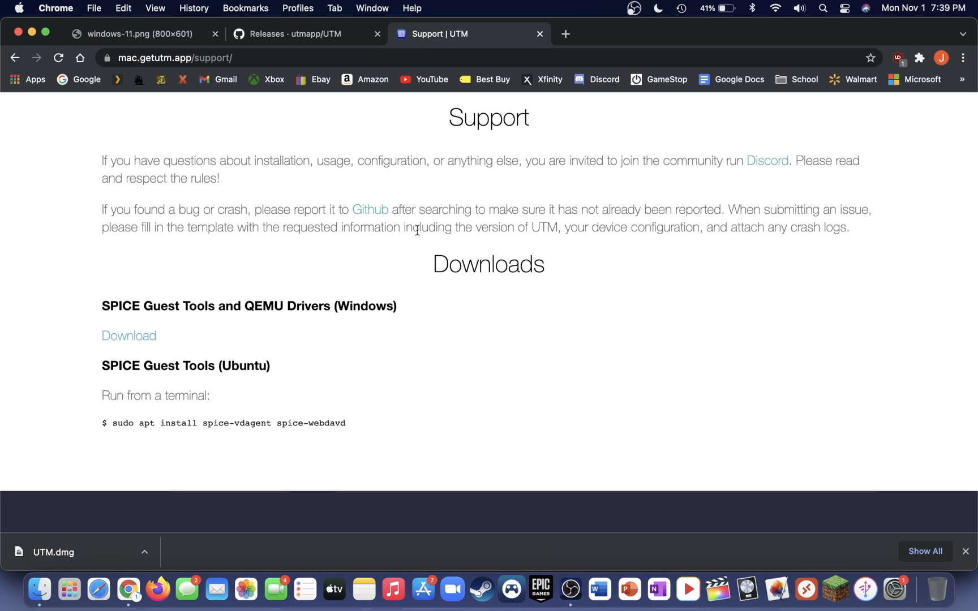
drag(133, 306, 292, 305)
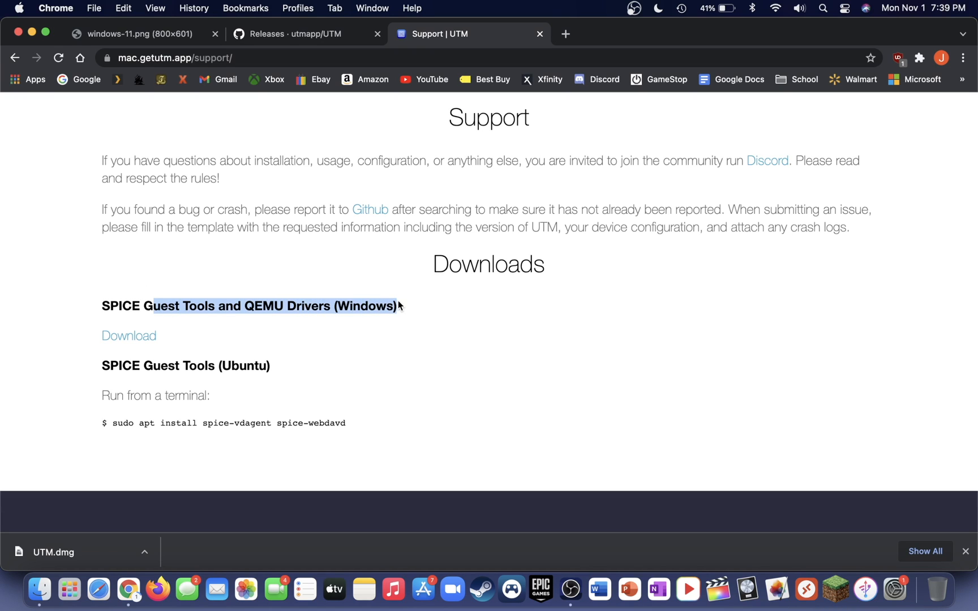
mouse_move(146, 332)
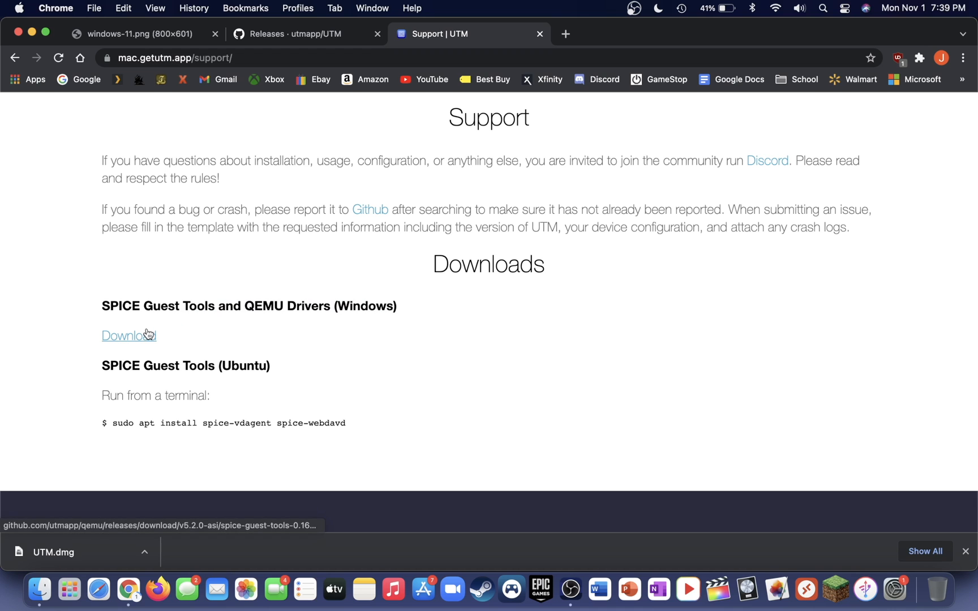
click(129, 336)
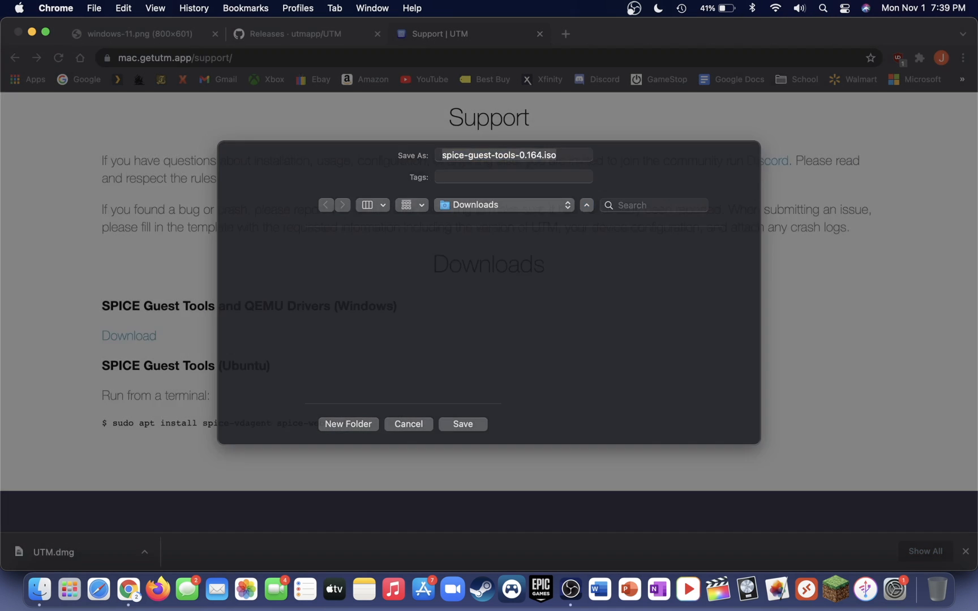
click(463, 424)
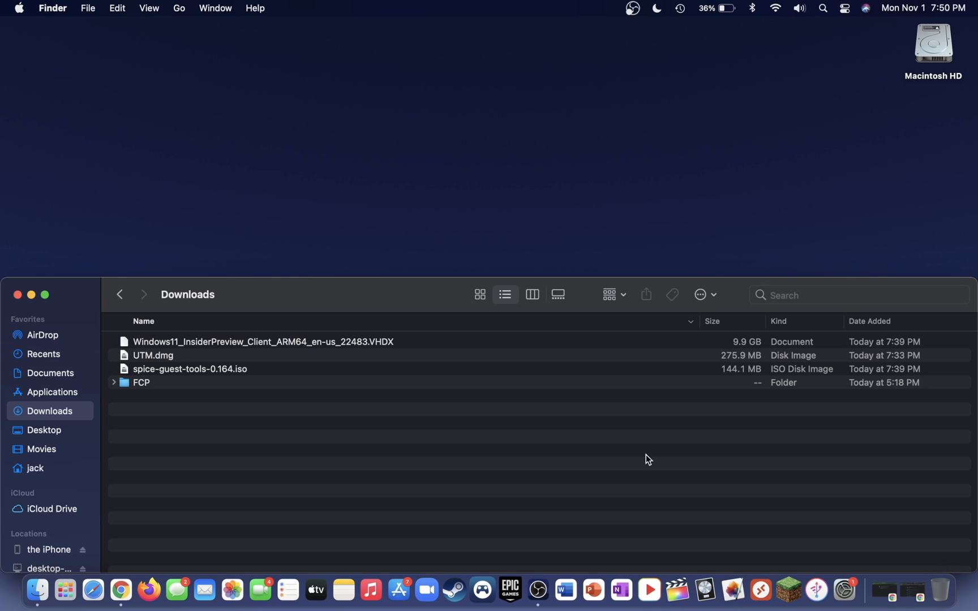
mouse_move(415, 351)
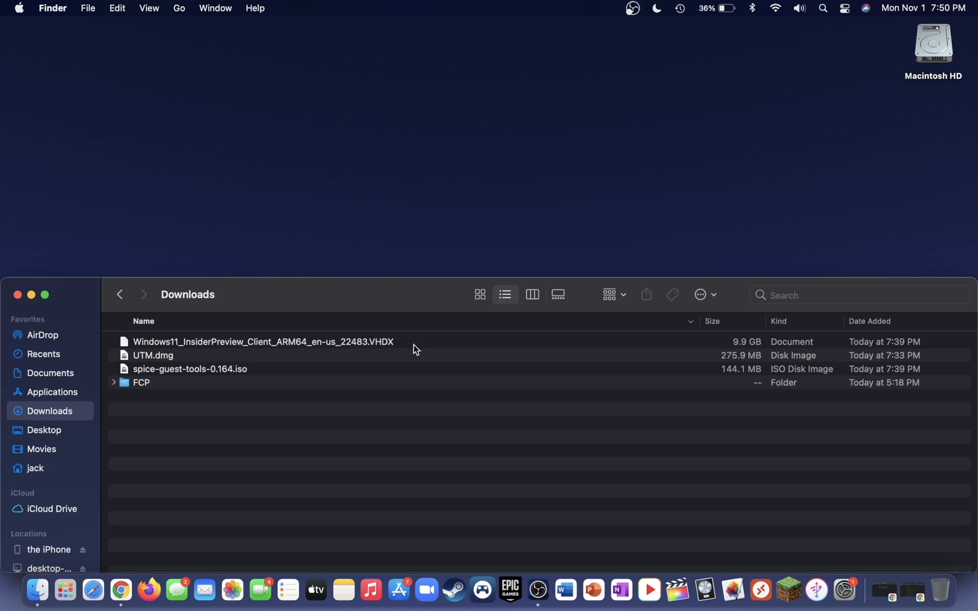
mouse_move(120, 582)
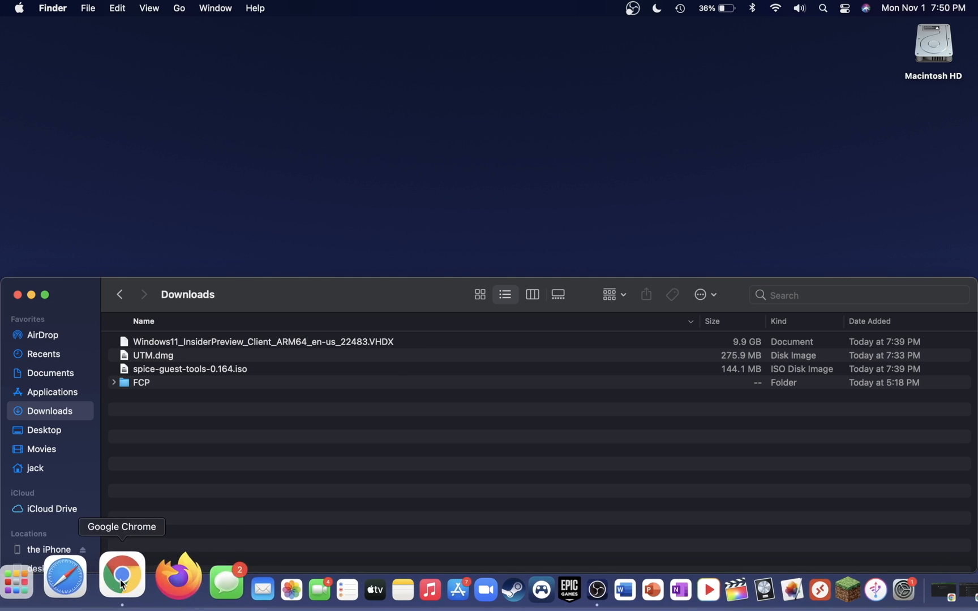
Copy the Homebrew install command from brew.sh and search Spotlight for Terminal.
click(120, 578)
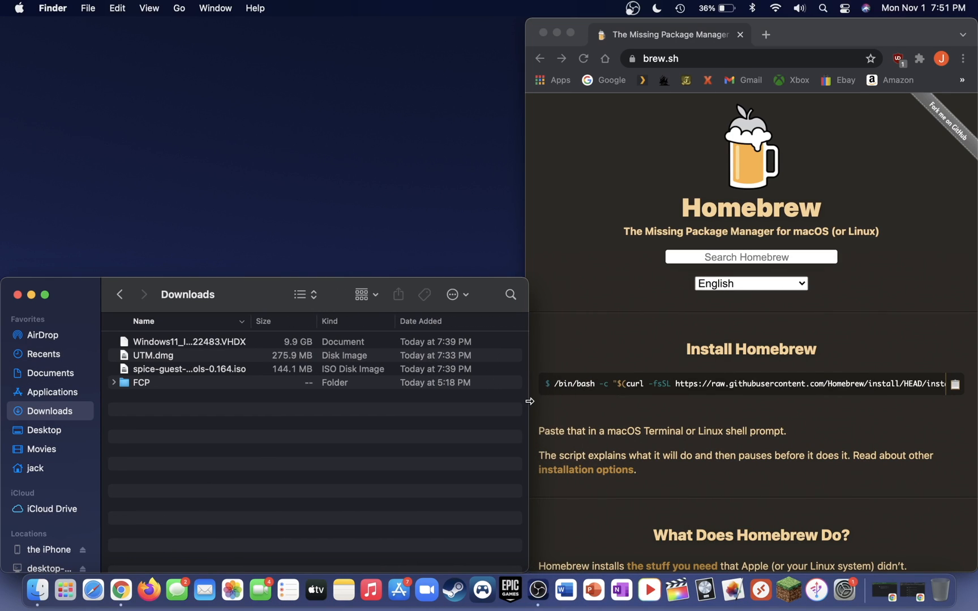
click(707, 344)
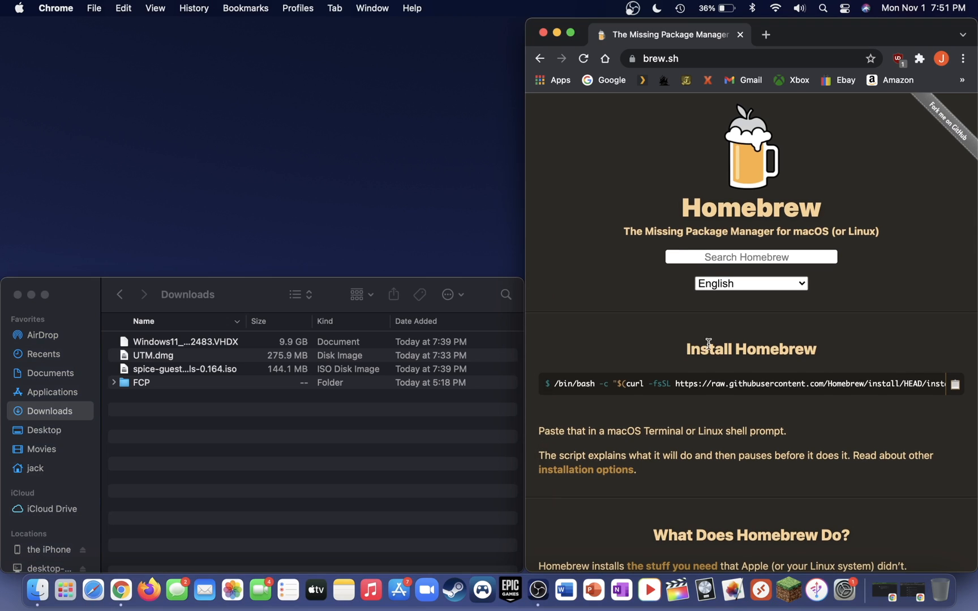
mouse_move(688, 350)
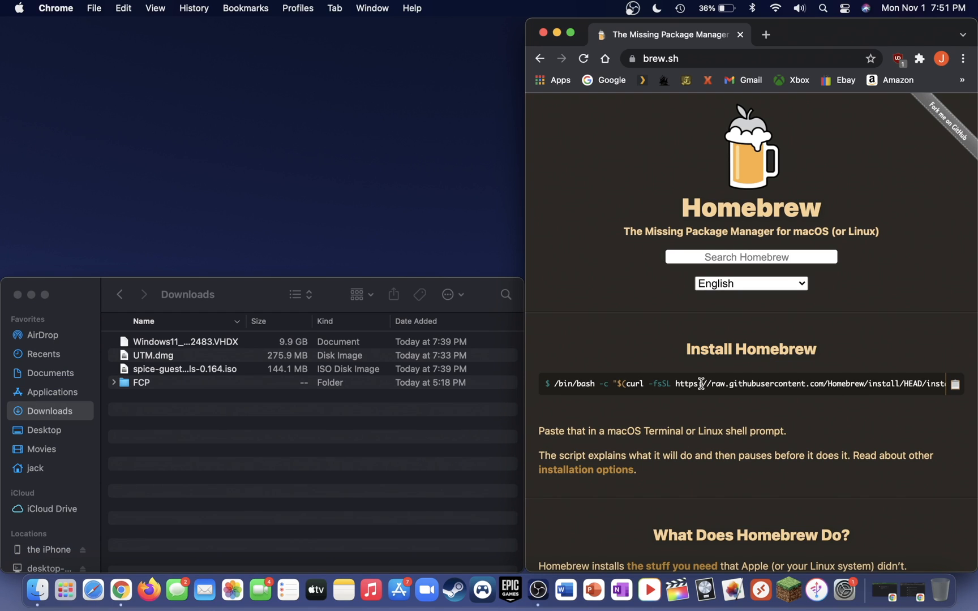
click(955, 384)
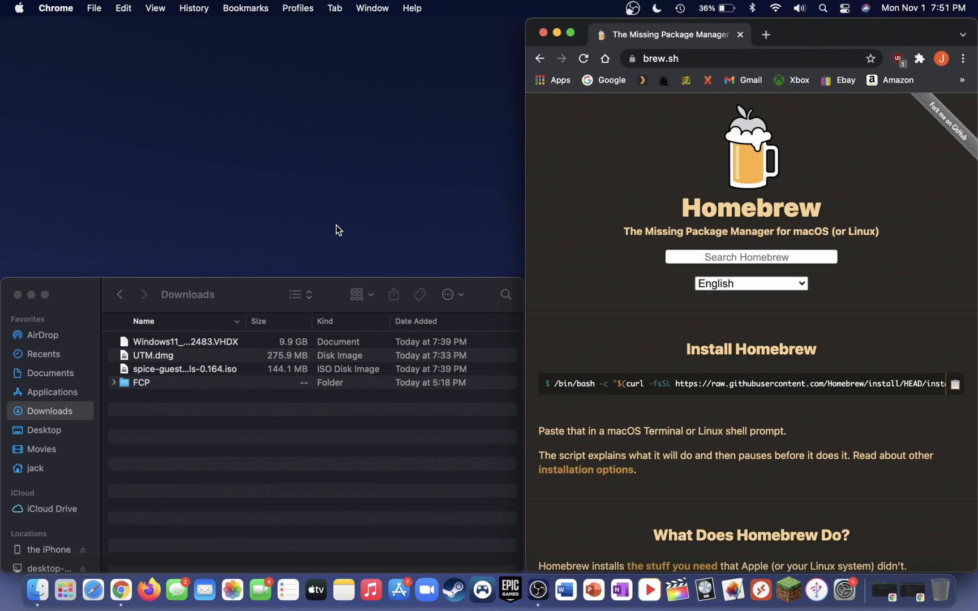
key(cmd+space)
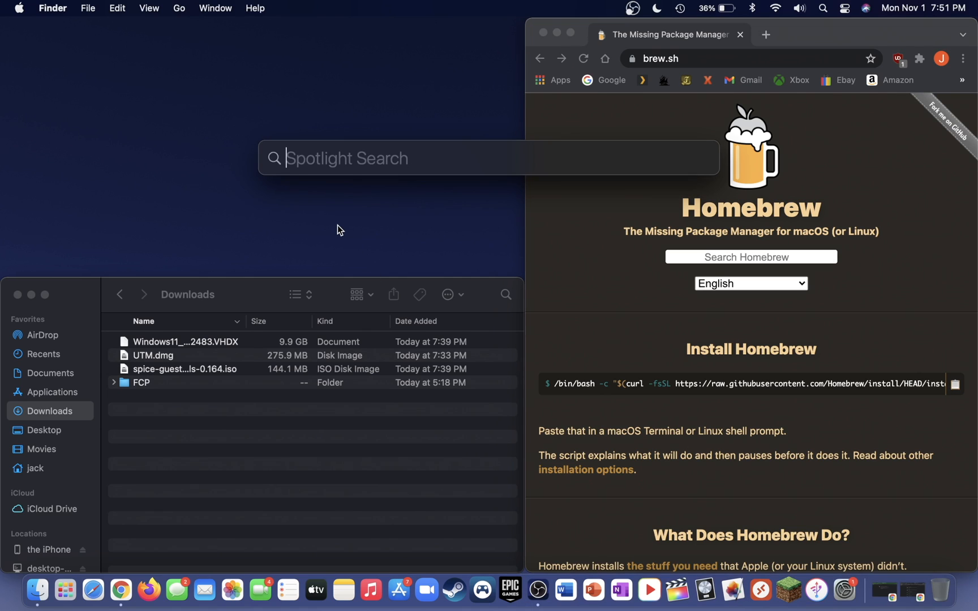
text(terminal)
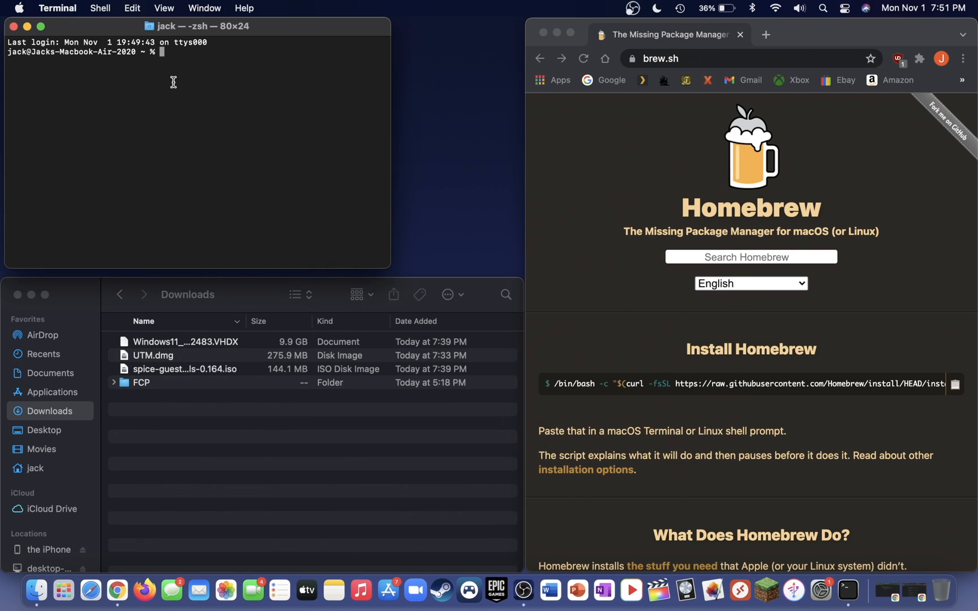
mouse_move(842, 387)
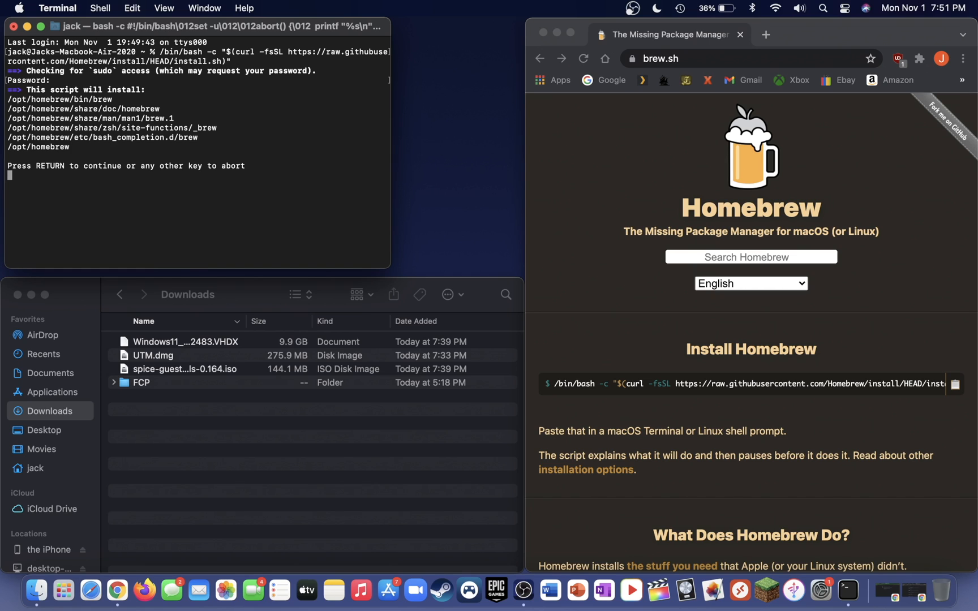
Confirm the Homebrew install script with Return so installation completes.
key(return)
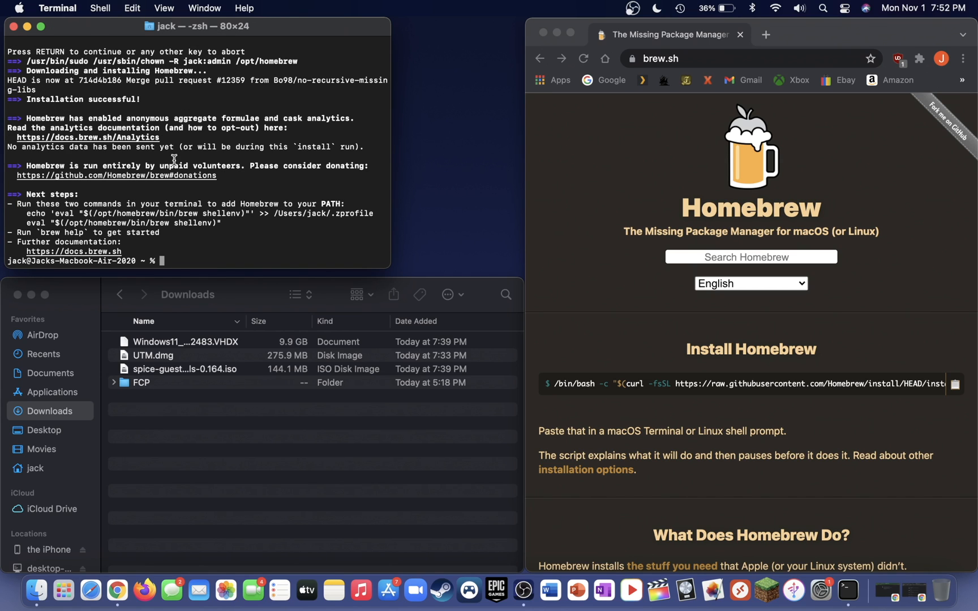
mouse_move(25, 214)
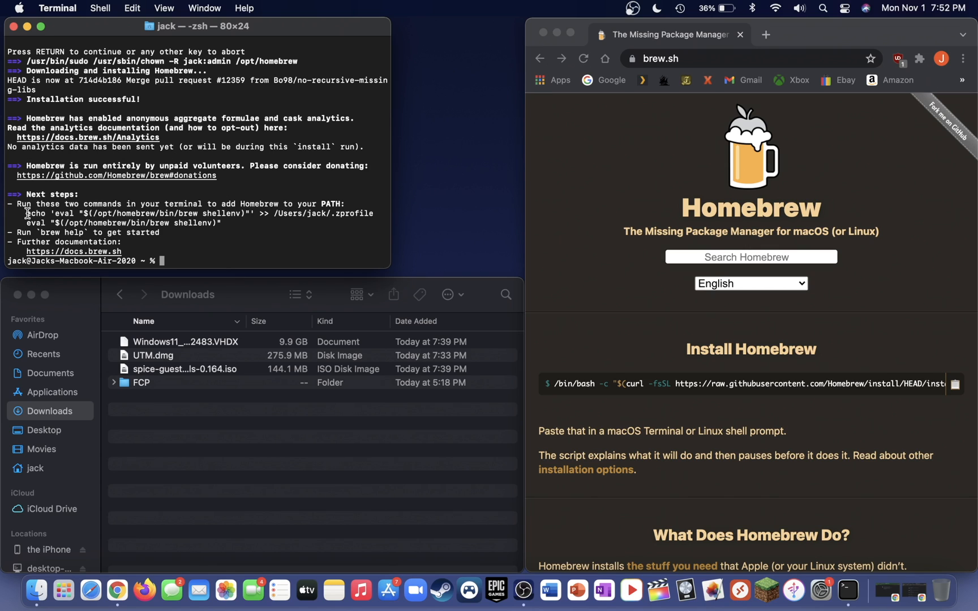
Select the two PATH setup commands from Homebrew's Next steps output.
drag(25, 213, 224, 224)
text(brew install qemu)
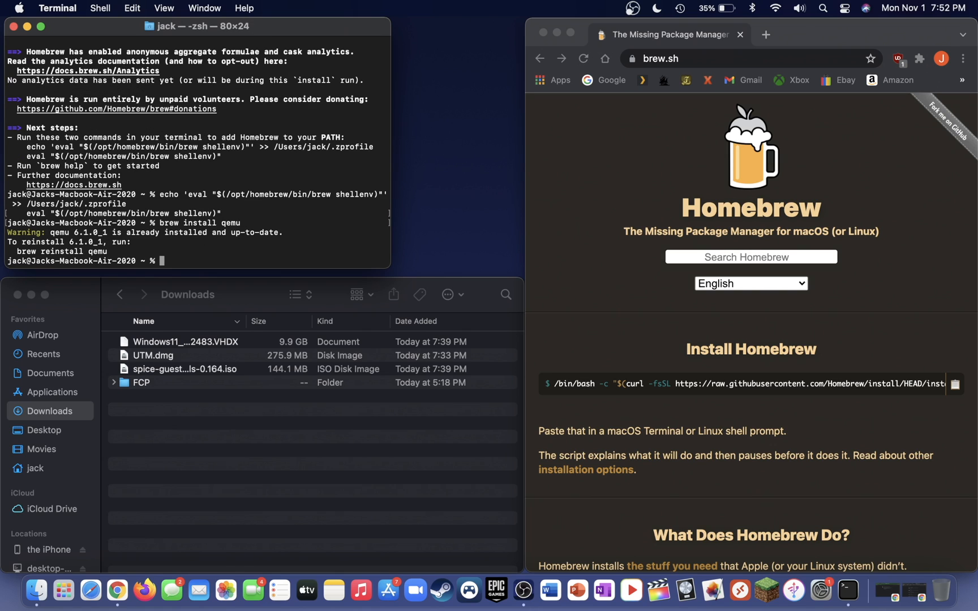
mouse_move(116, 237)
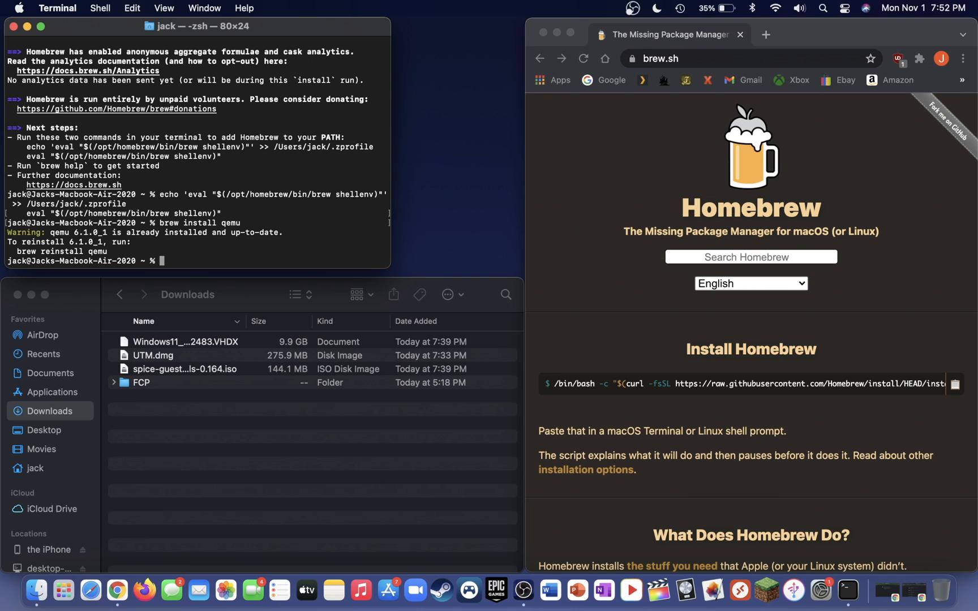
Run qemu-img convert -p -O qcow2 on the Windows 11 VHDX to create a qcow2 image.
text(qemu-)
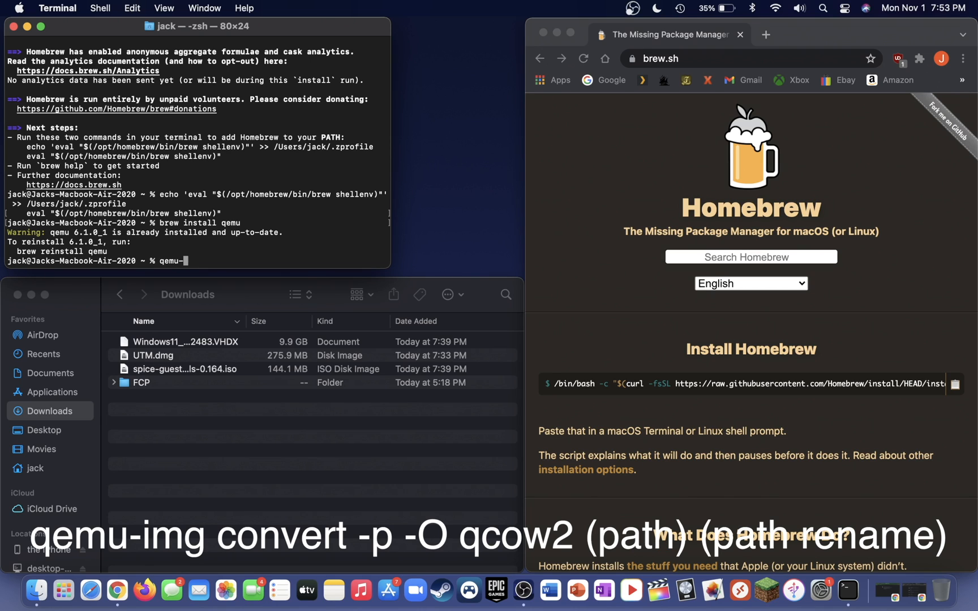
text(convert -p -O qcow2)
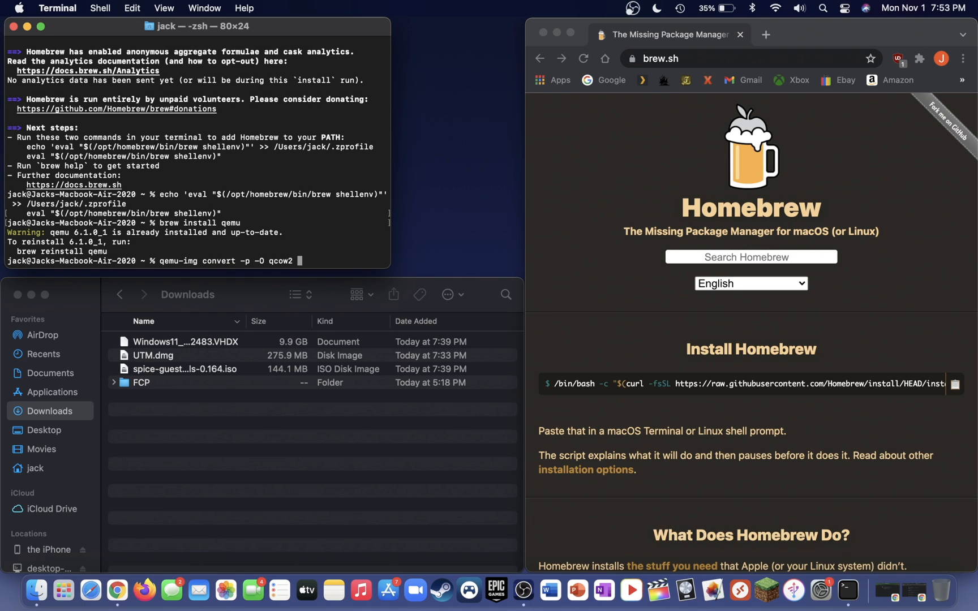
click(186, 342)
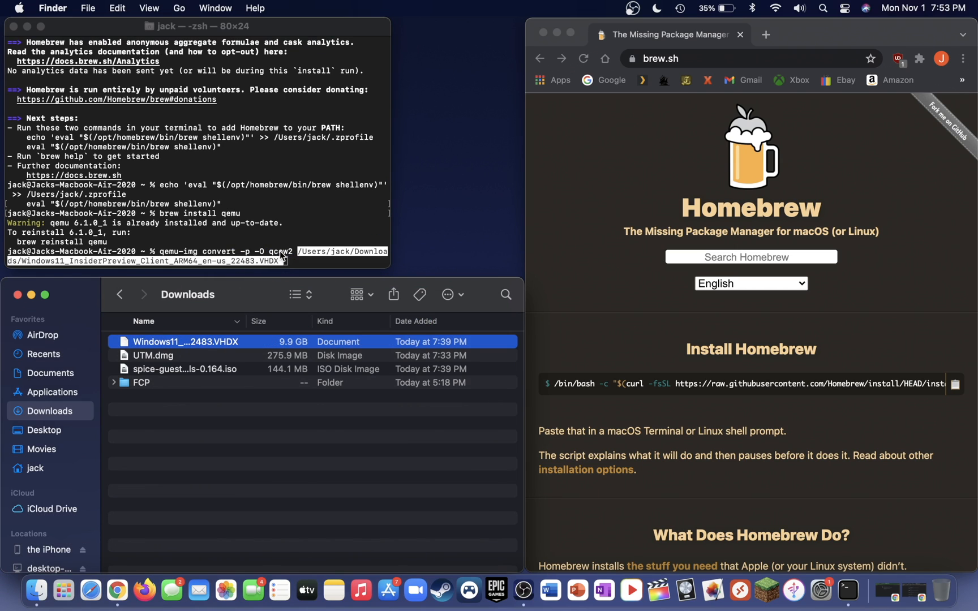
mouse_move(298, 267)
text( /Users/jack/Downloads/Windows11_InsiderPreview_Client_ARM64_en-us_22483.q)
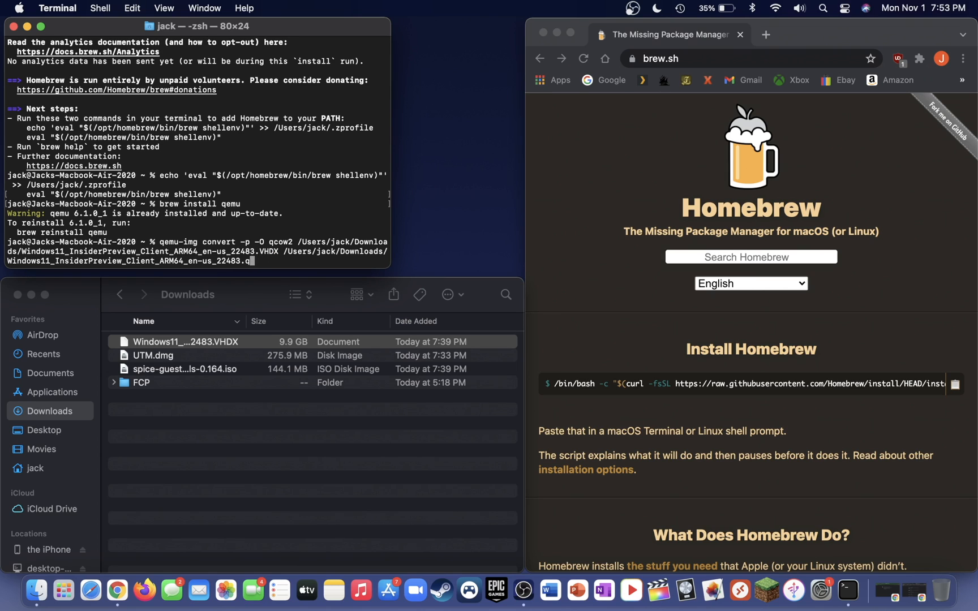
text(cow2)
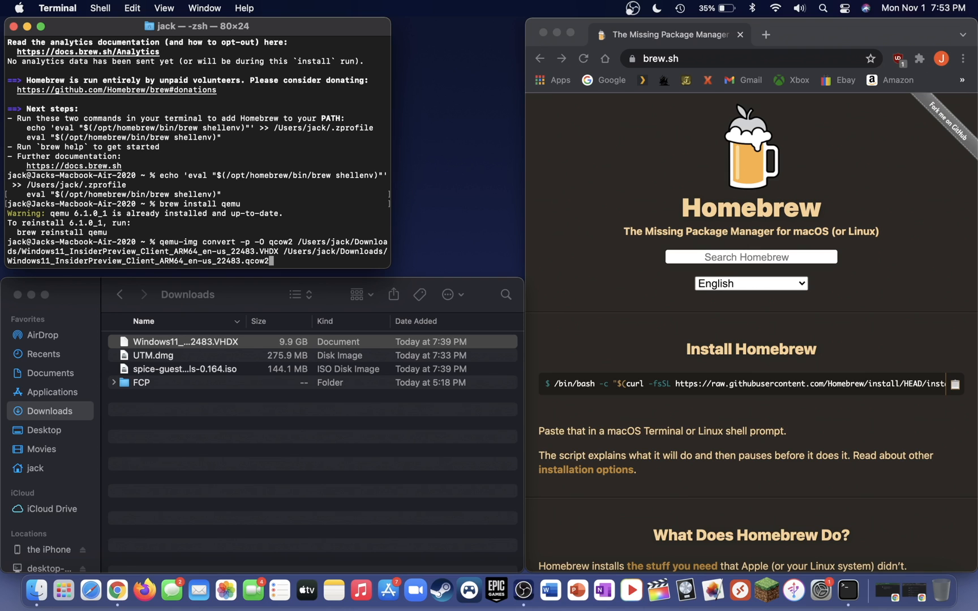
key(Return)
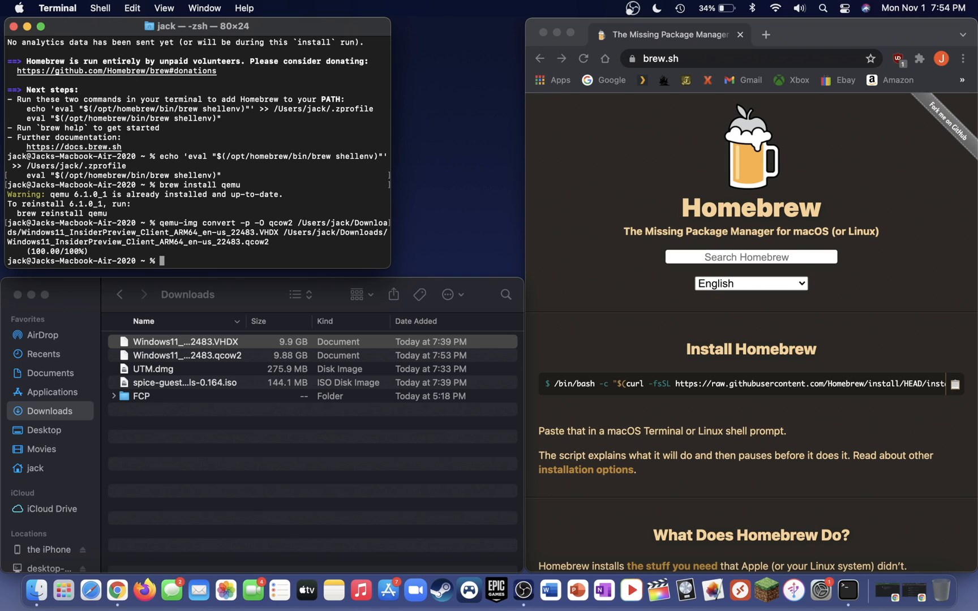
mouse_move(4, 257)
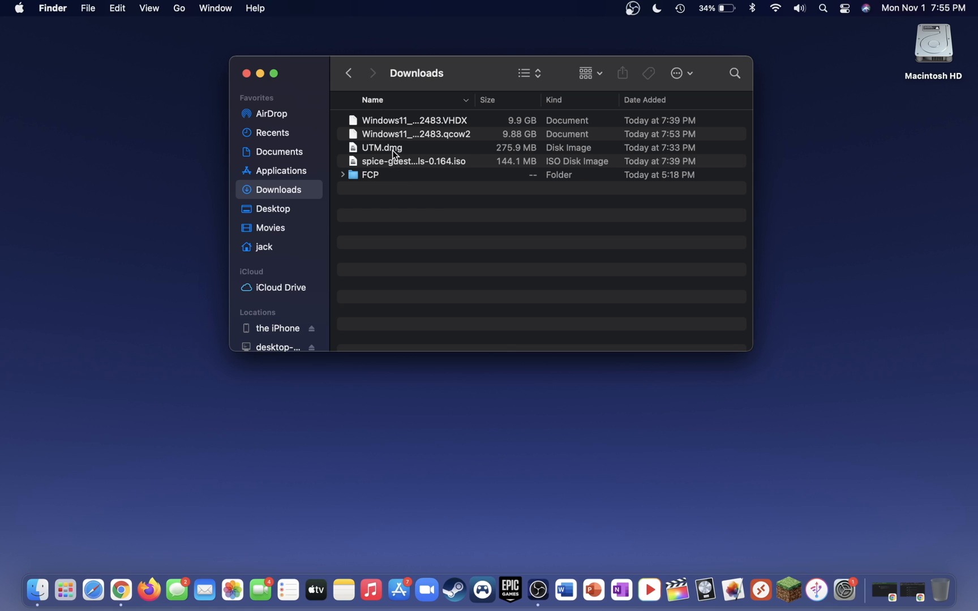
Open the UTM.dmg disk image, then launch UTM through a Spotlight search for utm.
click(381, 148)
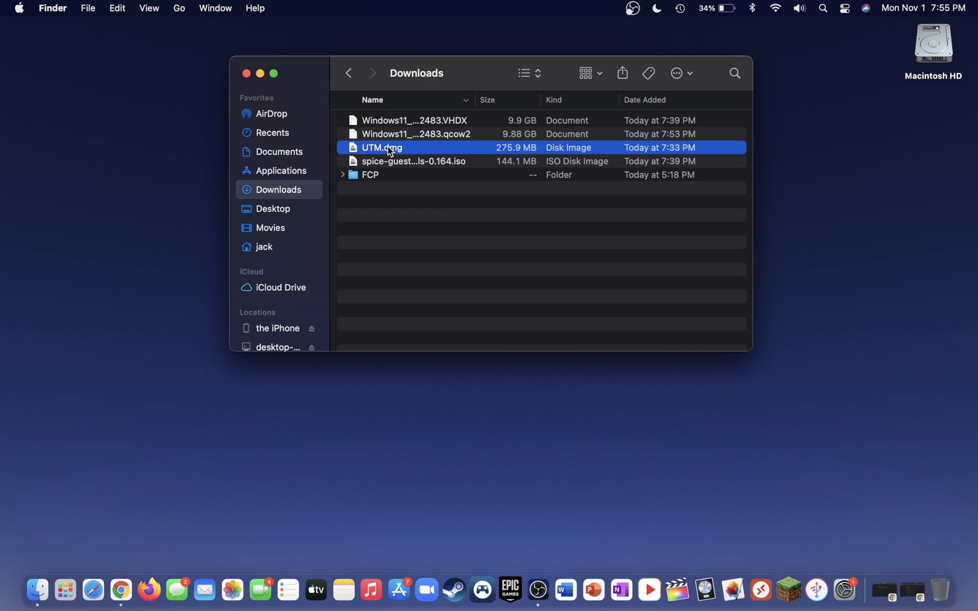
double_click(381, 148)
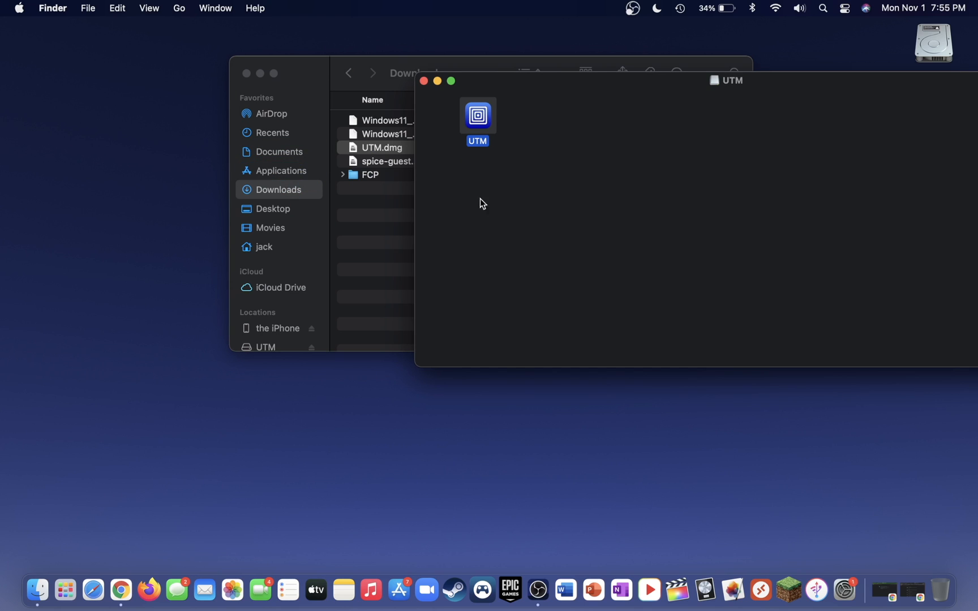
mouse_move(651, 174)
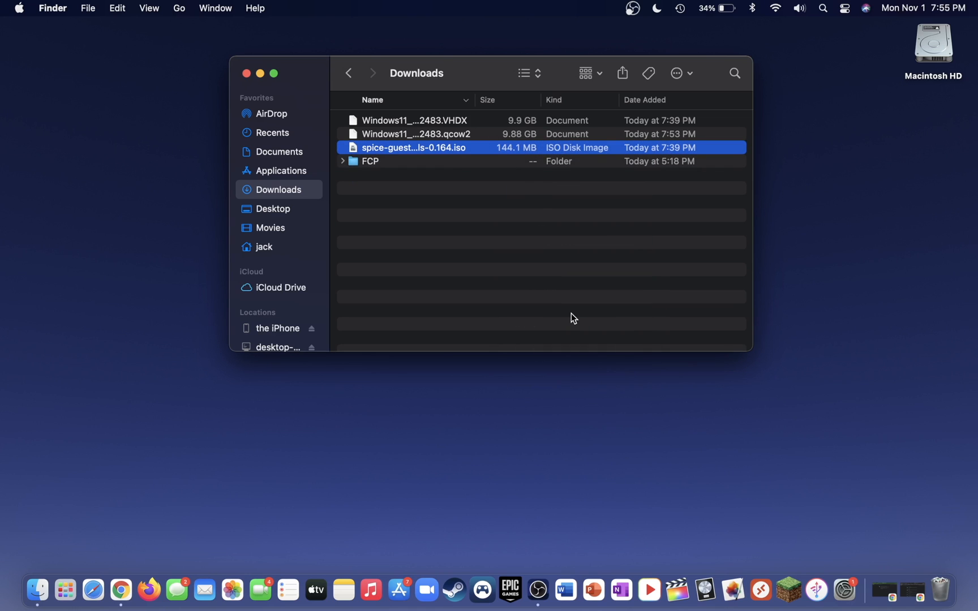
mouse_move(541, 265)
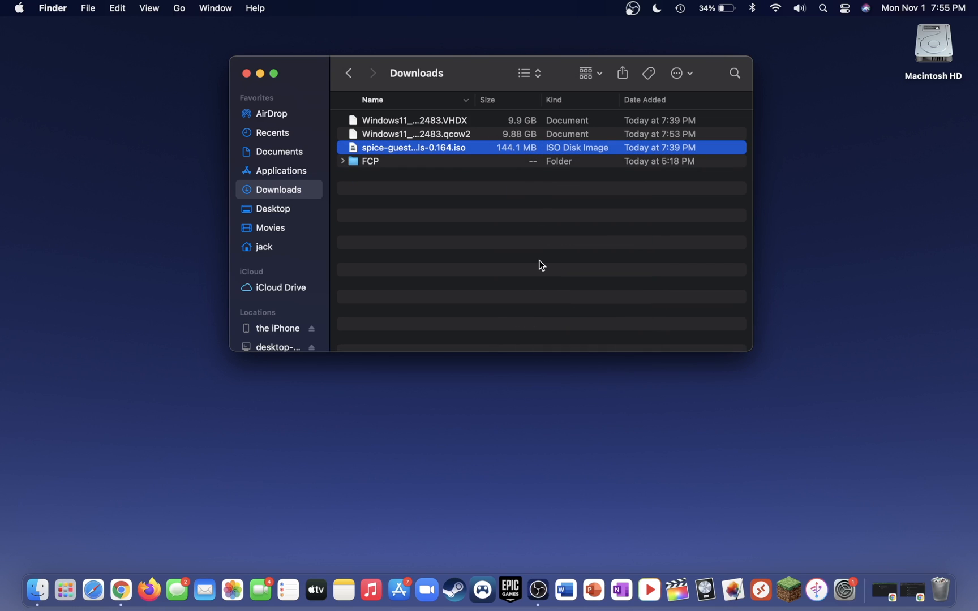
text(terminal)
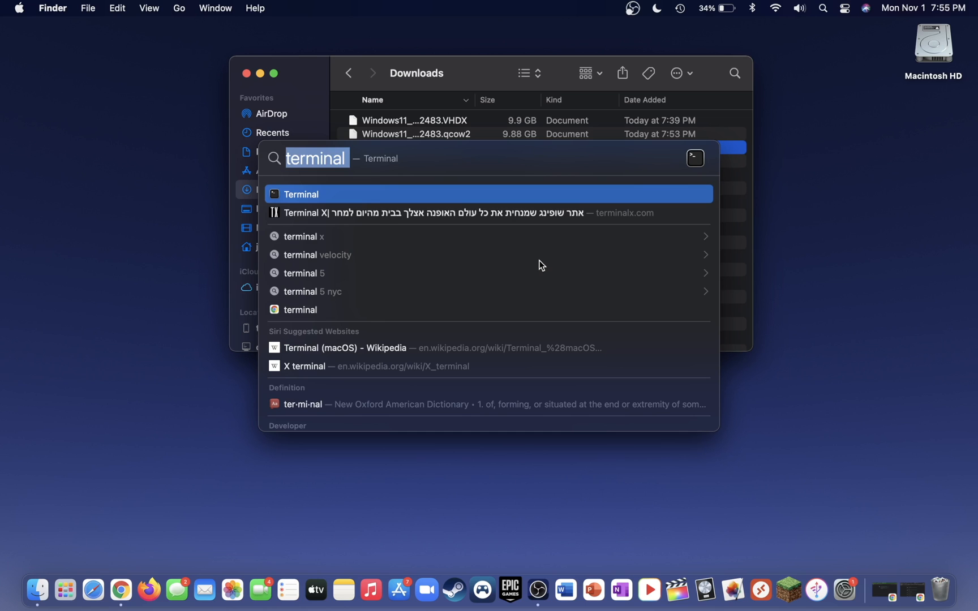
text(utm)
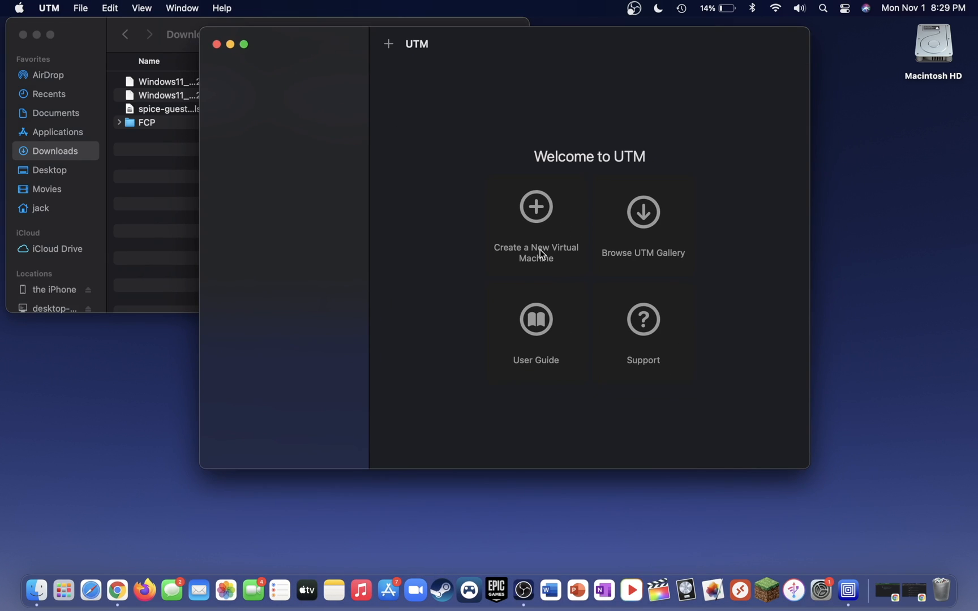
Create a new VM named 'Windows 11' with Operating System icon style and the Windows icon.
click(535, 206)
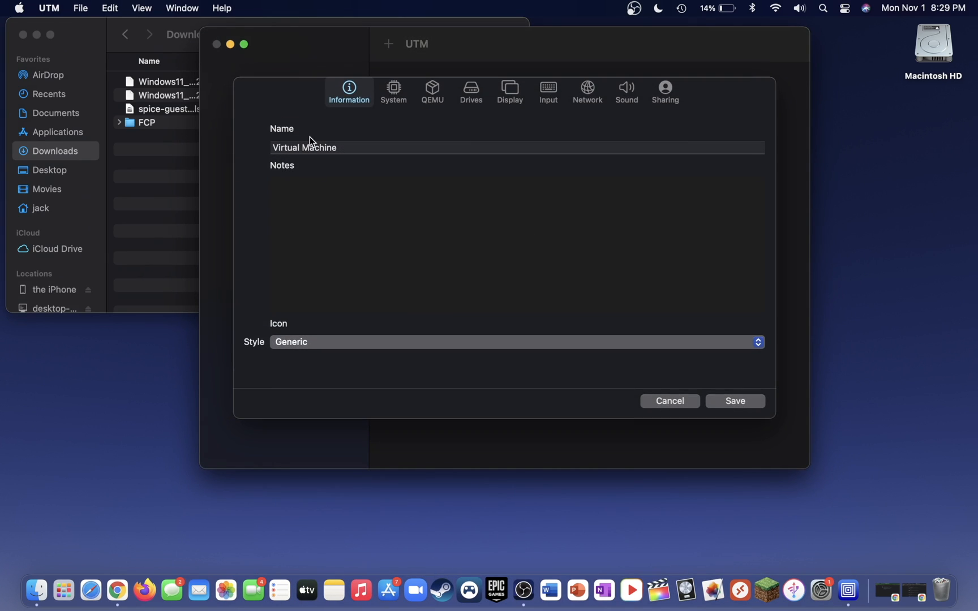
text(Windows 11)
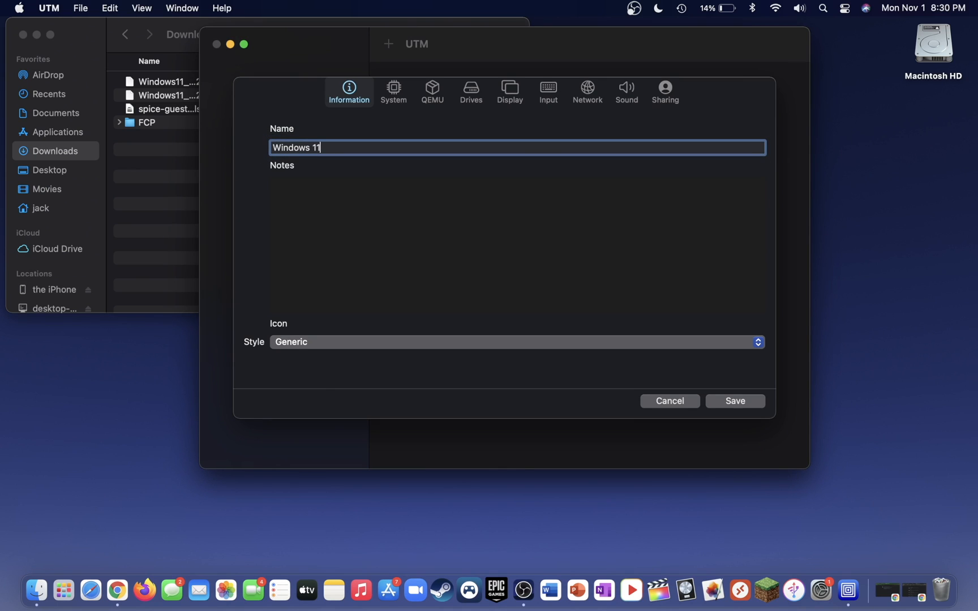
click(515, 341)
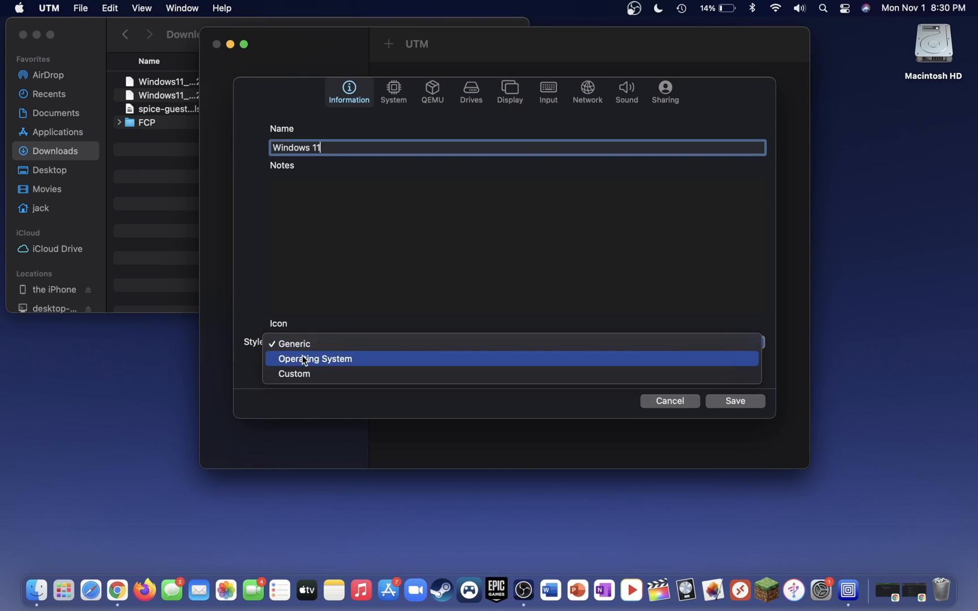
click(314, 359)
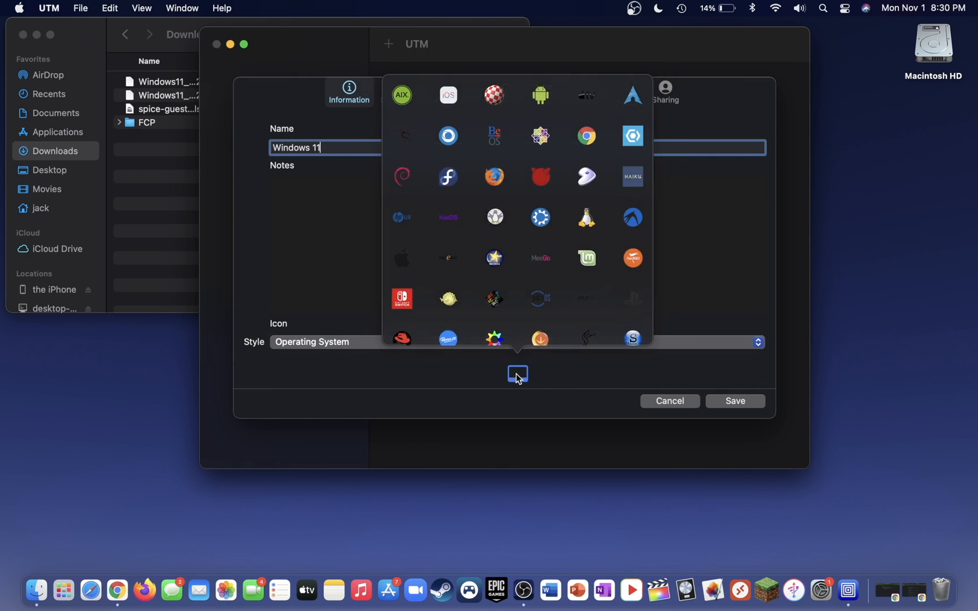
scroll(down, 3)
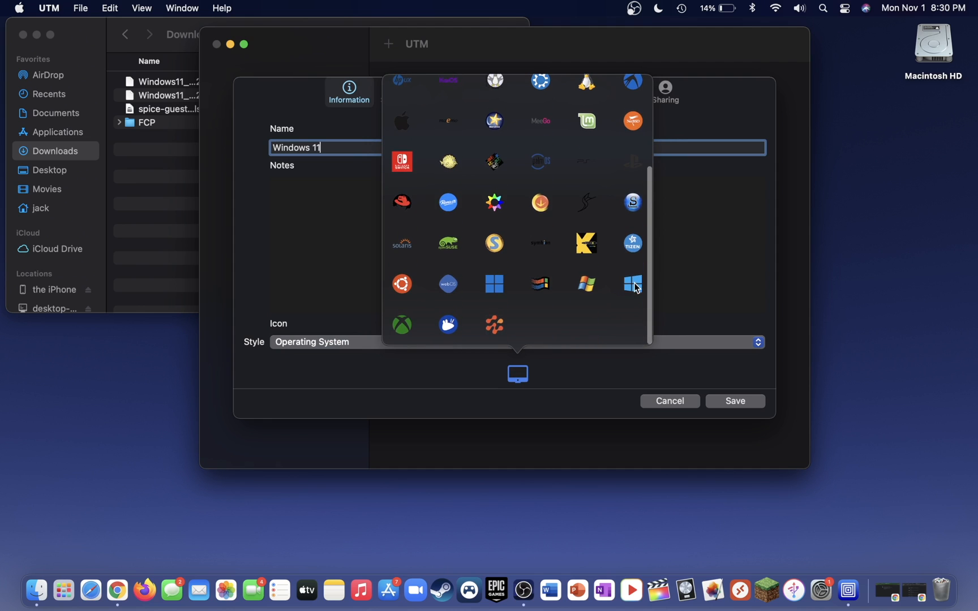
click(394, 91)
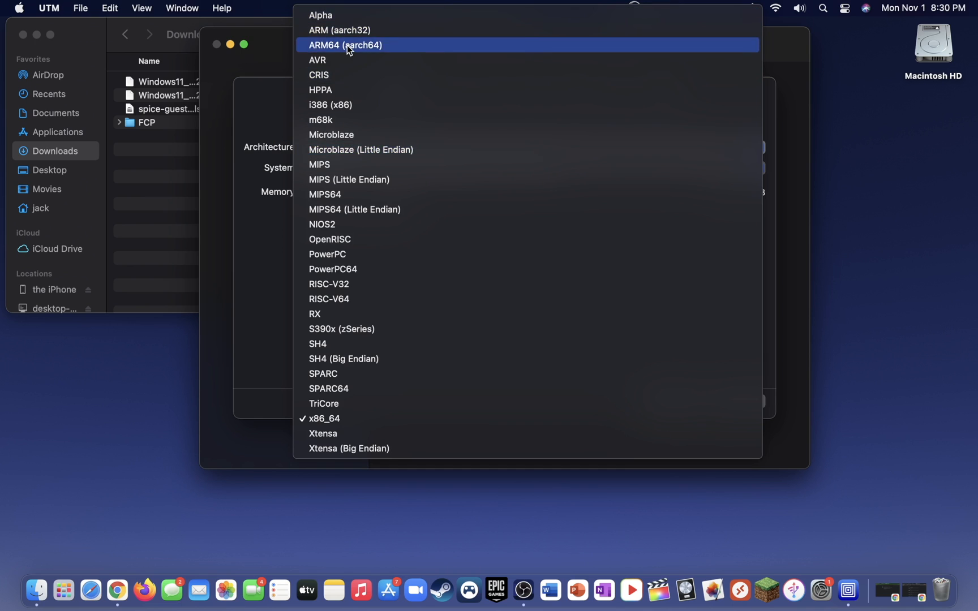
Choose ARM64, QEMU 5.2 ARM Virtual Machine, 4096 MB memory, and show advanced settings.
click(345, 45)
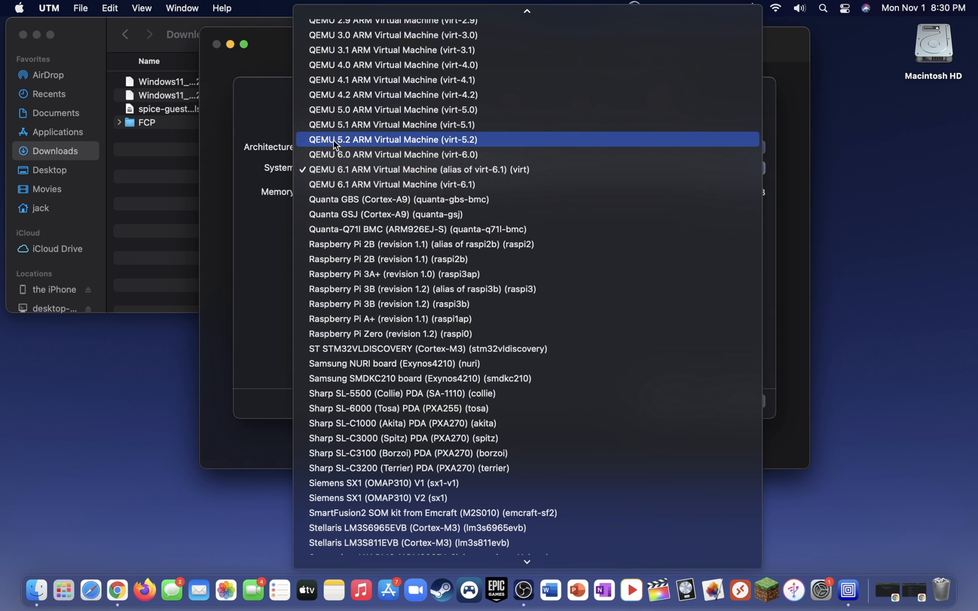
click(392, 140)
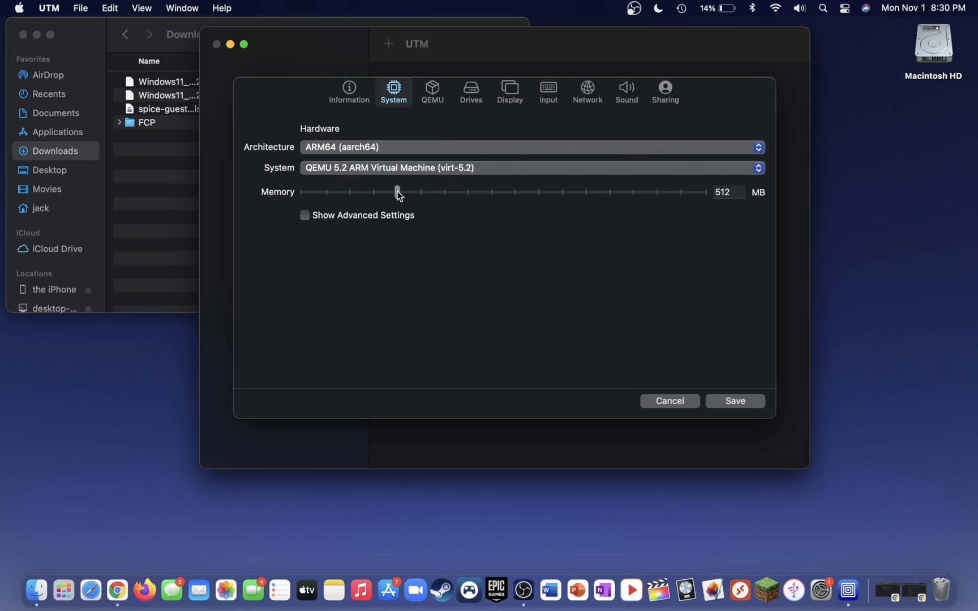
drag(397, 192, 515, 192)
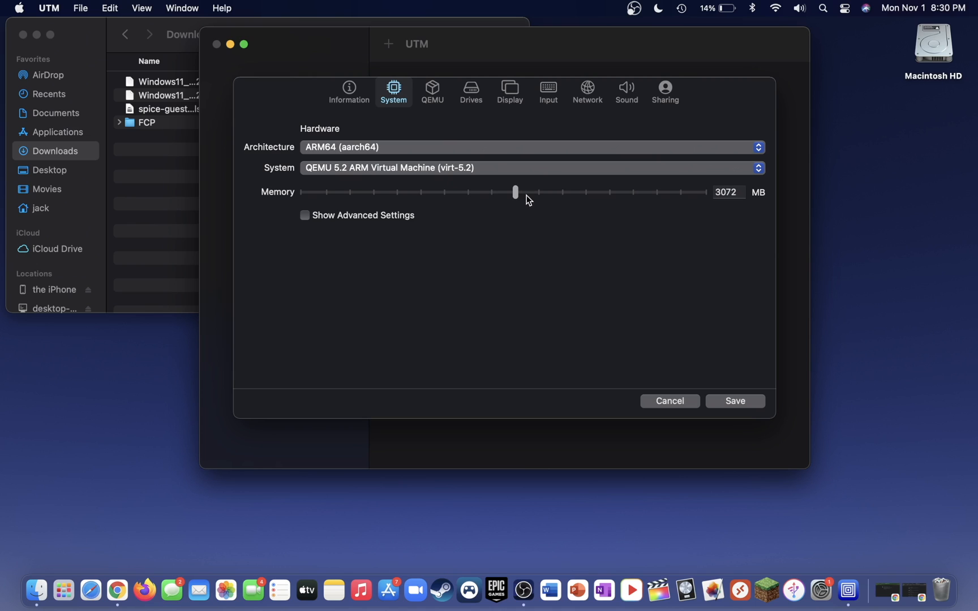
drag(514, 192, 539, 192)
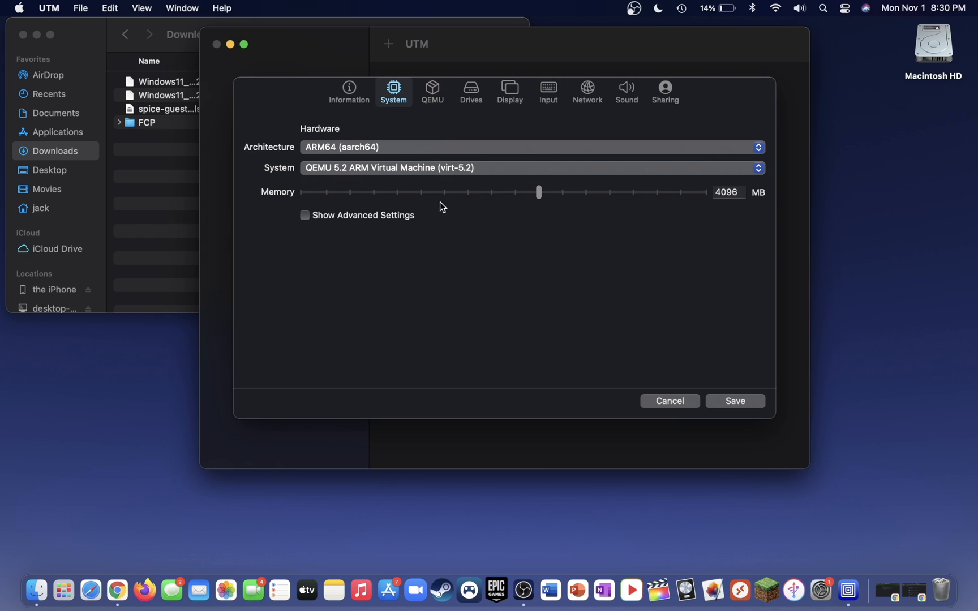
mouse_move(415, 228)
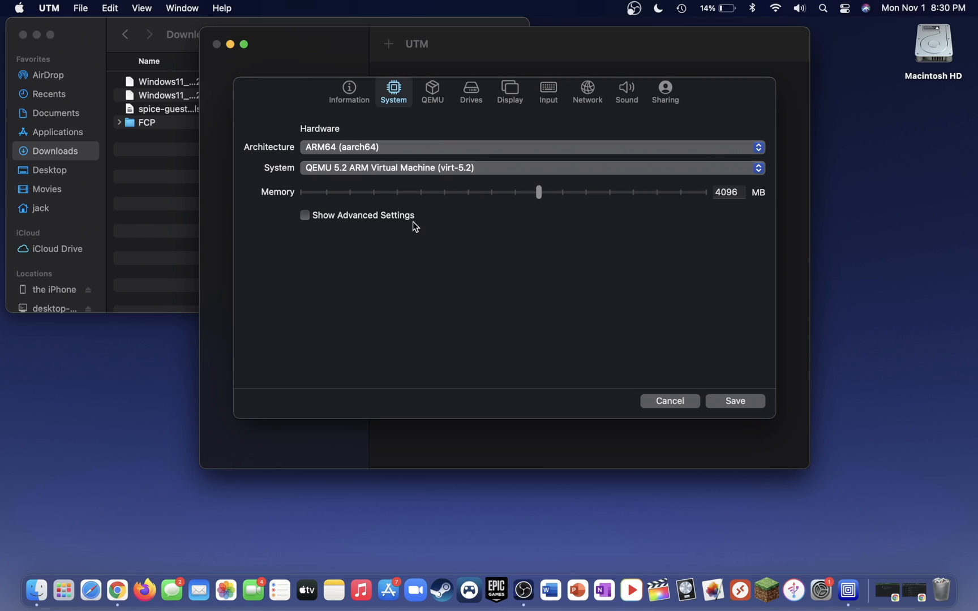
click(305, 215)
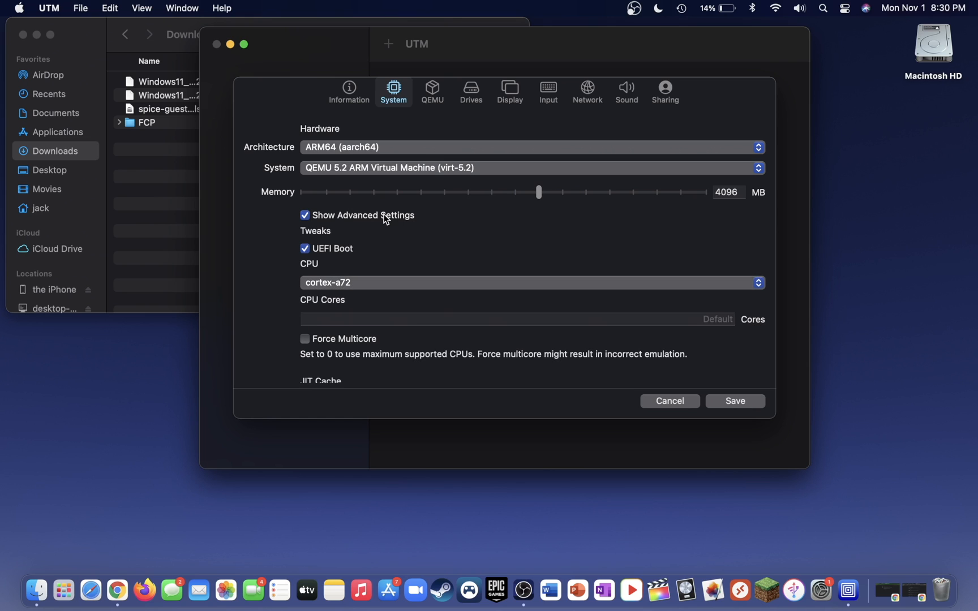
scroll(down, 3)
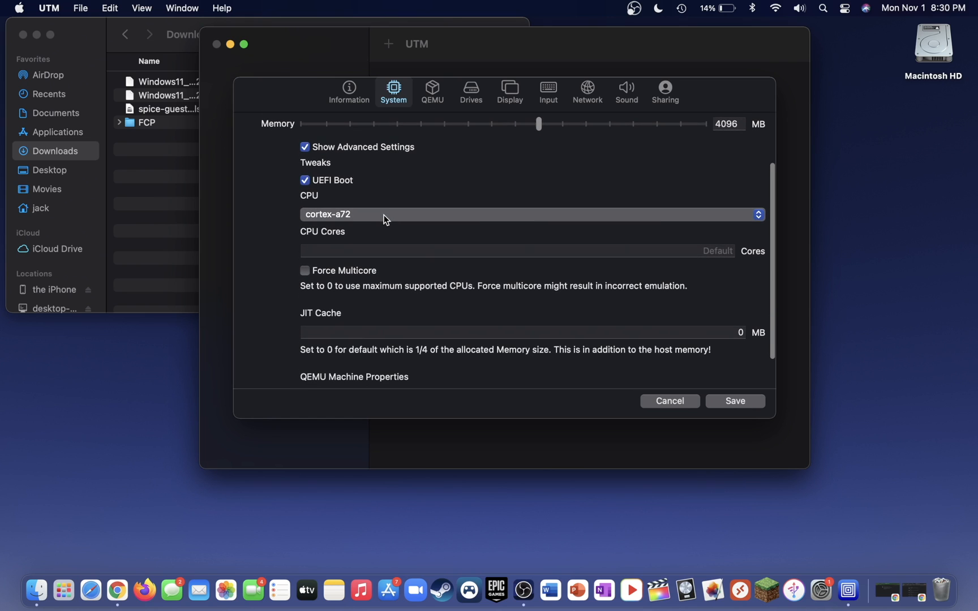
mouse_move(334, 229)
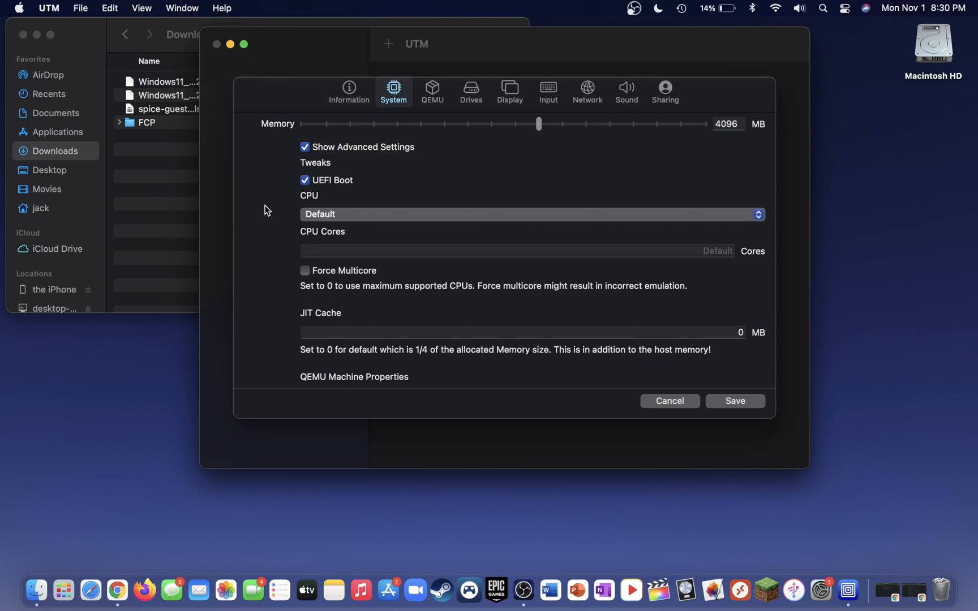
scroll(down, 3)
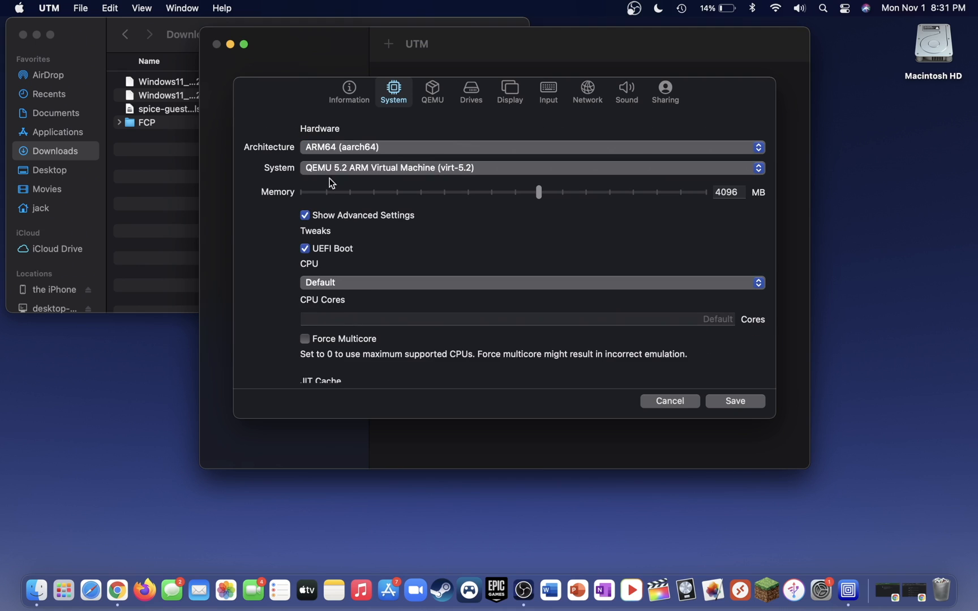
Attach the converted Windows 11 qcow2 disk image as an NVMe drive.
click(470, 91)
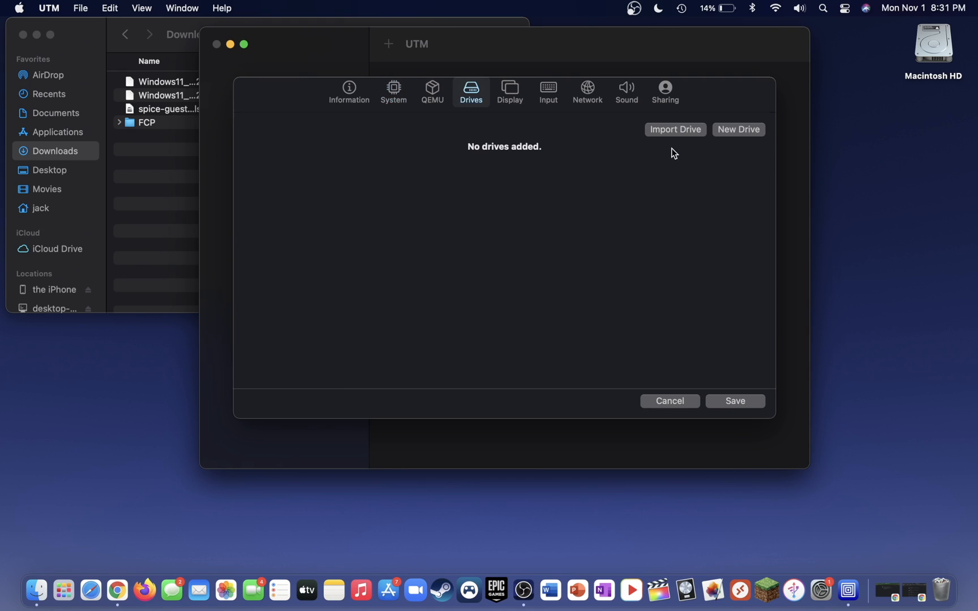
click(675, 129)
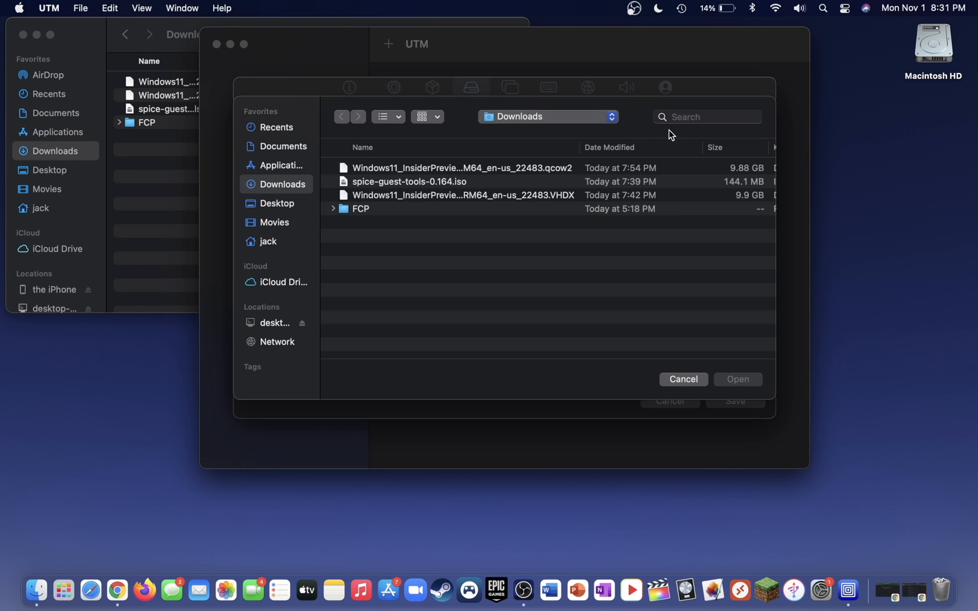
click(462, 168)
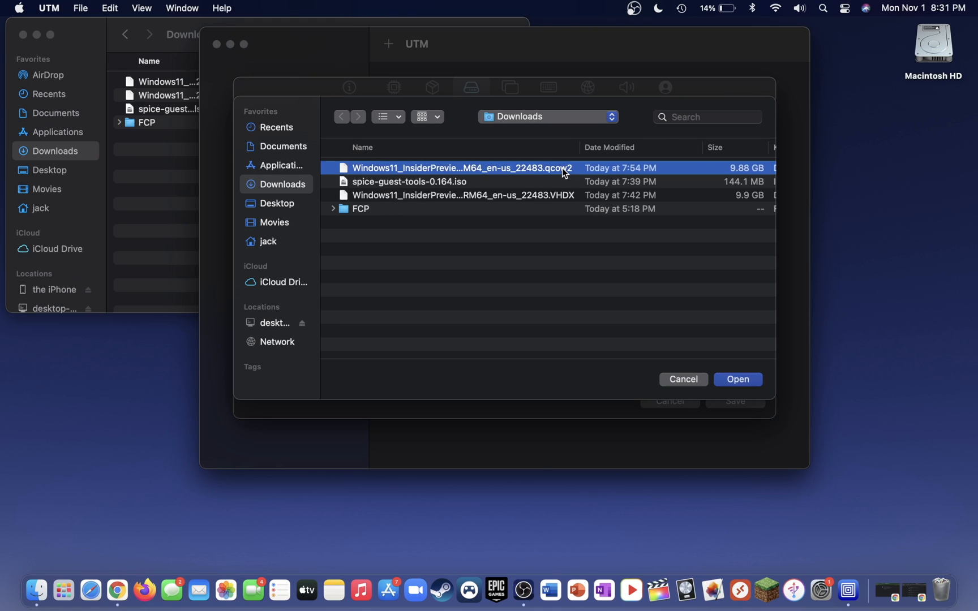
click(738, 379)
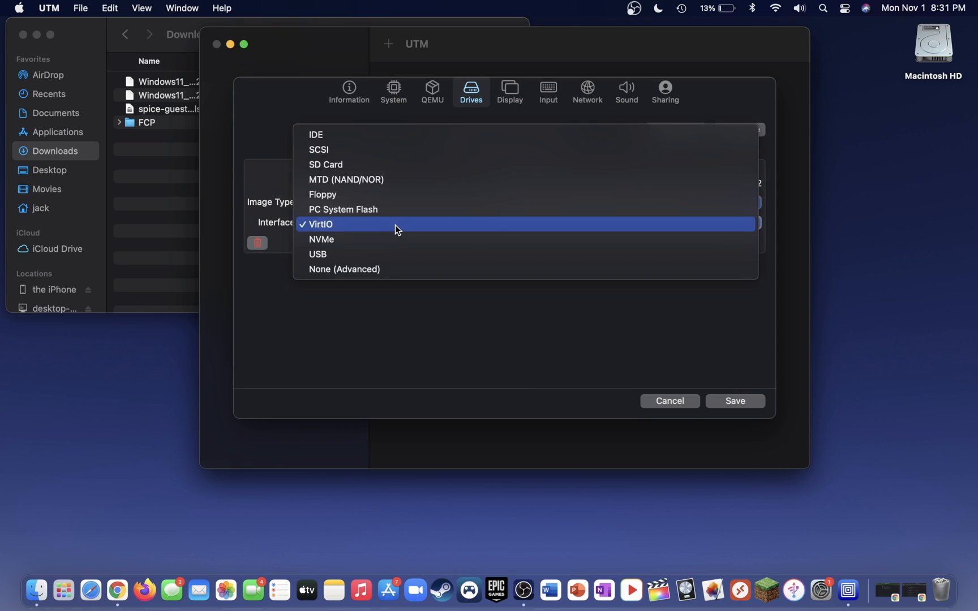
click(321, 239)
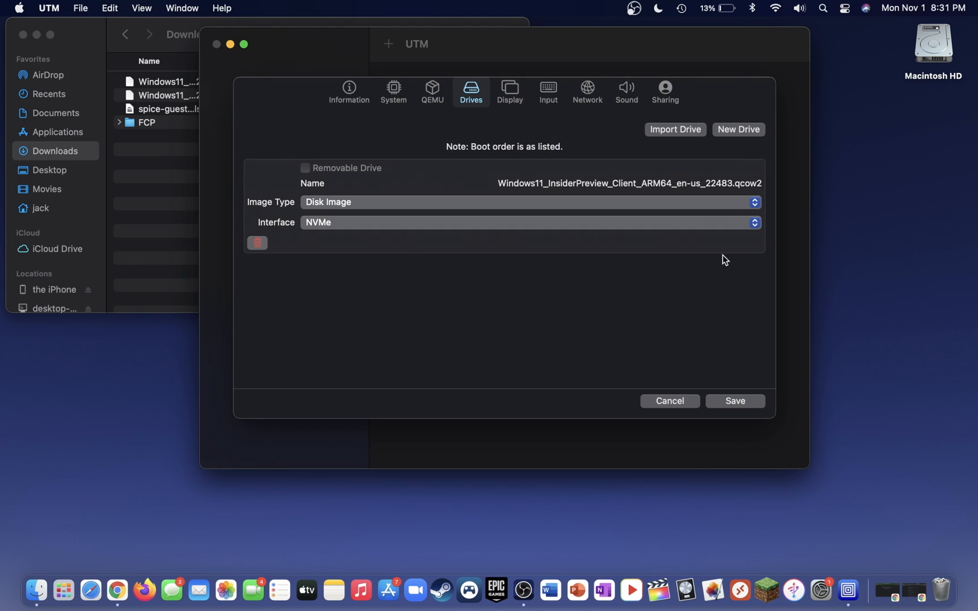
Add a removable USB CD/DVD drive and save the drive configuration.
click(738, 130)
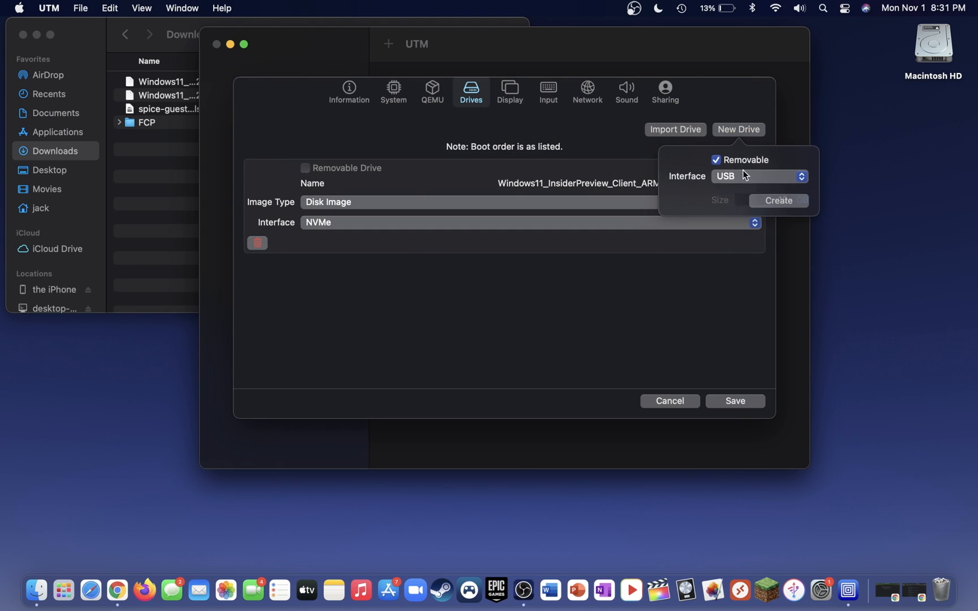
click(759, 176)
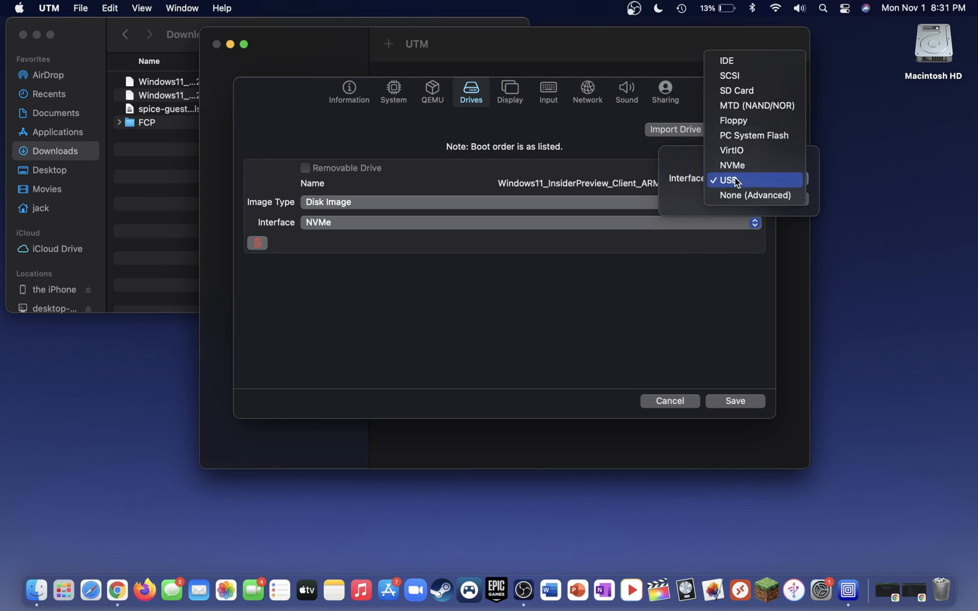
click(729, 180)
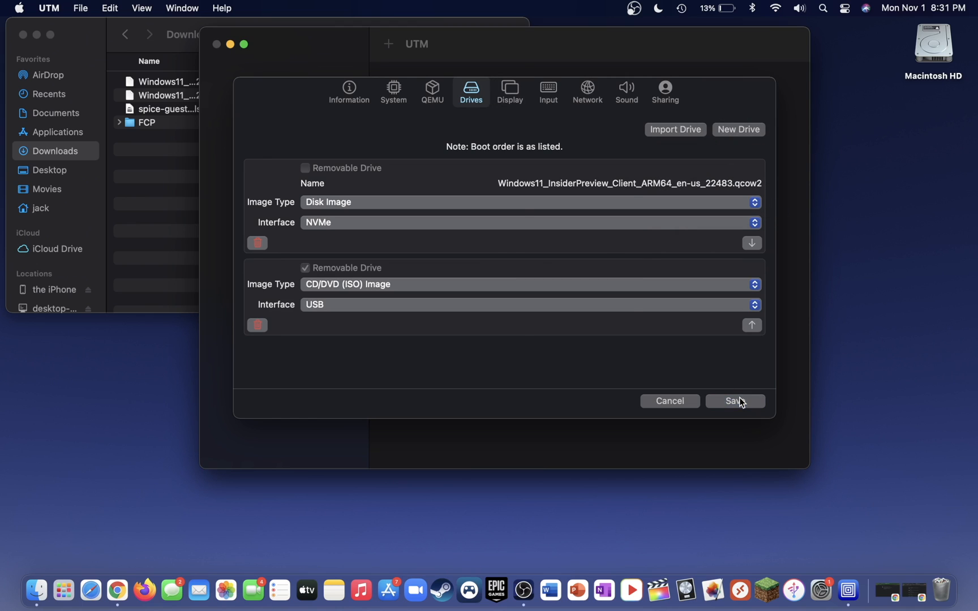
click(735, 401)
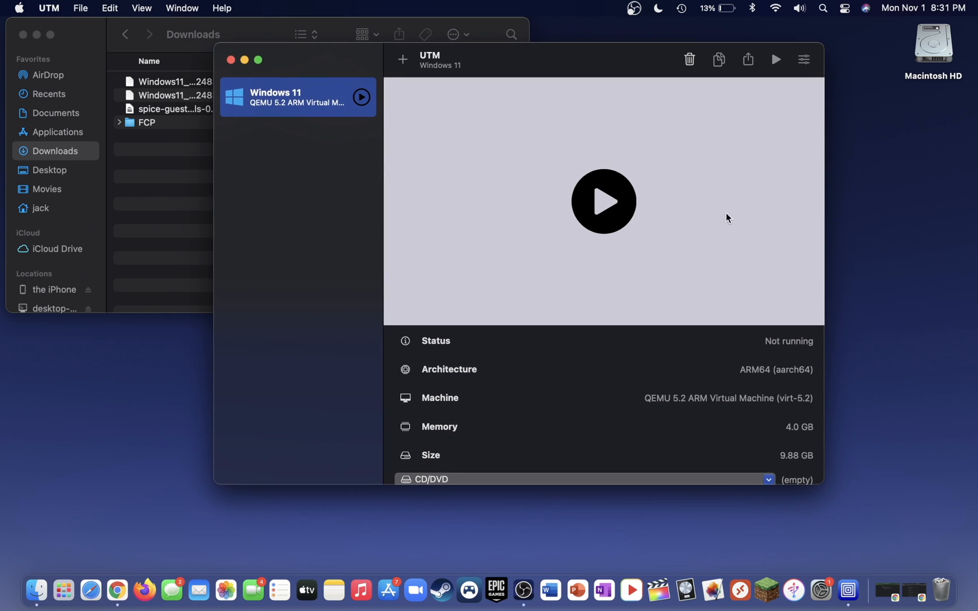
mouse_move(602, 212)
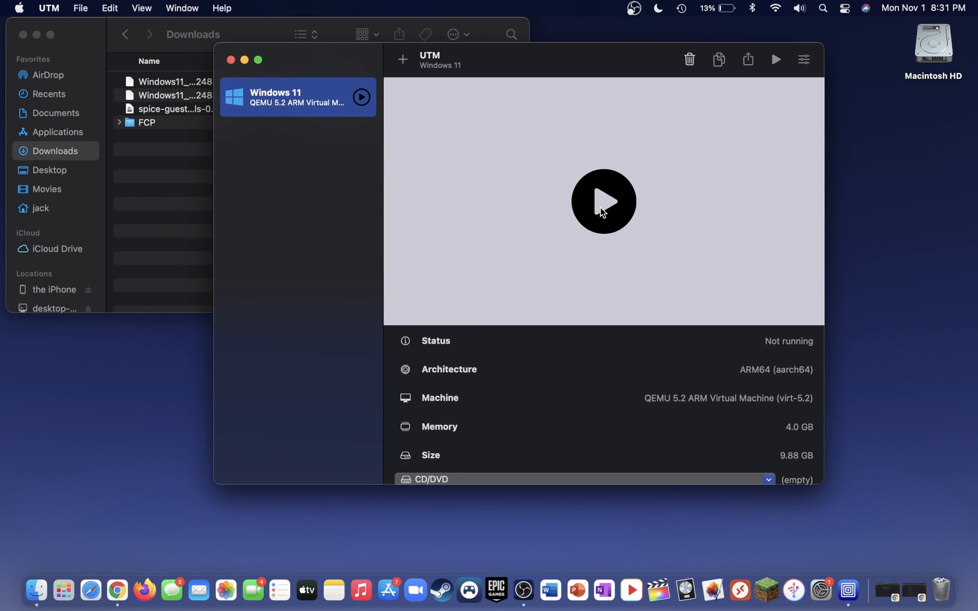
click(603, 201)
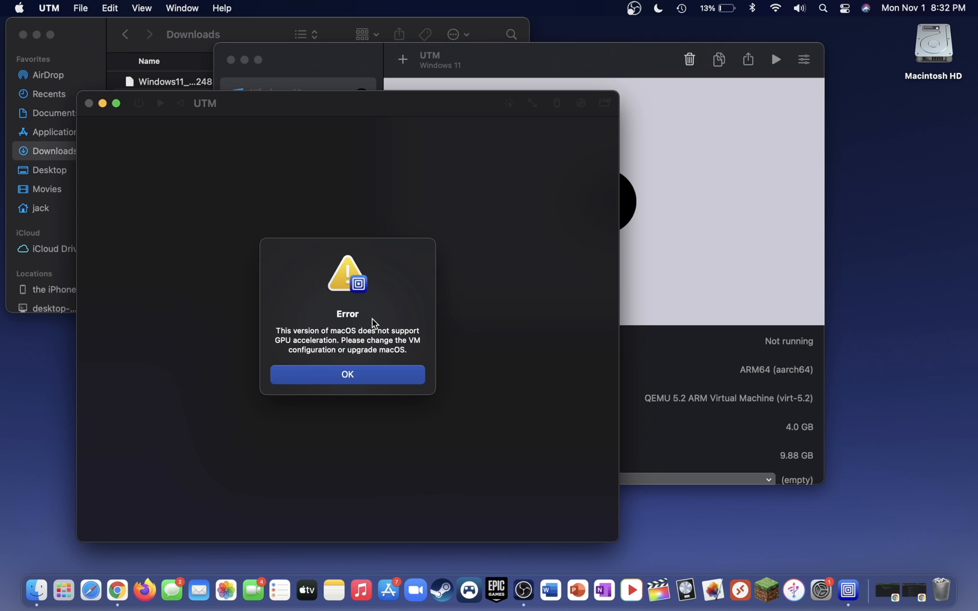
click(348, 375)
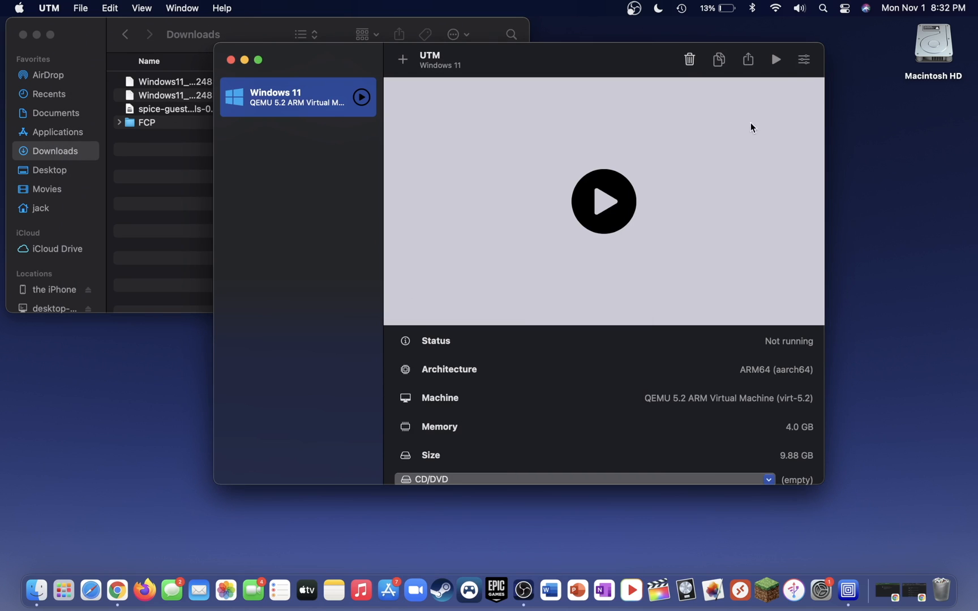
Change the VM's emulated display card to virtio-ramfb and save the settings.
click(803, 58)
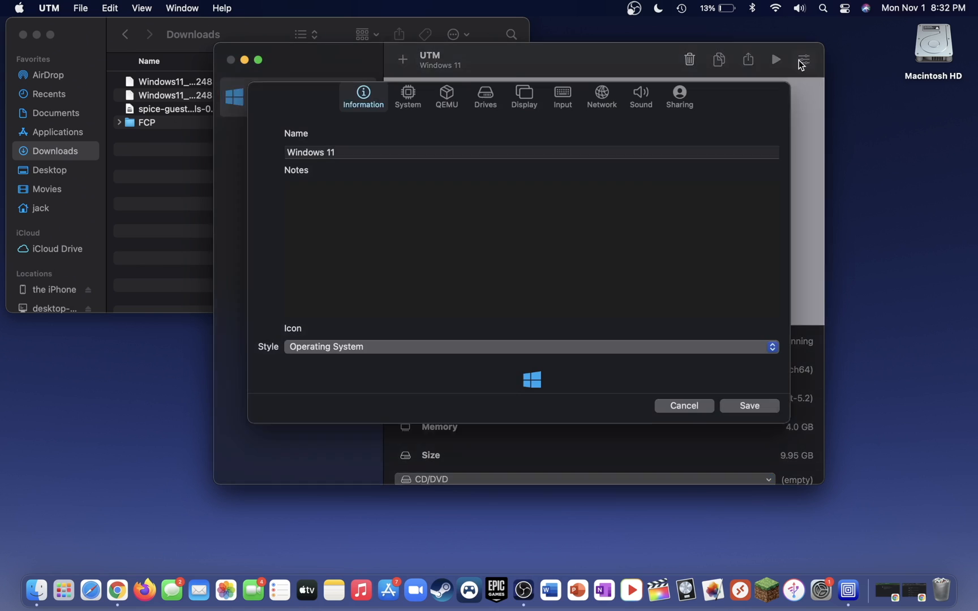
click(523, 93)
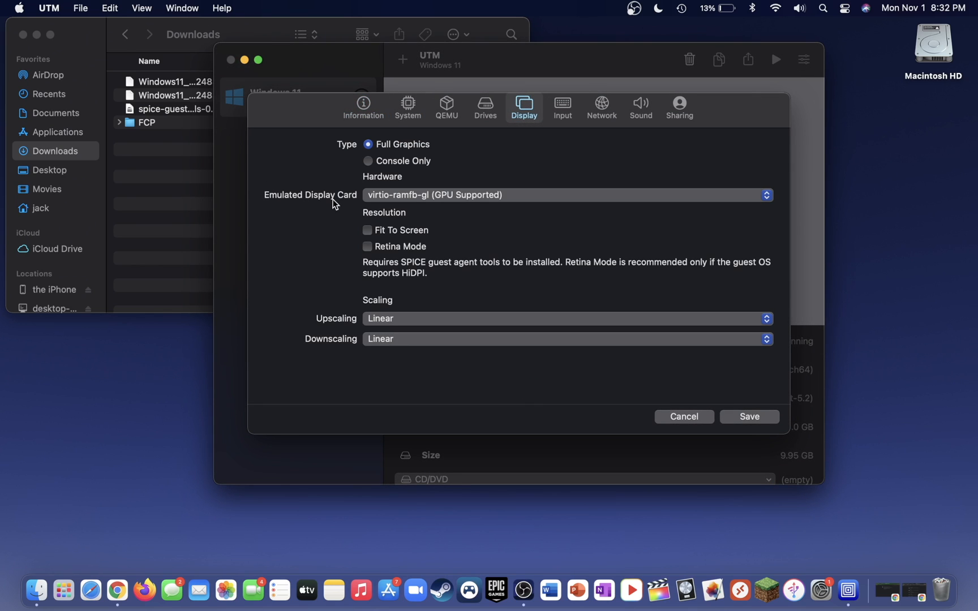
click(565, 194)
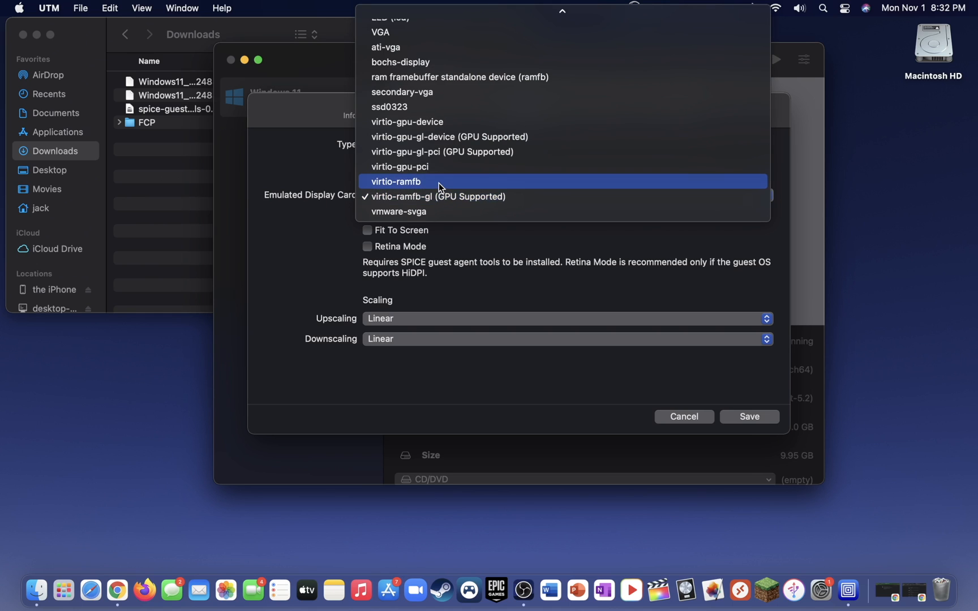
click(396, 181)
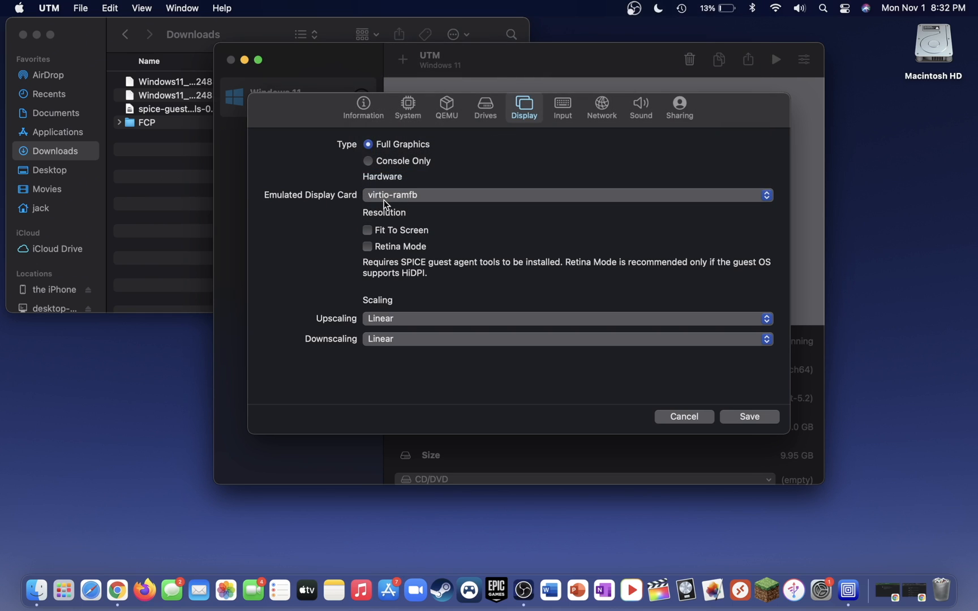
mouse_move(757, 430)
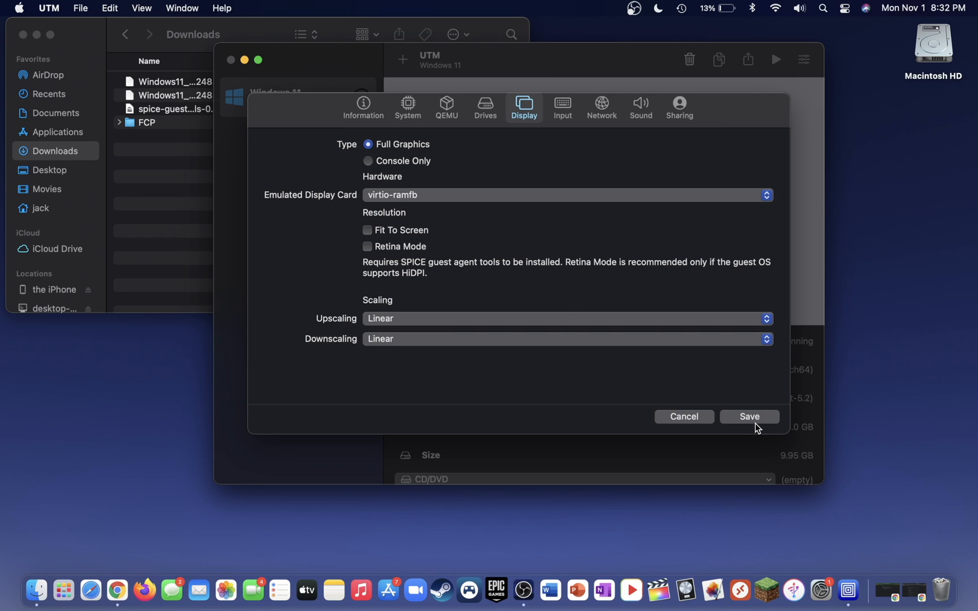
click(749, 417)
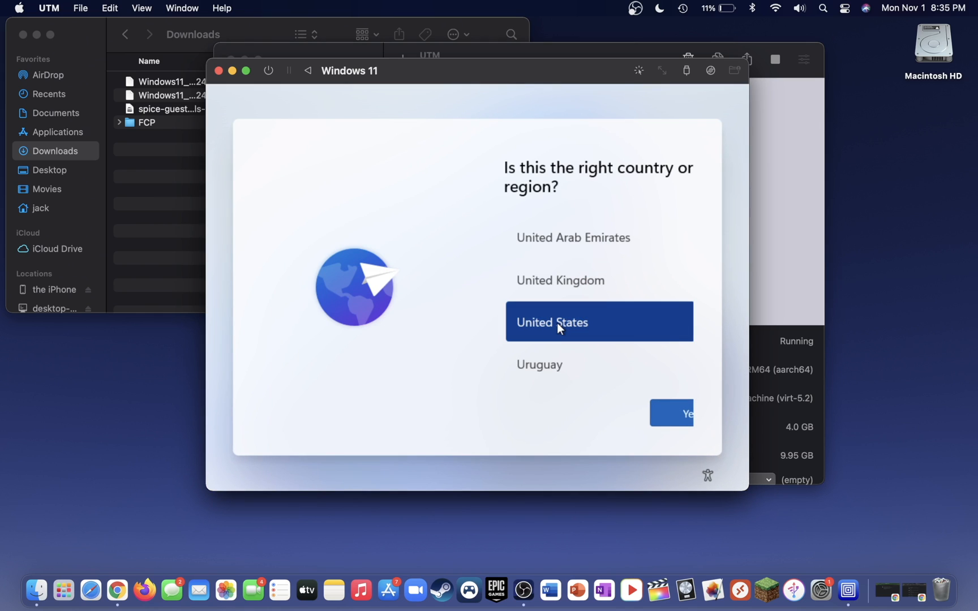
Confirm United States region and US keyboard, skip internet, and accept the license.
click(671, 413)
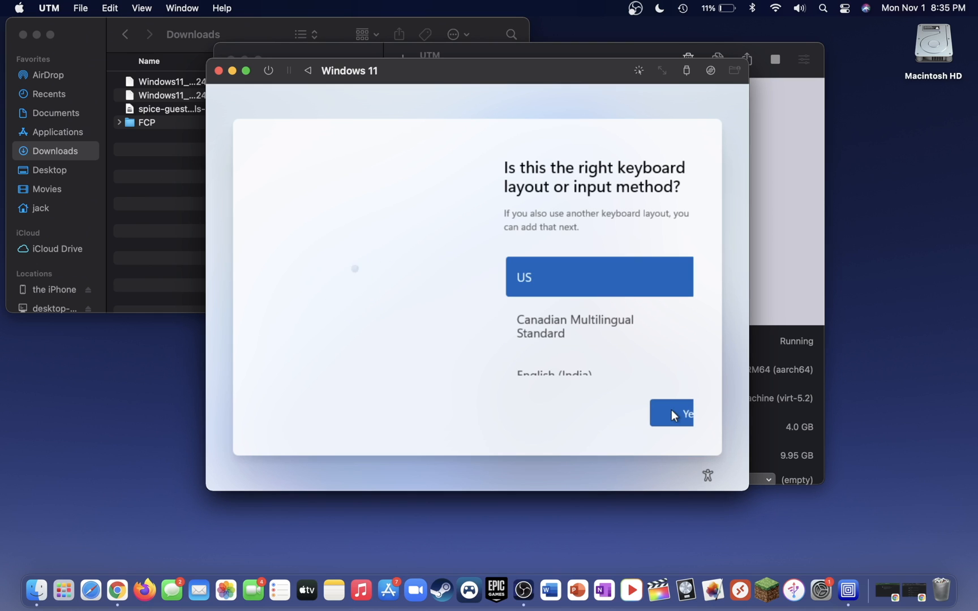
click(678, 413)
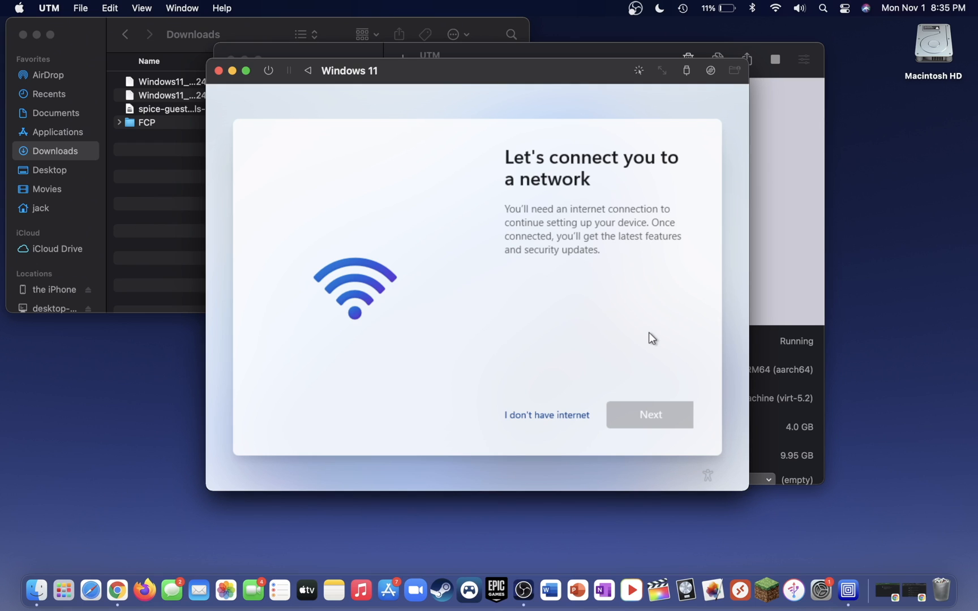
click(545, 415)
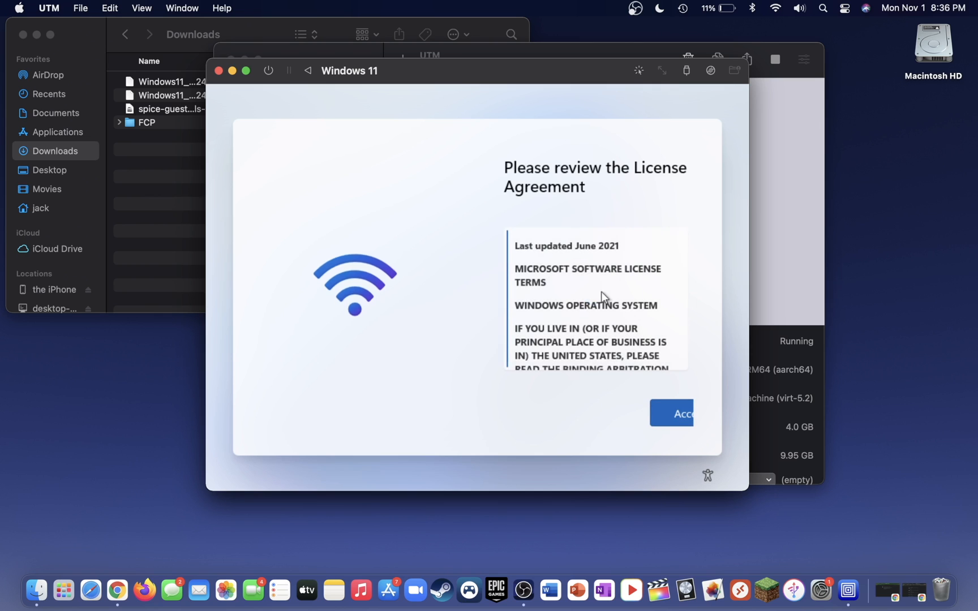
click(683, 413)
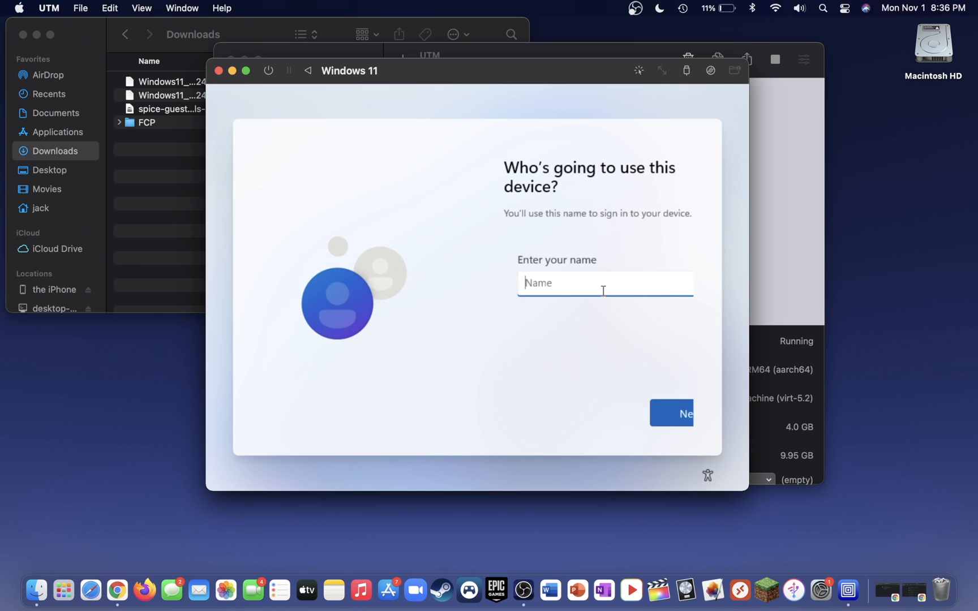
Confirm the account name and password, then accept the privacy settings.
click(671, 413)
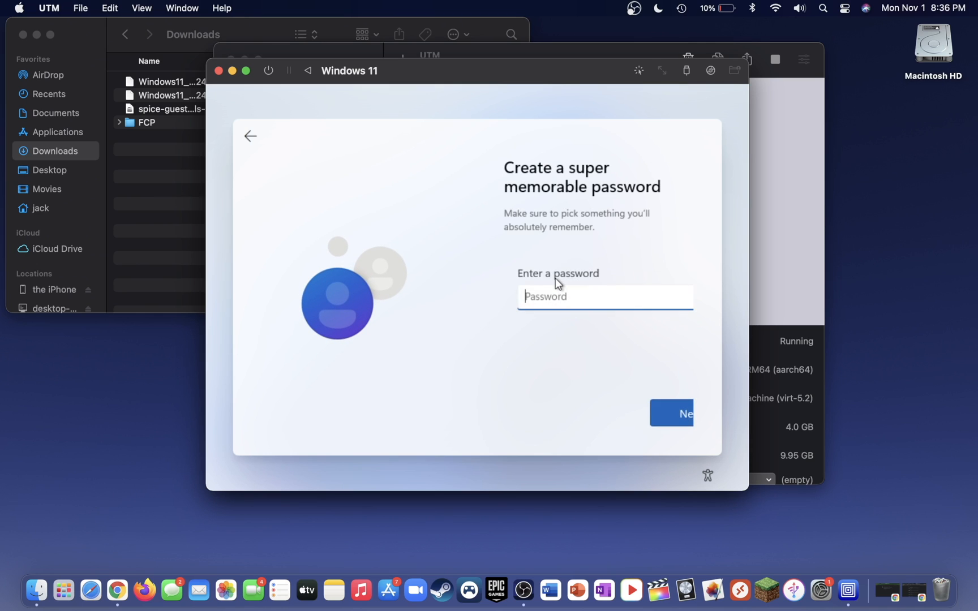
click(679, 413)
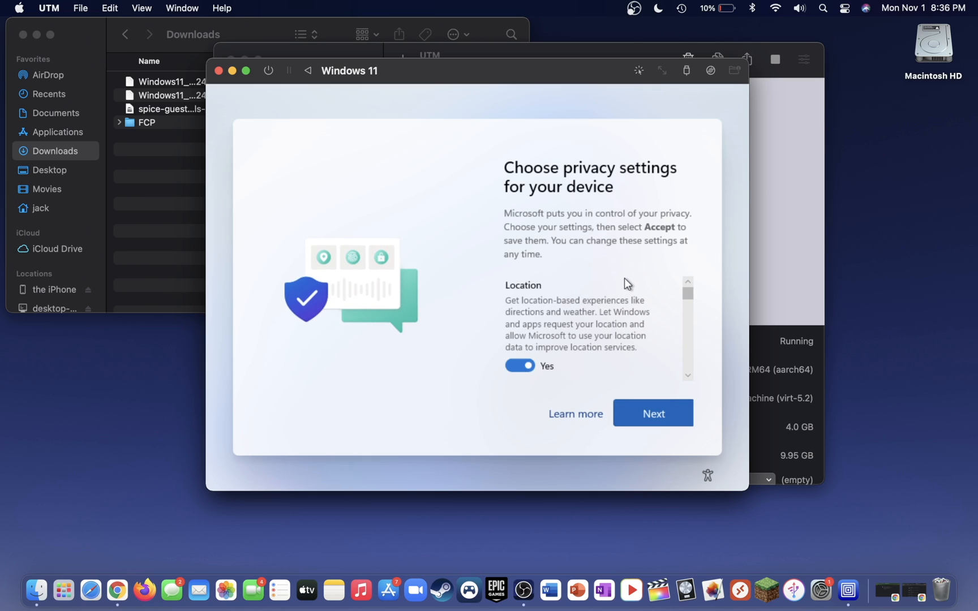
click(653, 413)
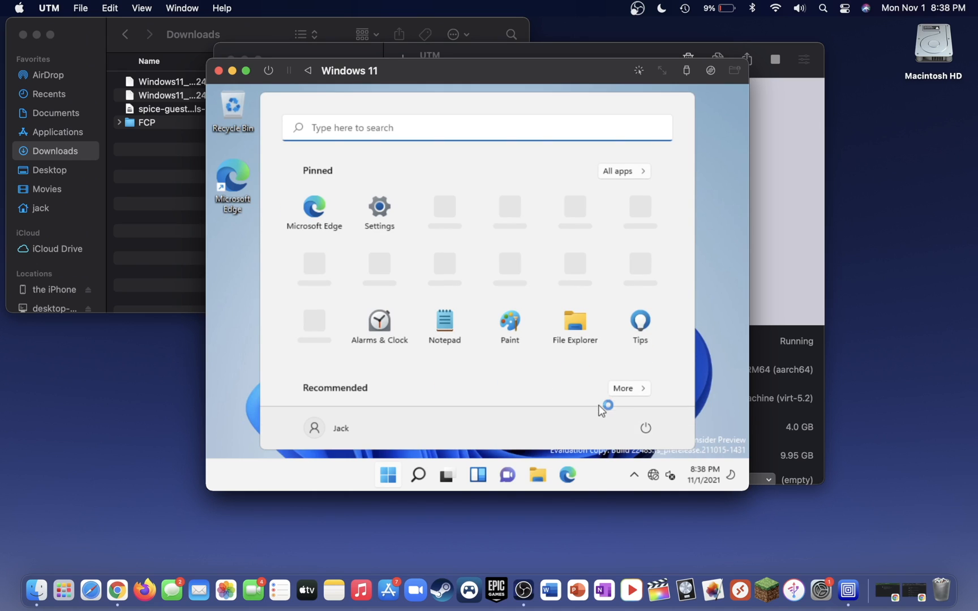
mouse_move(720, 294)
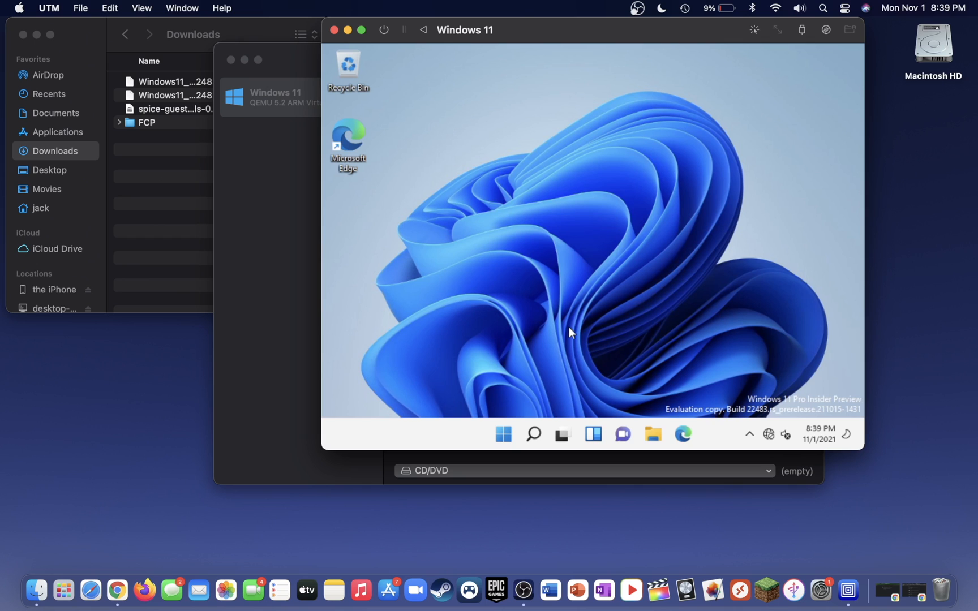
Bring the UTM overview window in front of the Windows 11 display.
click(504, 434)
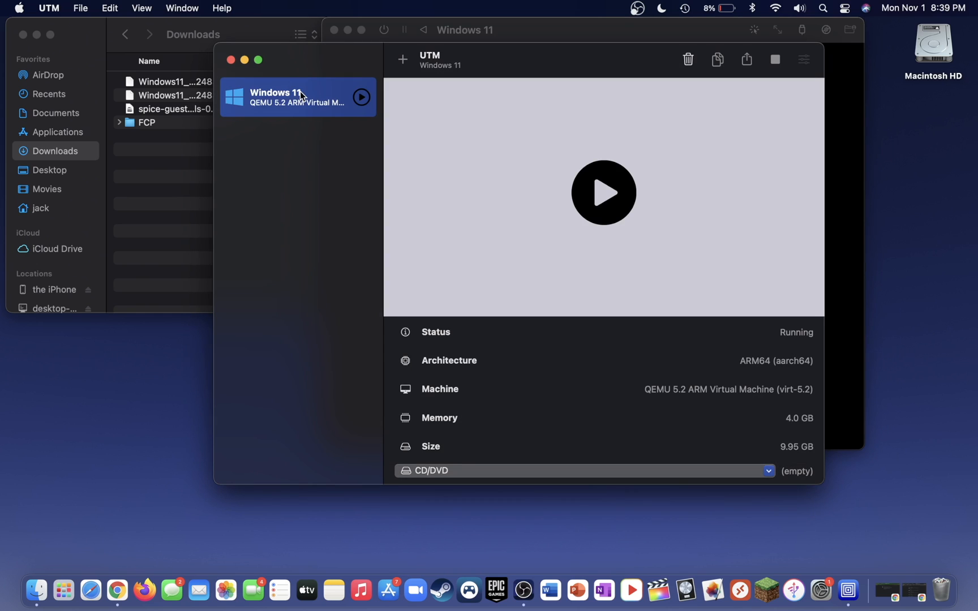
mouse_move(315, 114)
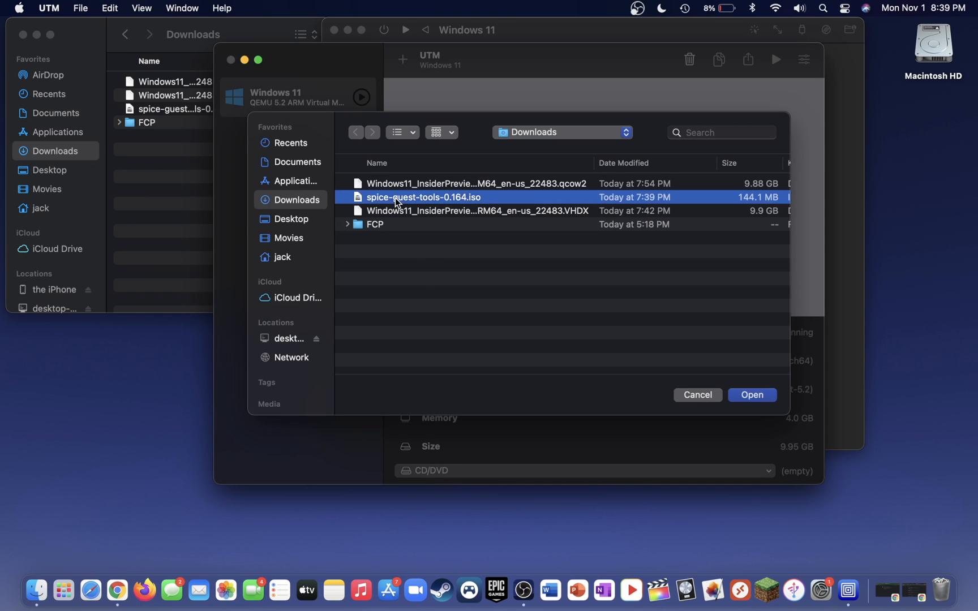
Mount spice-guest-tools-0.164.iso in the running VM's CD/DVD drive.
click(752, 394)
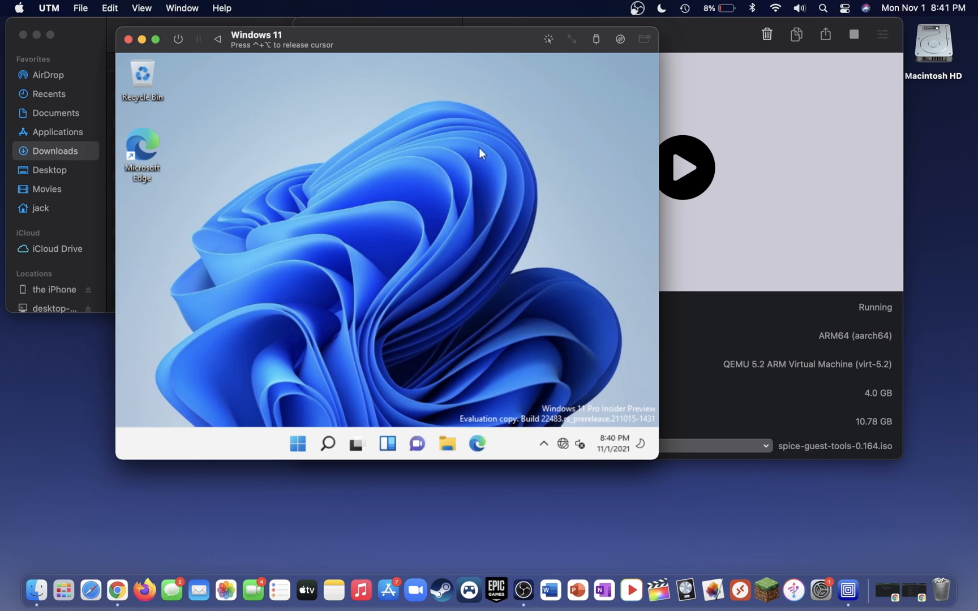
mouse_move(410, 142)
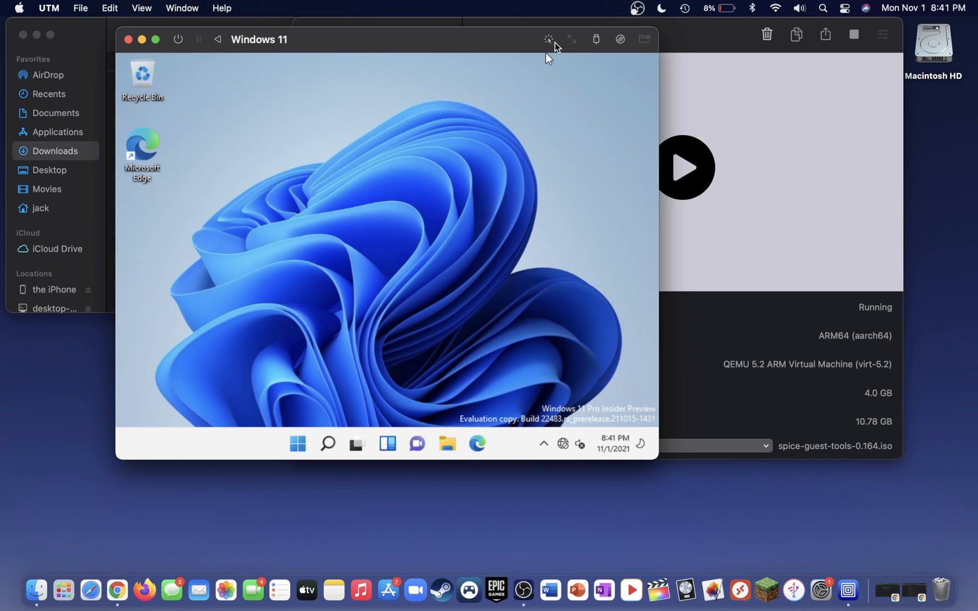
mouse_move(548, 40)
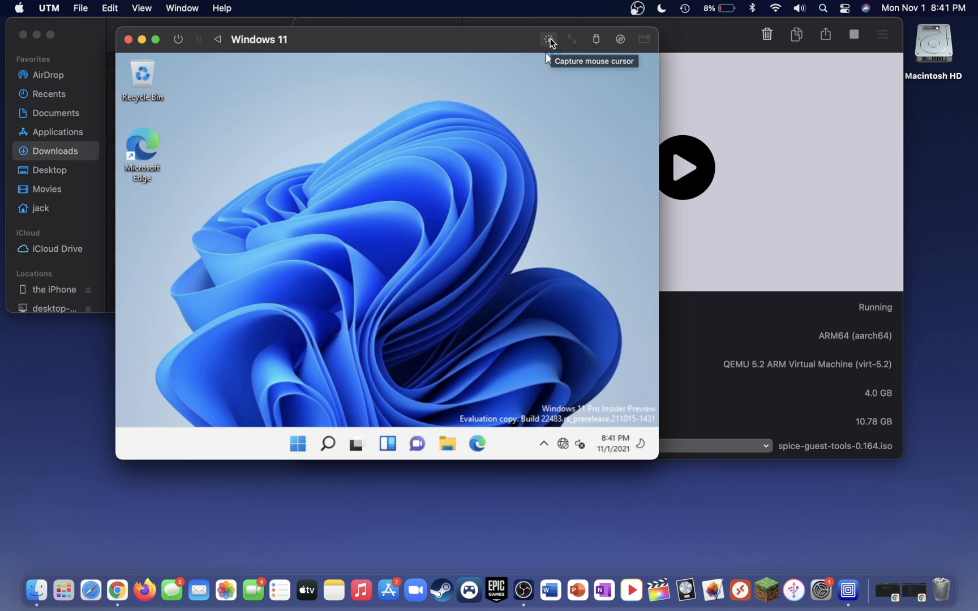
Capture the mouse into the Windows guest and open File Explorer.
click(548, 39)
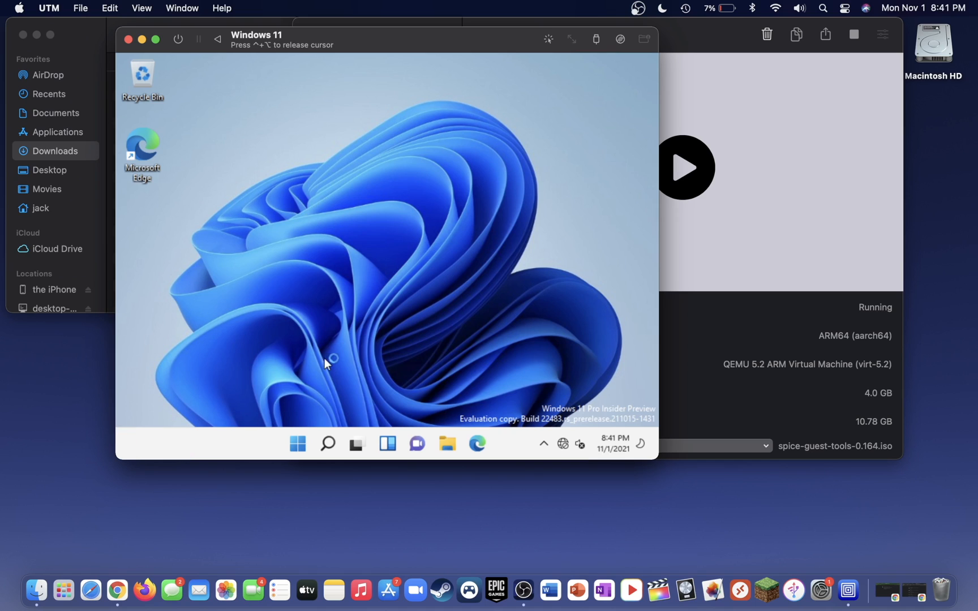
mouse_move(353, 361)
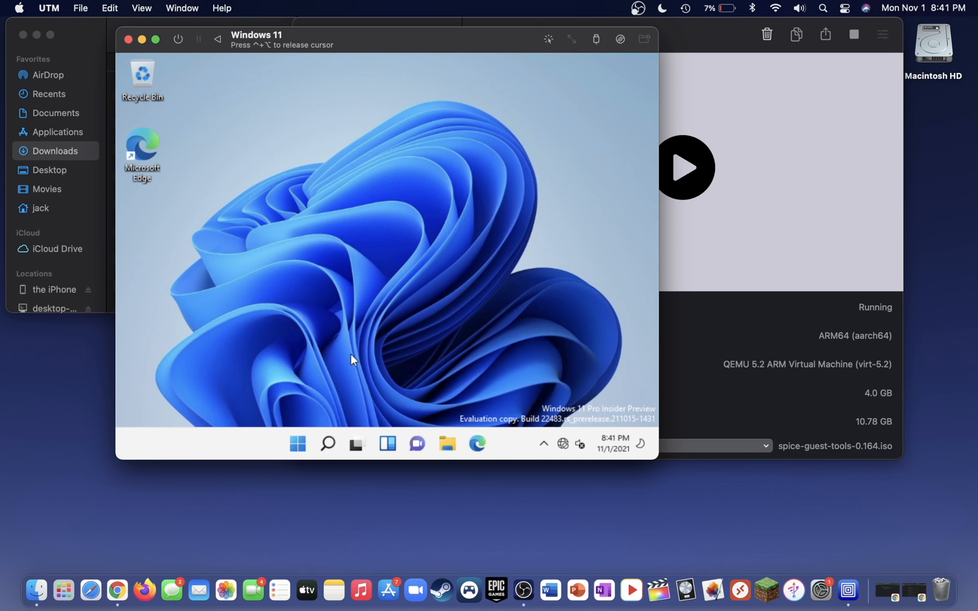
mouse_move(449, 437)
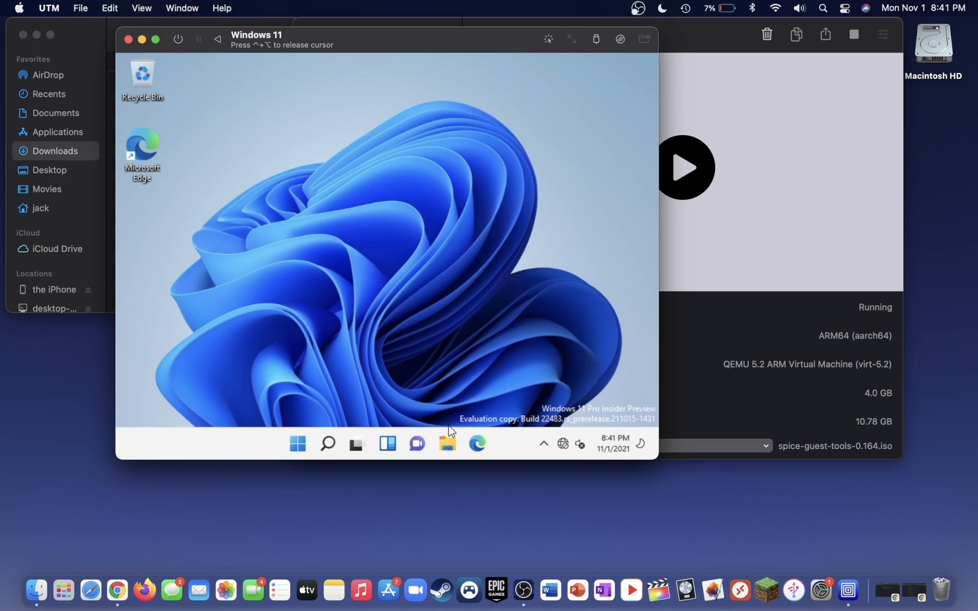
click(447, 443)
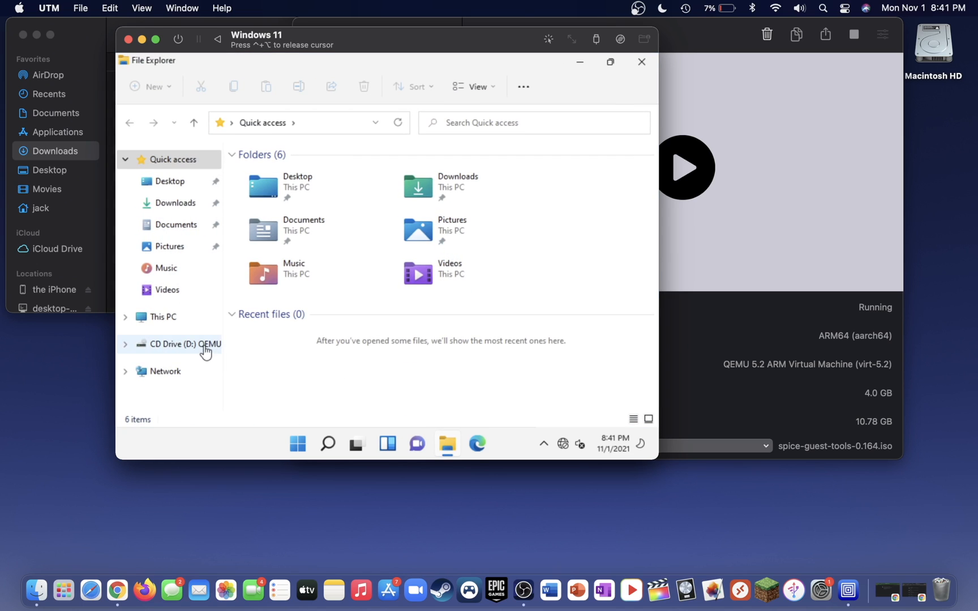
Run the SPICE guest tools installer from CD Drive (D:) through to Finish.
click(175, 344)
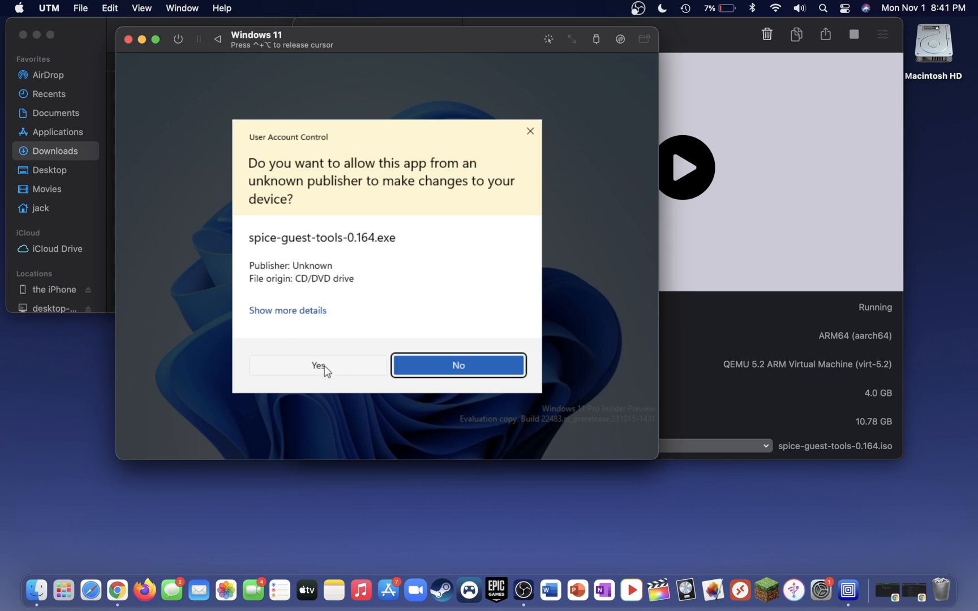
mouse_move(314, 366)
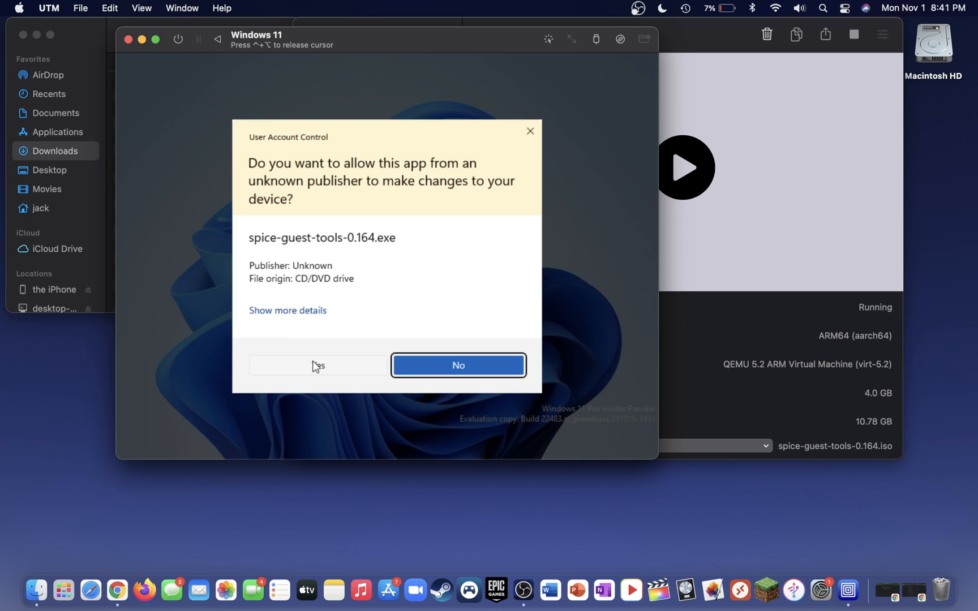
click(317, 365)
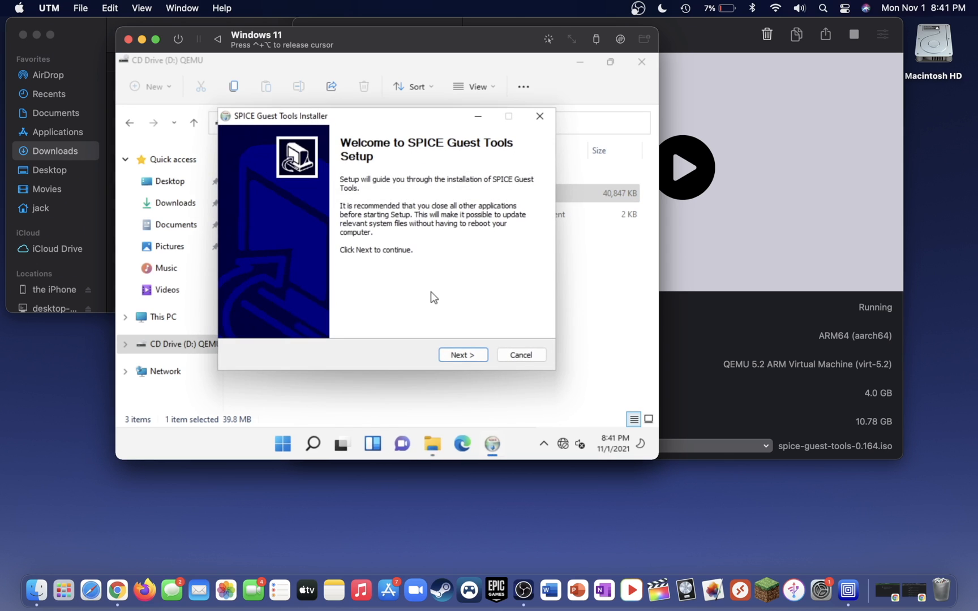
click(463, 354)
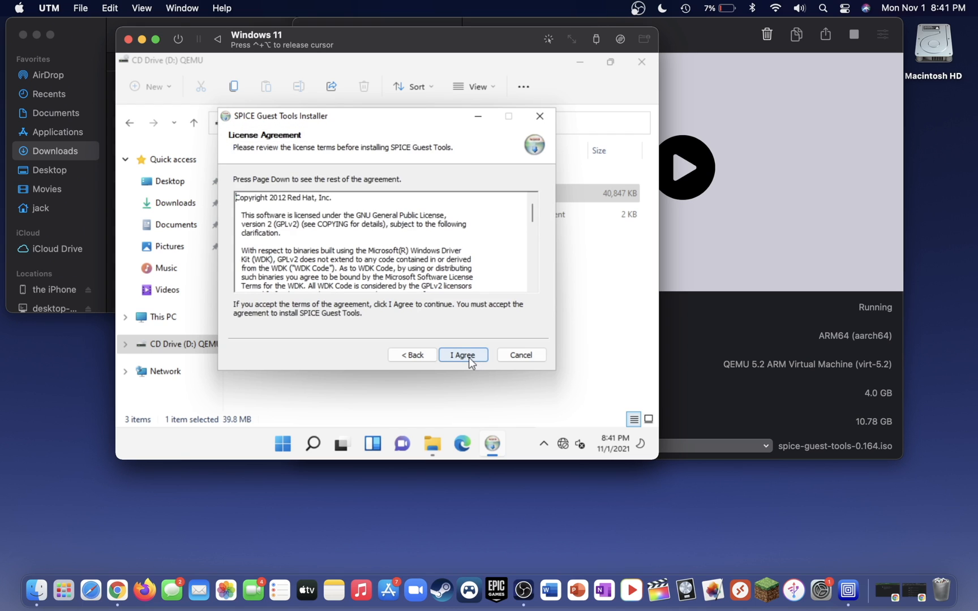
click(463, 355)
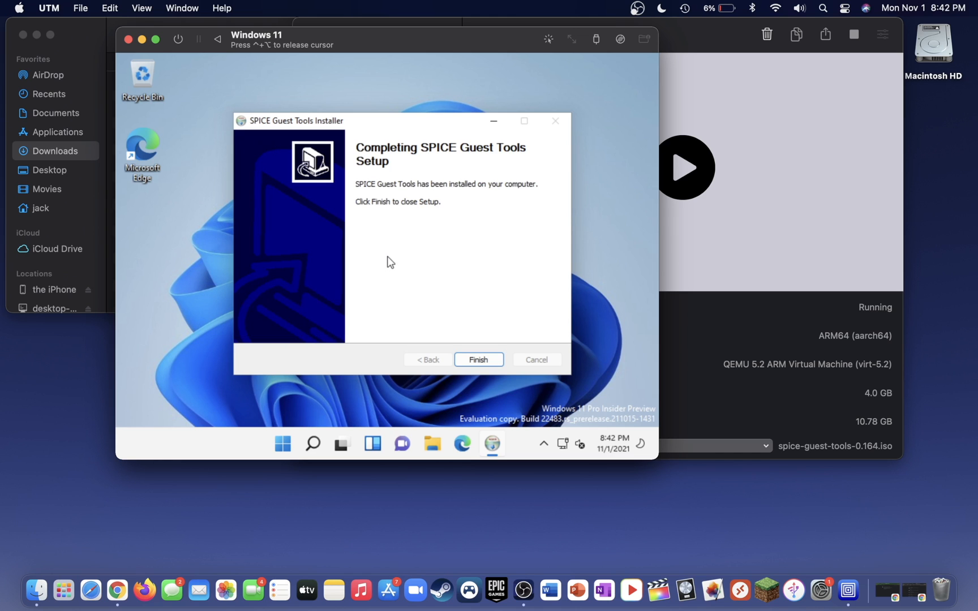
click(478, 359)
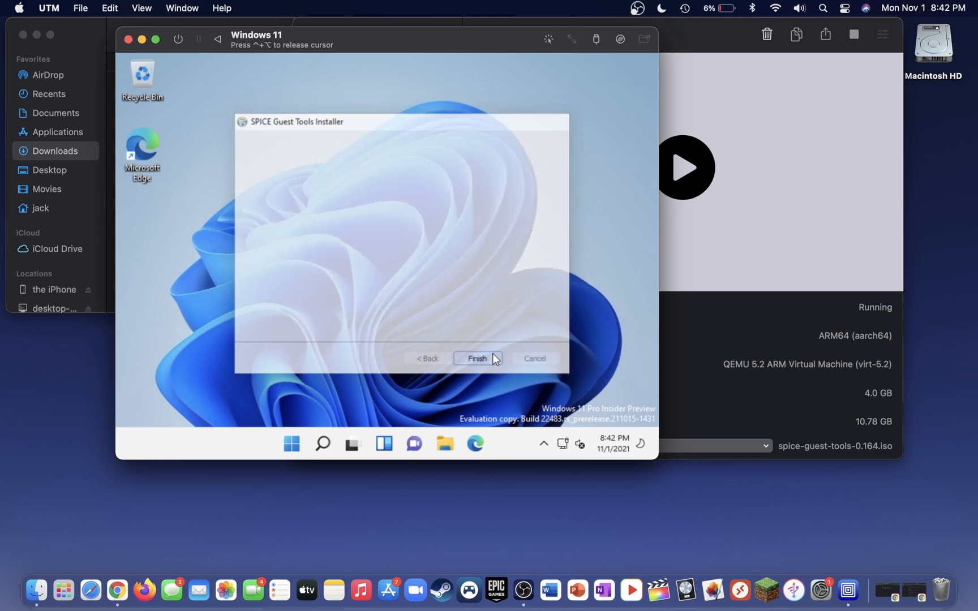
click(477, 359)
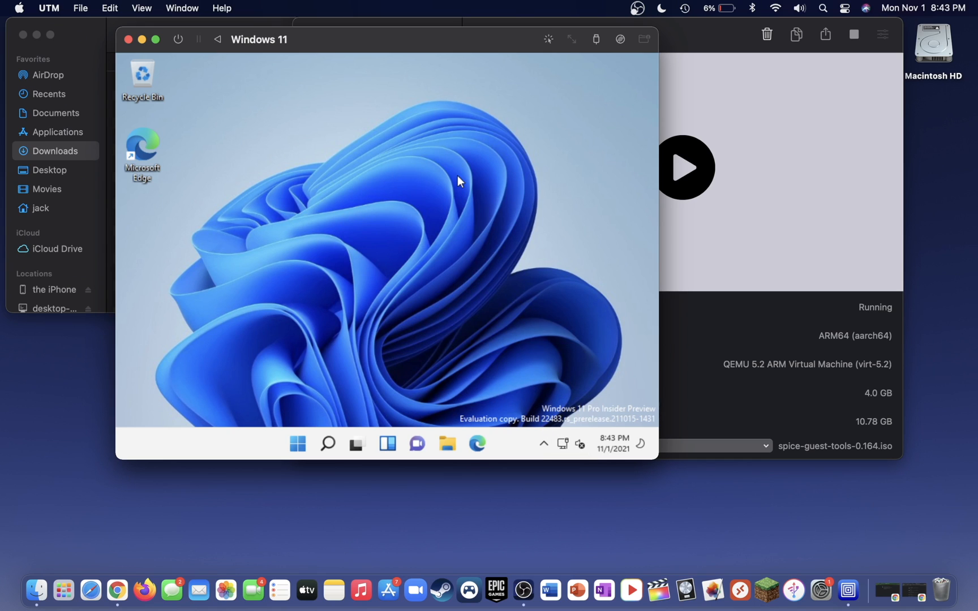
mouse_move(436, 192)
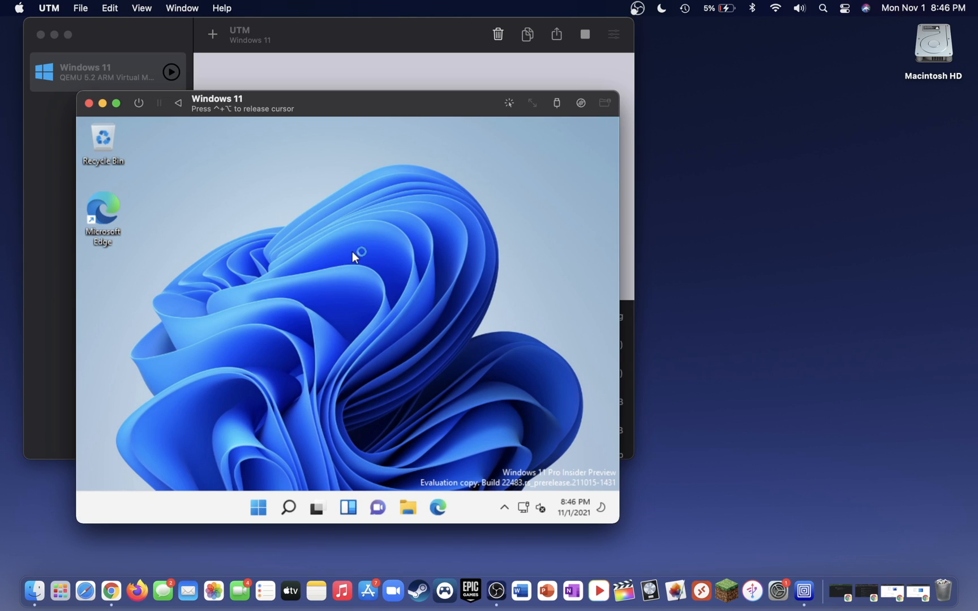
mouse_move(407, 343)
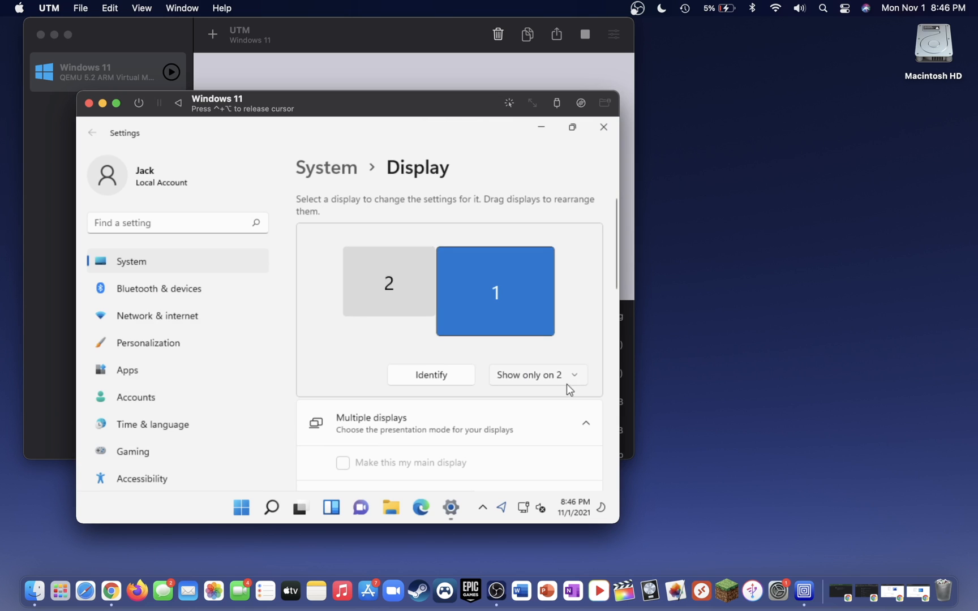
Show Windows only on display 1 and set resolution to 2560 × 1600, keeping both changes.
click(538, 375)
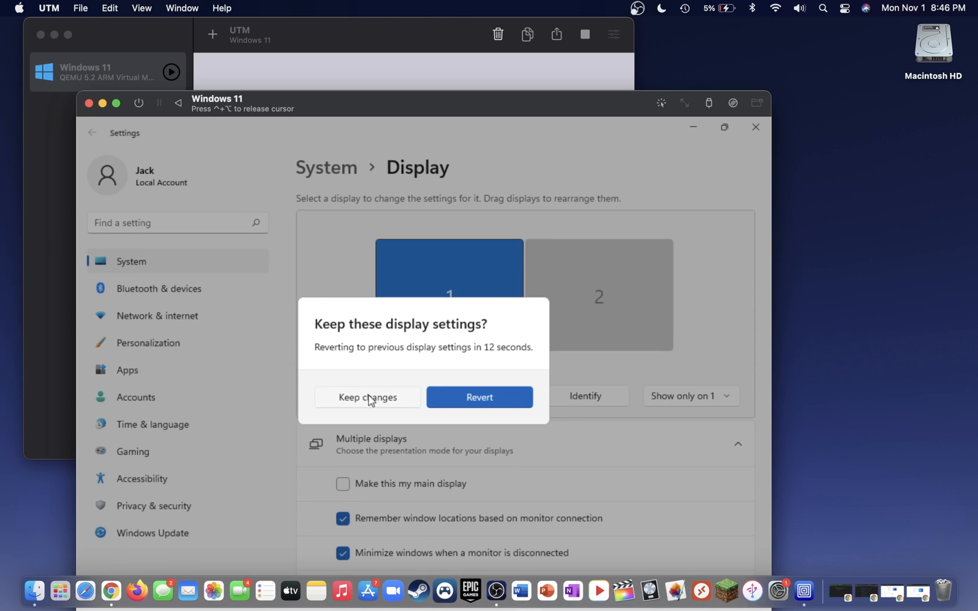
click(367, 398)
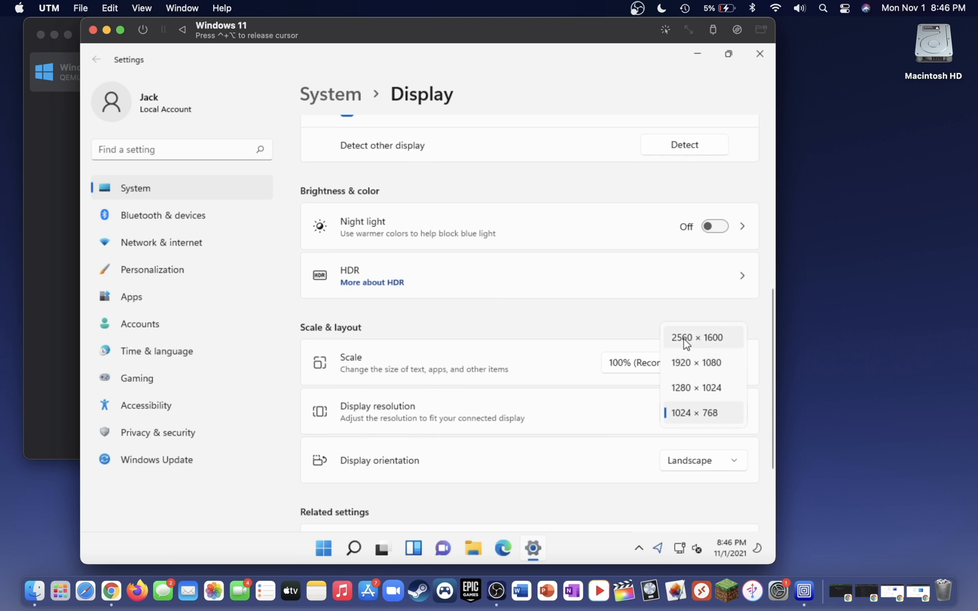
click(689, 337)
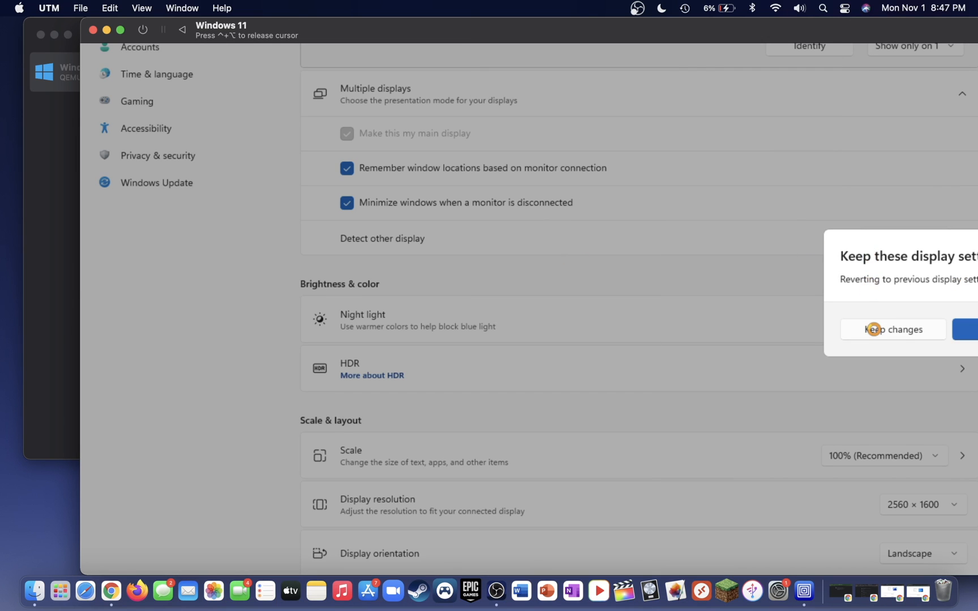
click(892, 329)
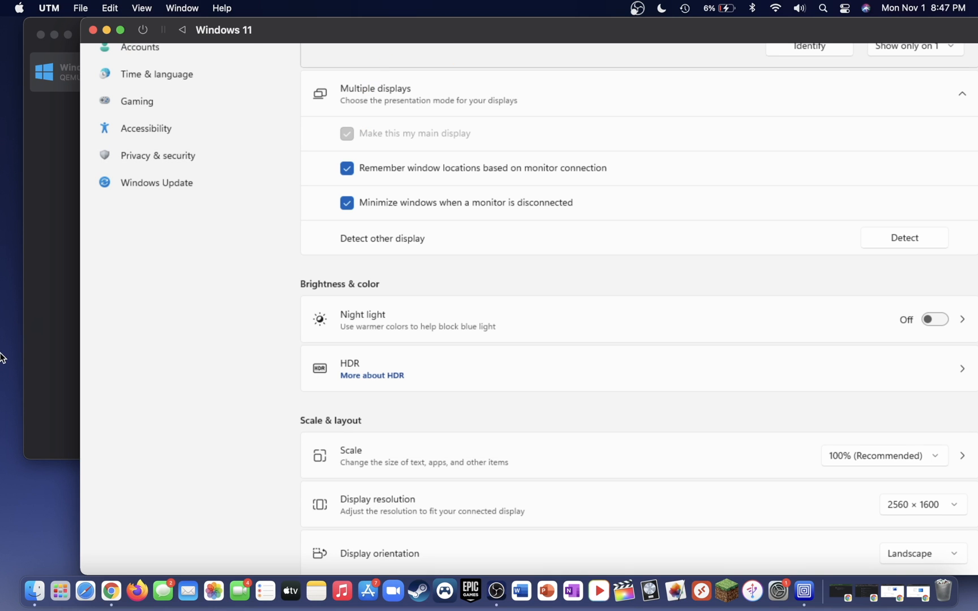
mouse_move(119, 28)
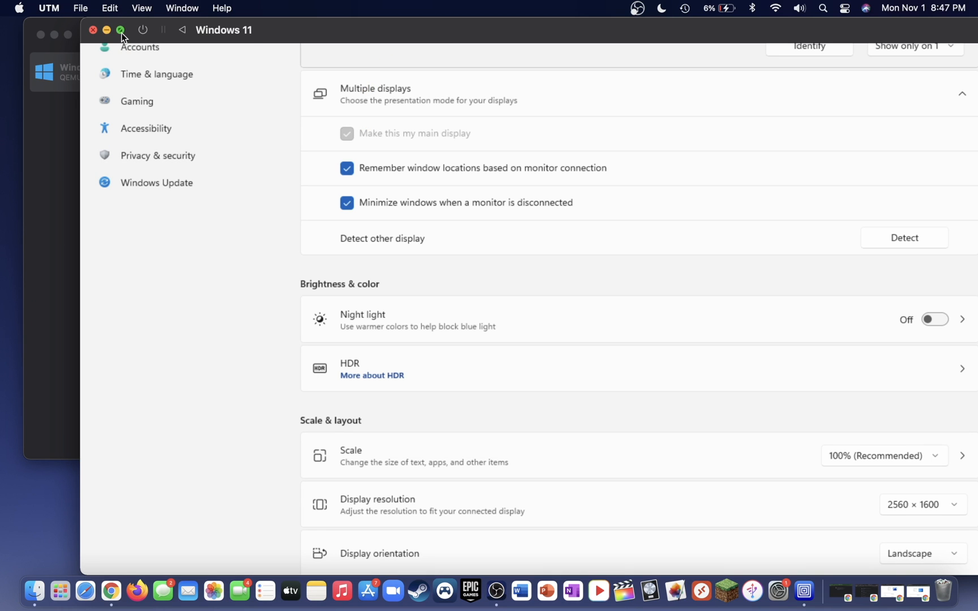
Make the UTM window full-screen and change the Windows display scale to 150%.
click(119, 29)
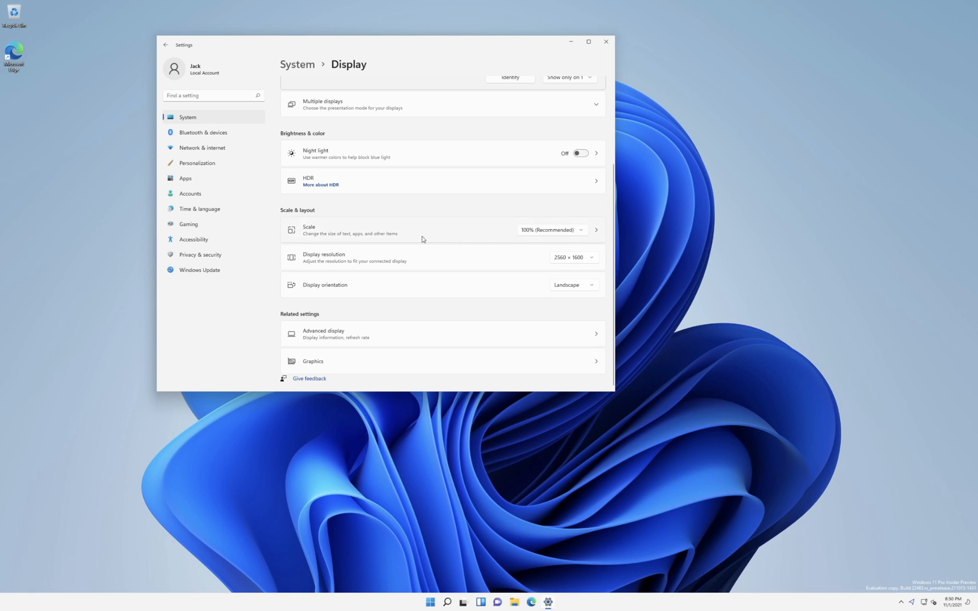
click(551, 230)
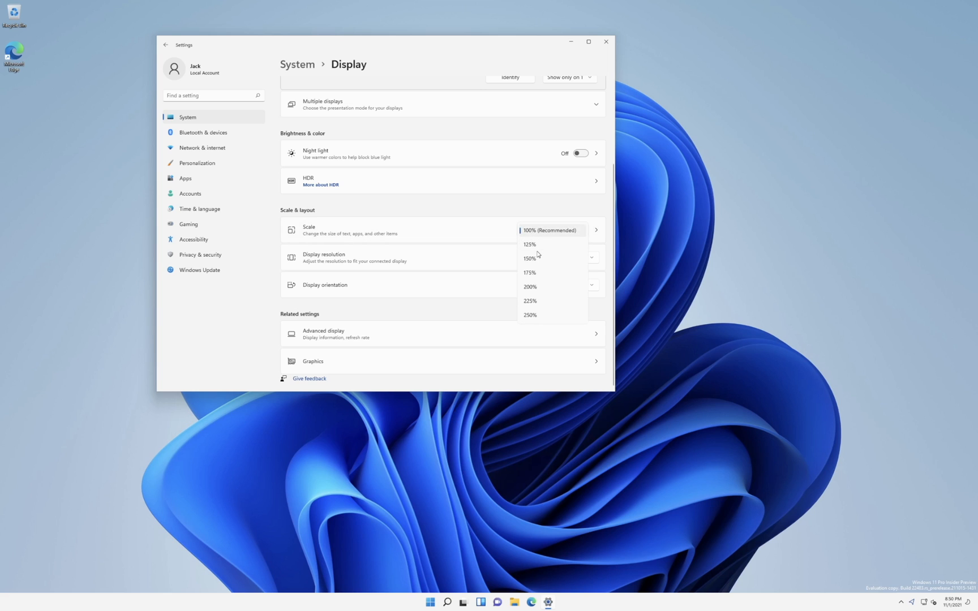
click(529, 258)
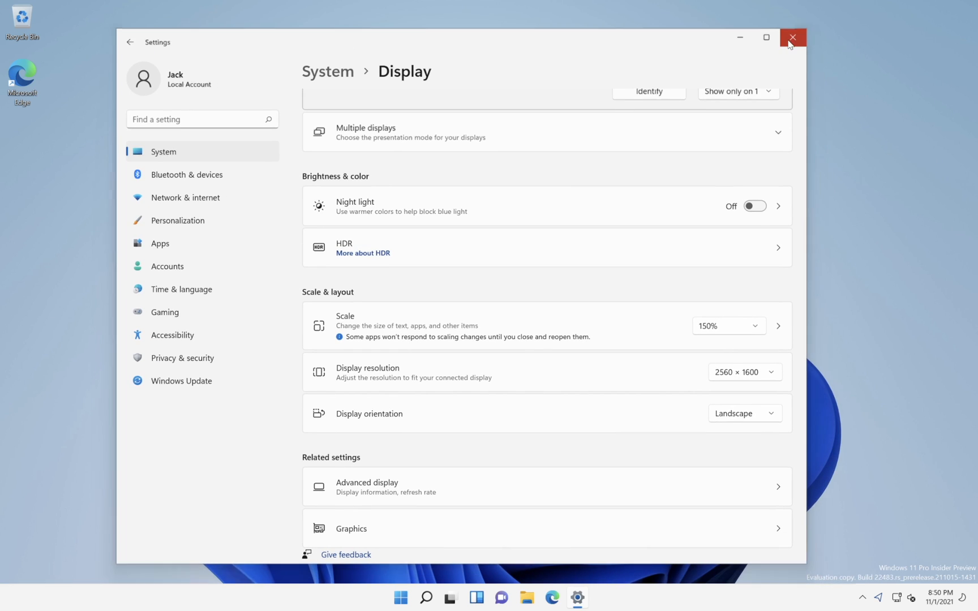
click(794, 37)
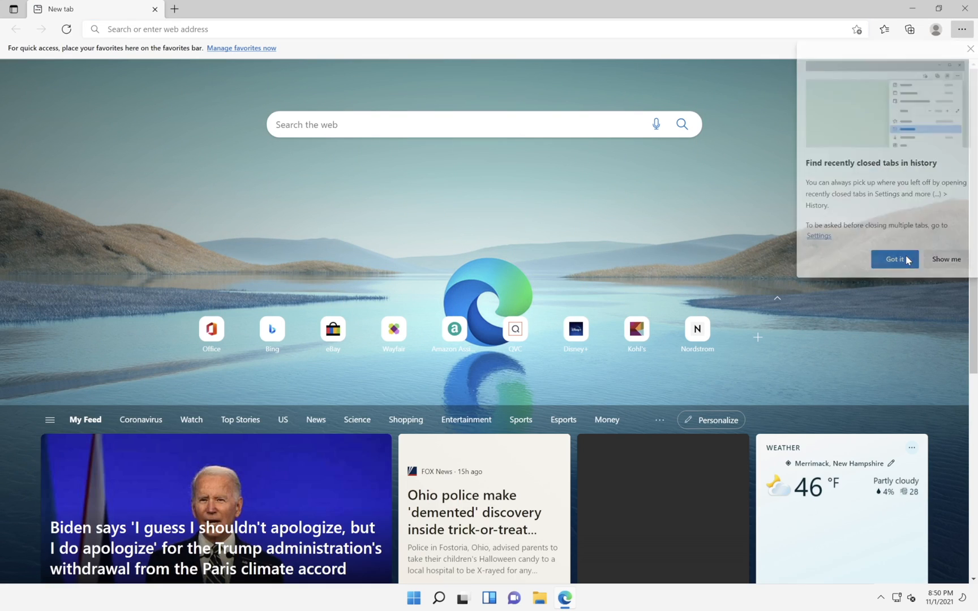
click(894, 260)
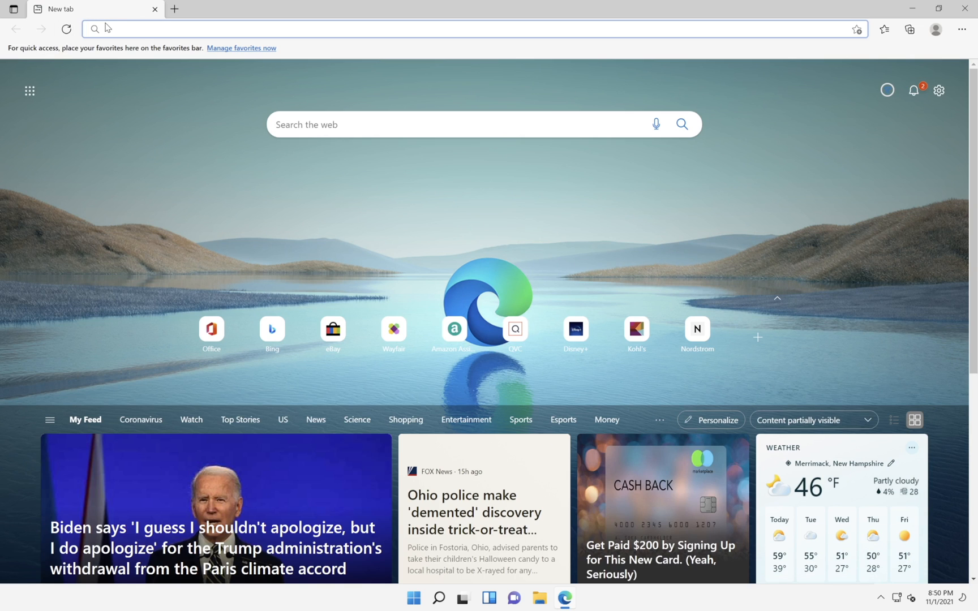
text(https://www.google.com)
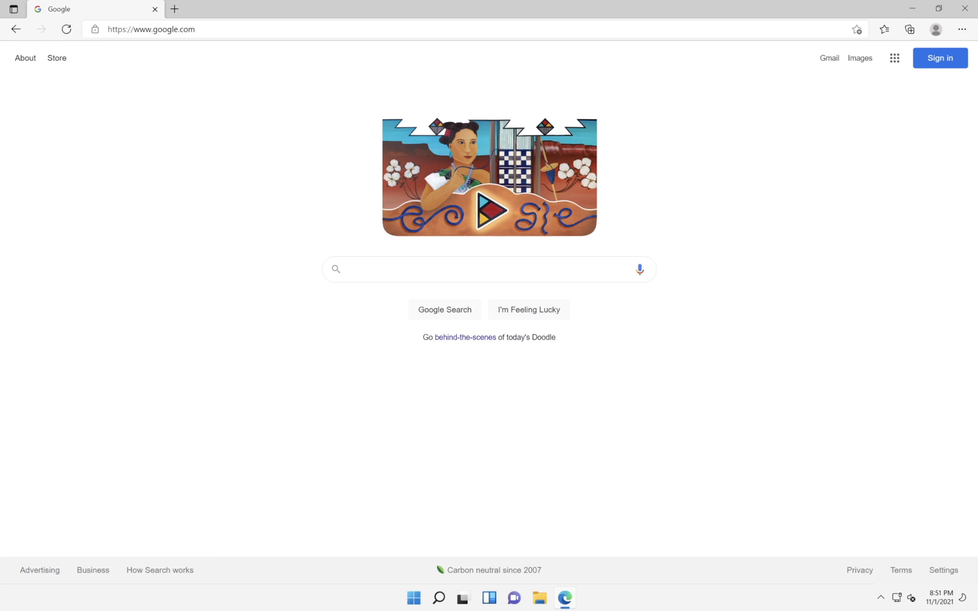
click(488, 269)
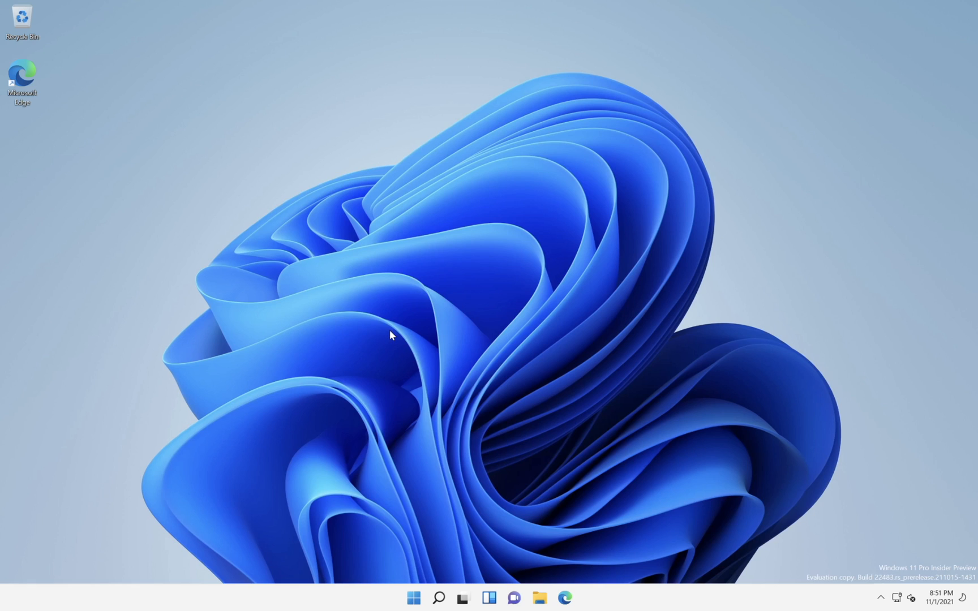
mouse_move(594, 491)
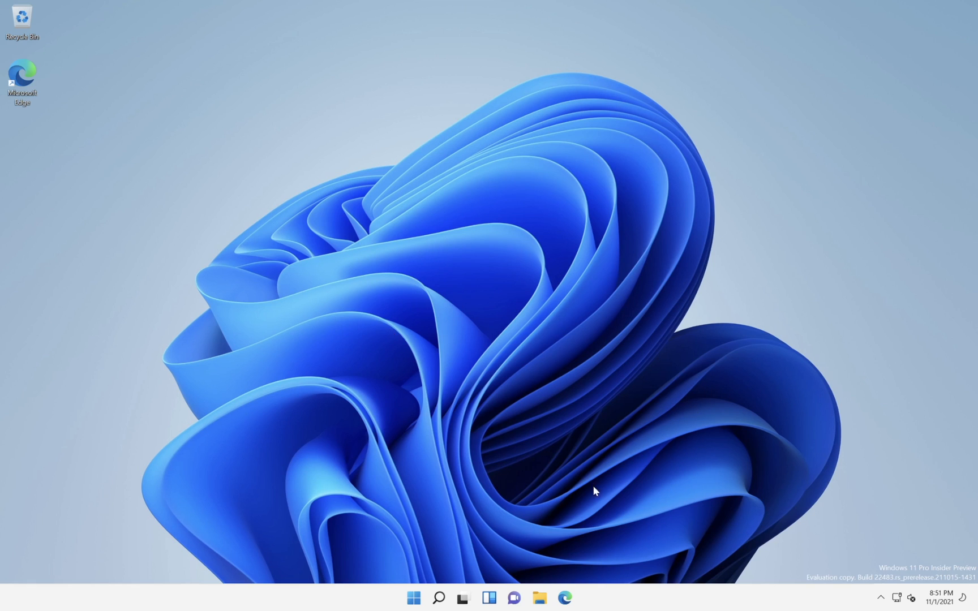
Shut down the Windows 11 guest and start the virtual machine again.
click(412, 597)
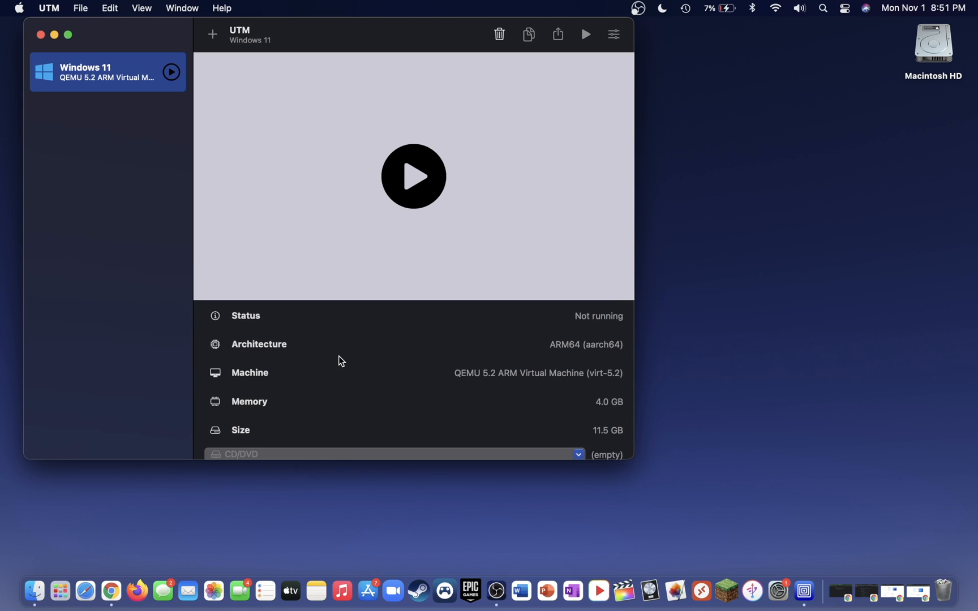
click(413, 176)
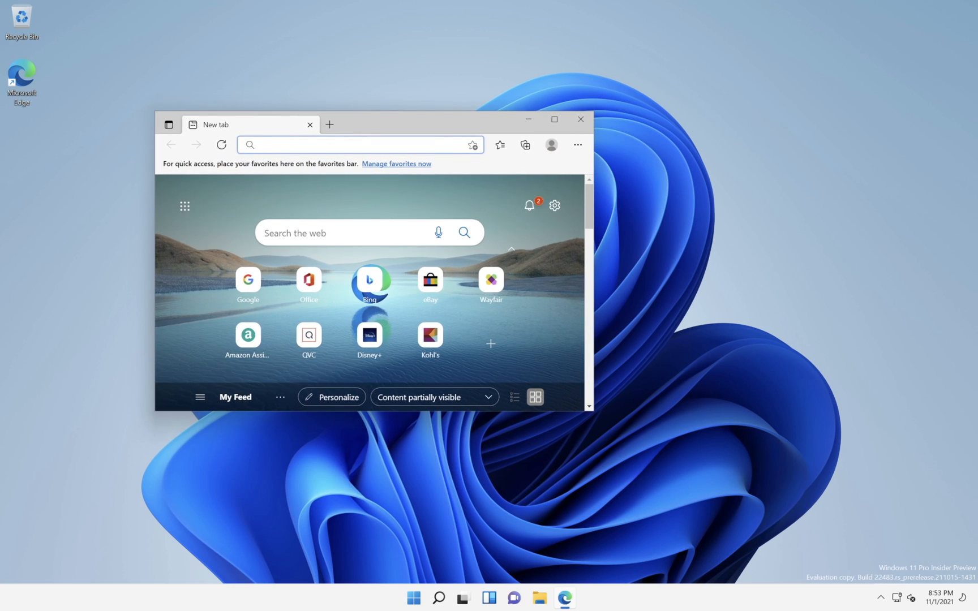
mouse_move(306, 102)
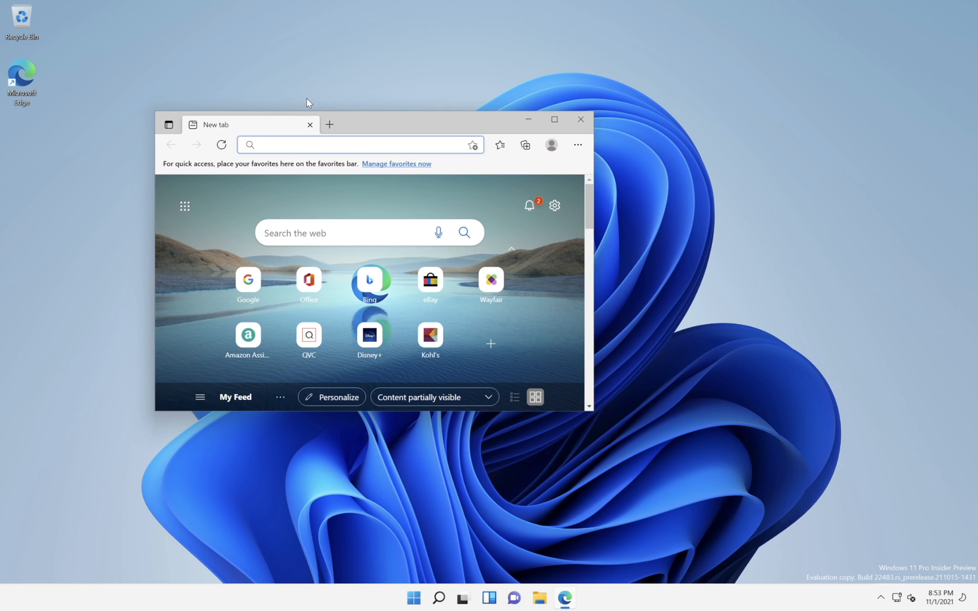